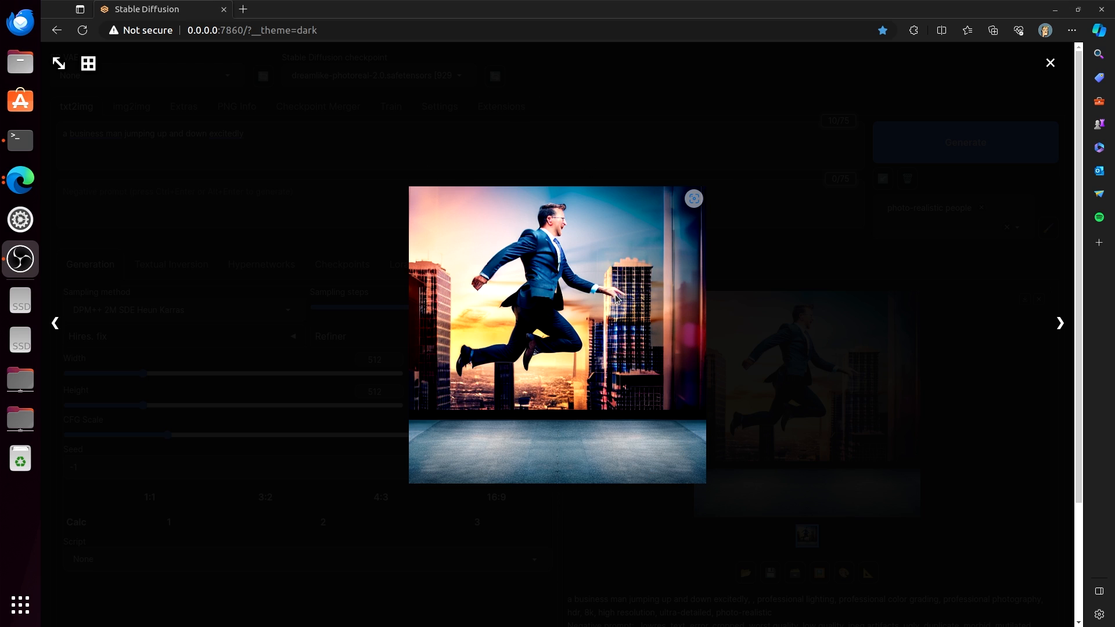
mouse_move(663, 256)
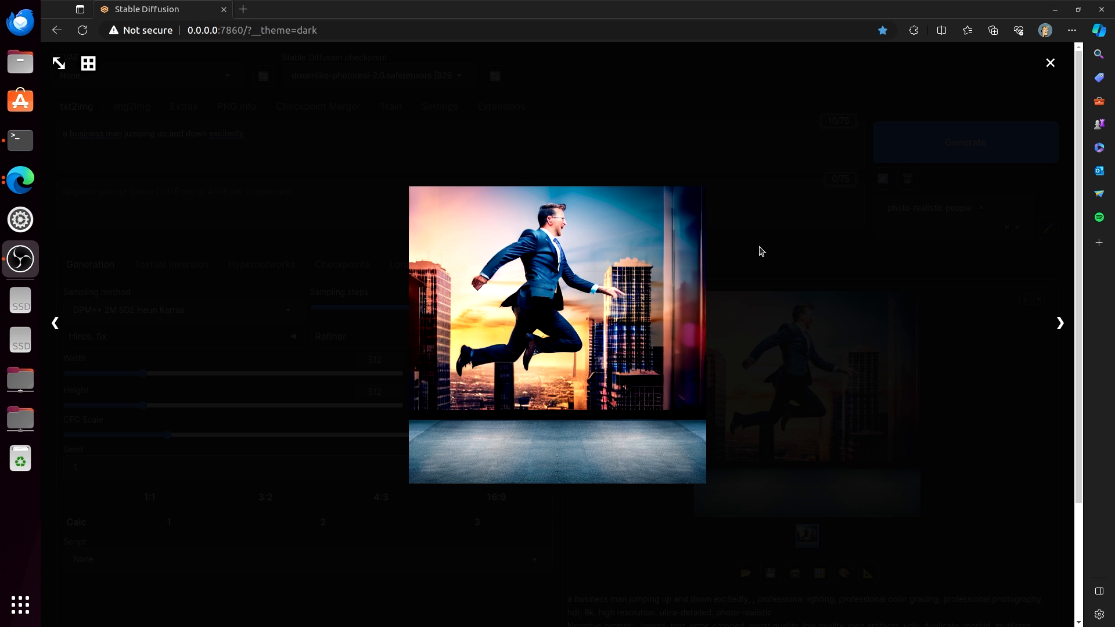
- Close the full-screen viewer showing the jumping businessman image
click(1049, 63)
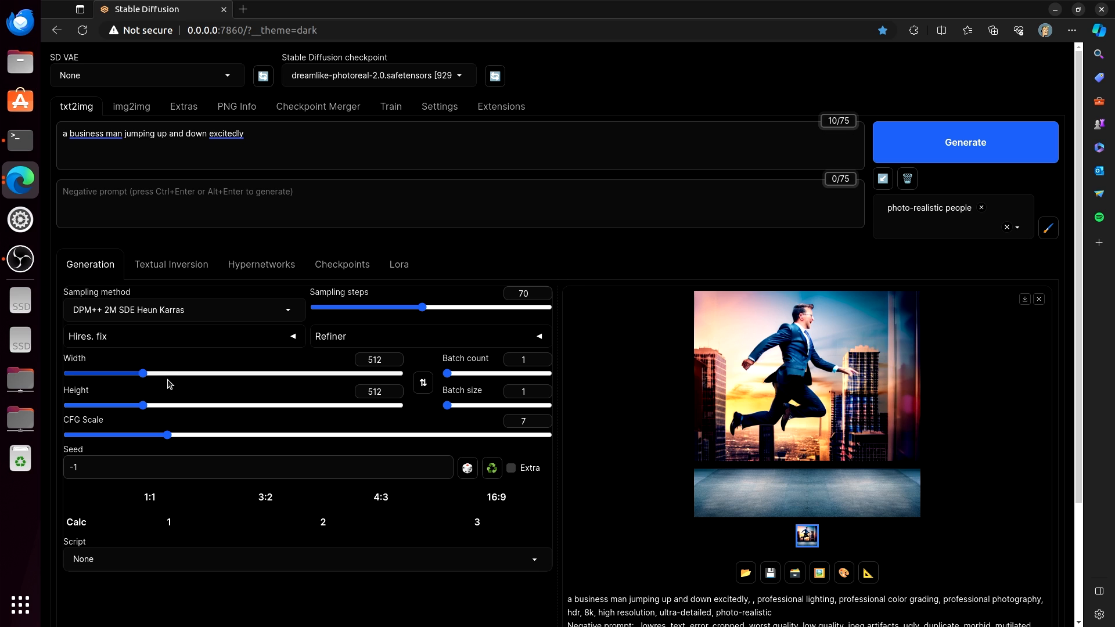
mouse_move(819, 573)
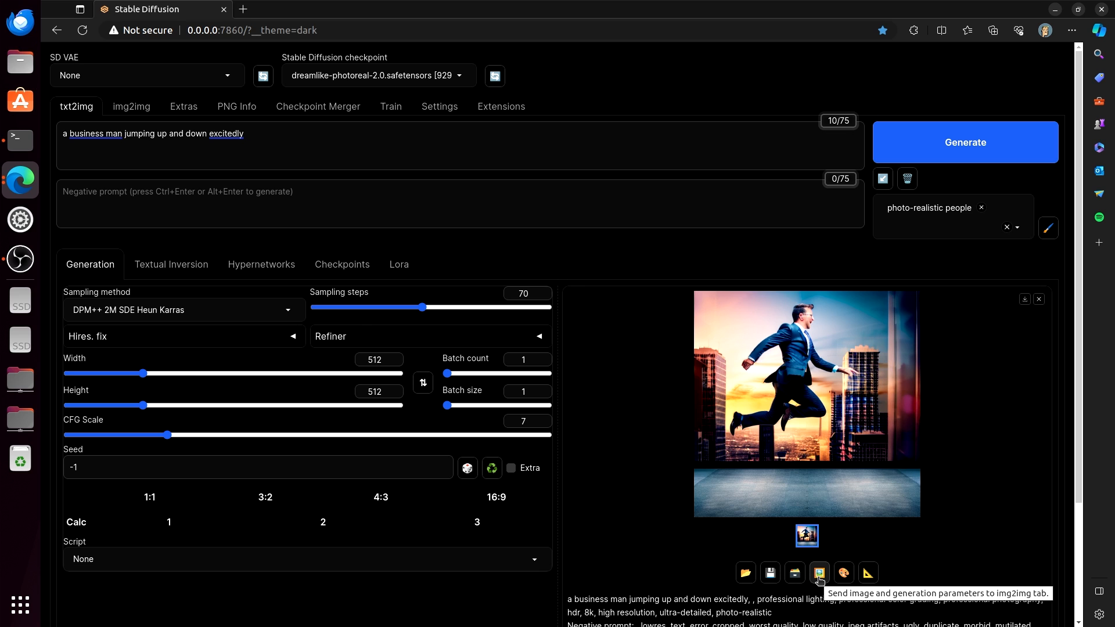
- Send the businessman image and prompt to img2img and review the Inpaint settings
click(818, 573)
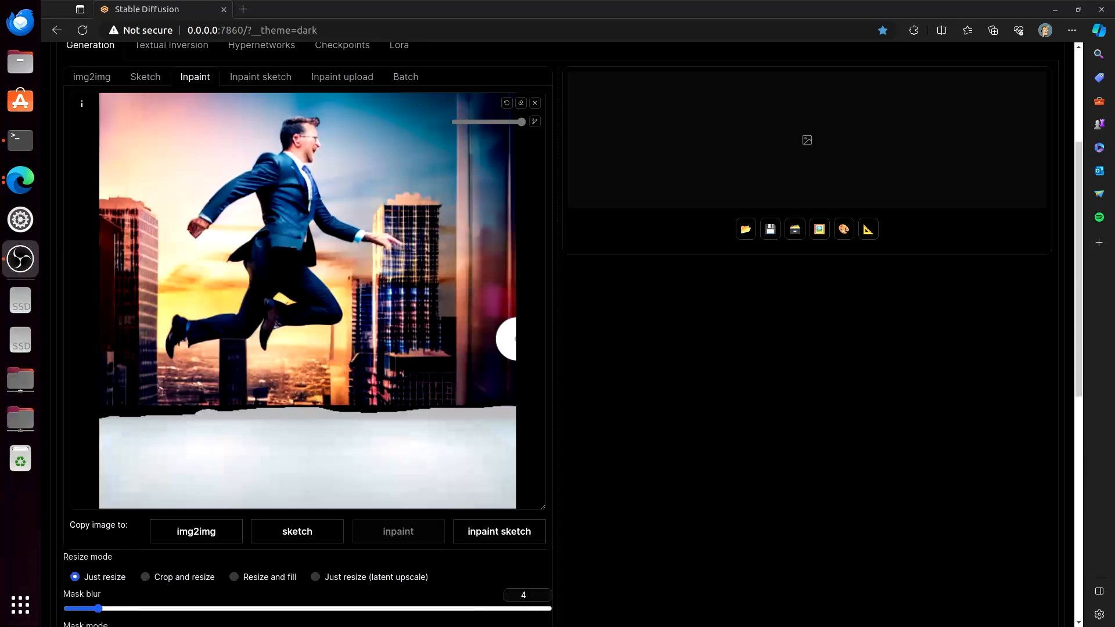
scroll(down, 3)
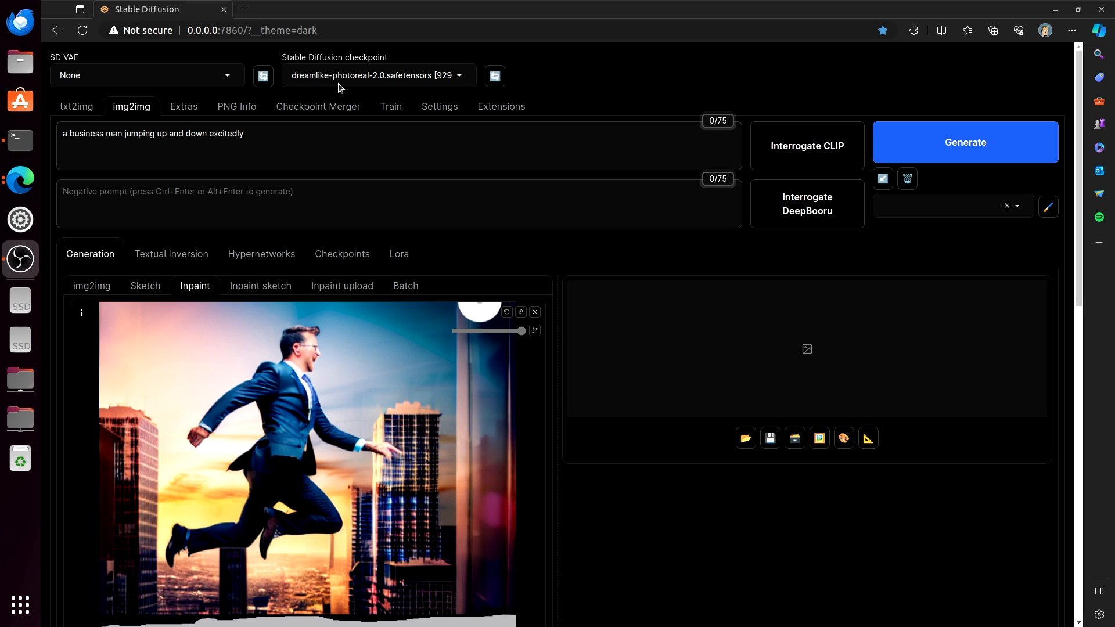
mouse_move(332, 88)
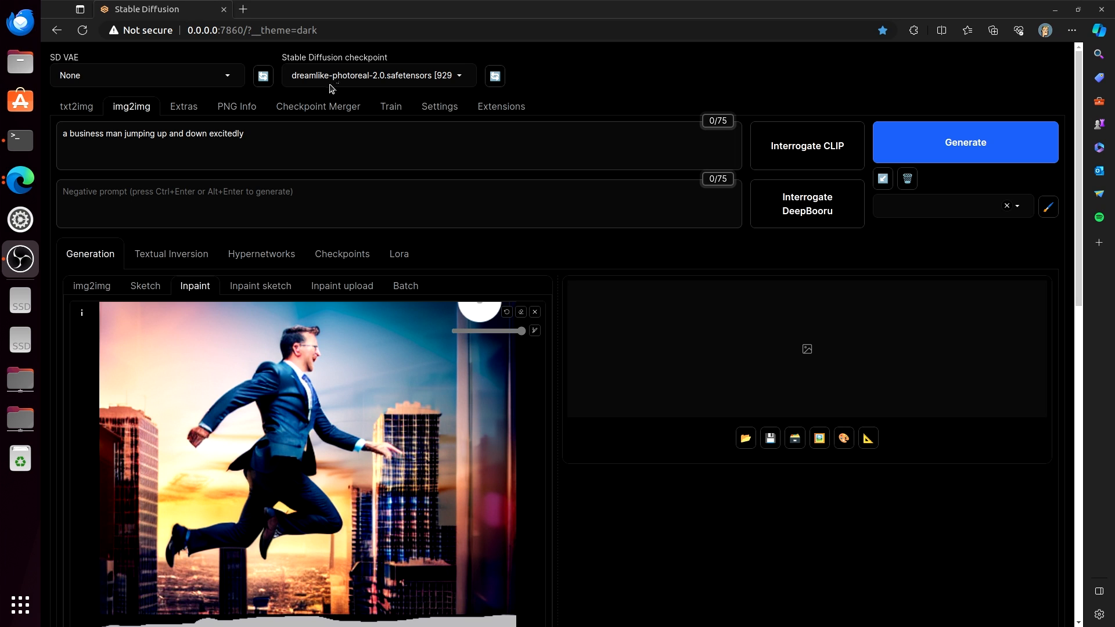
scroll(down, 3)
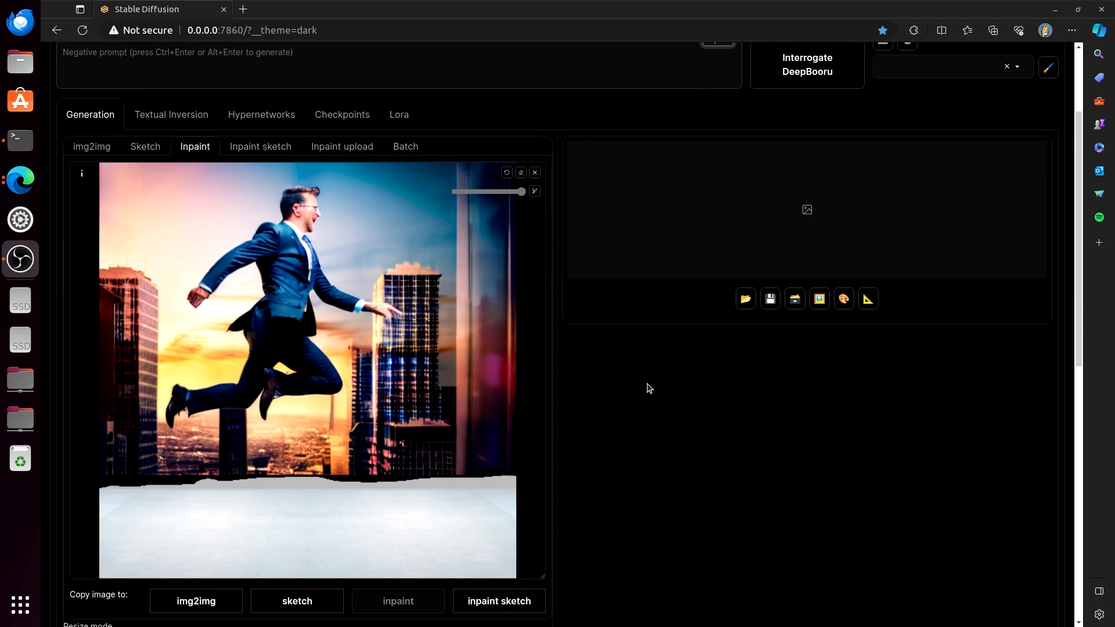
mouse_move(612, 367)
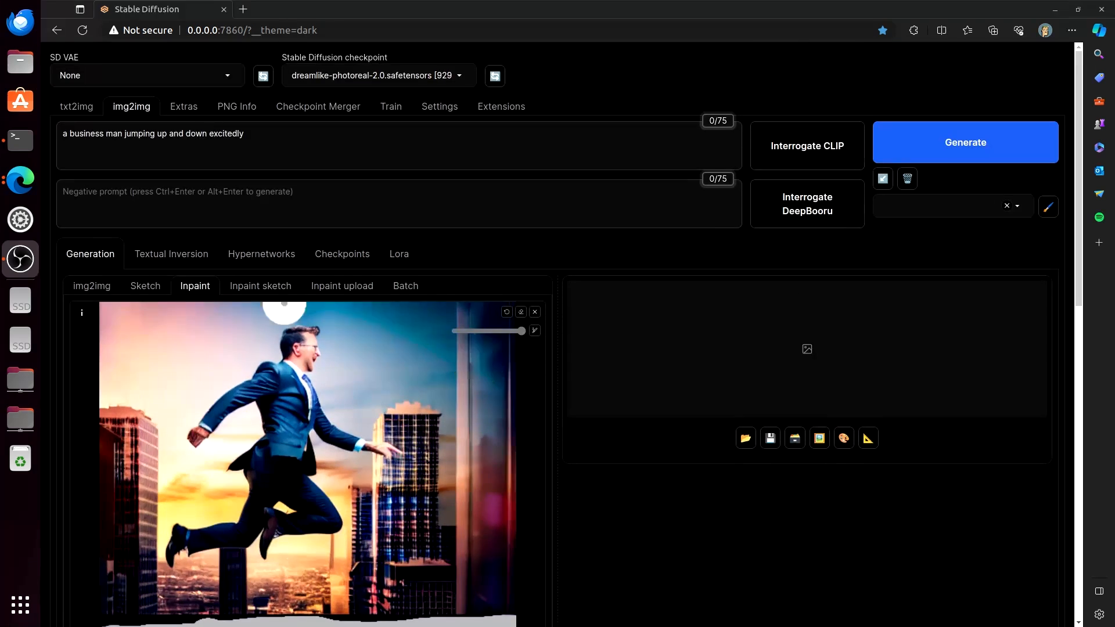
scroll(down, 3)
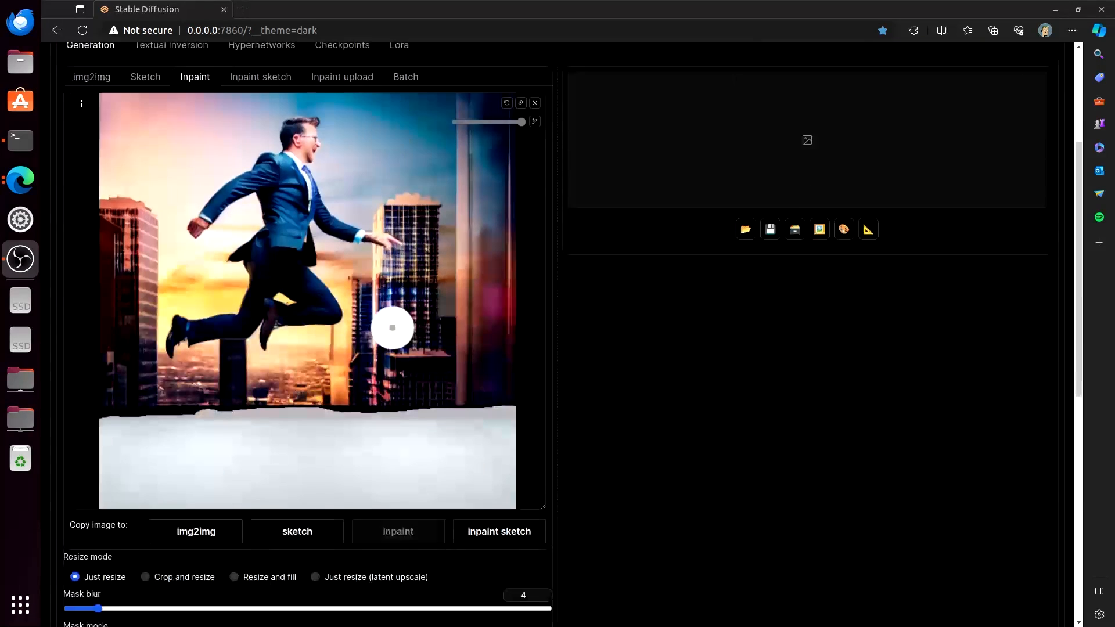
scroll(down, 3)
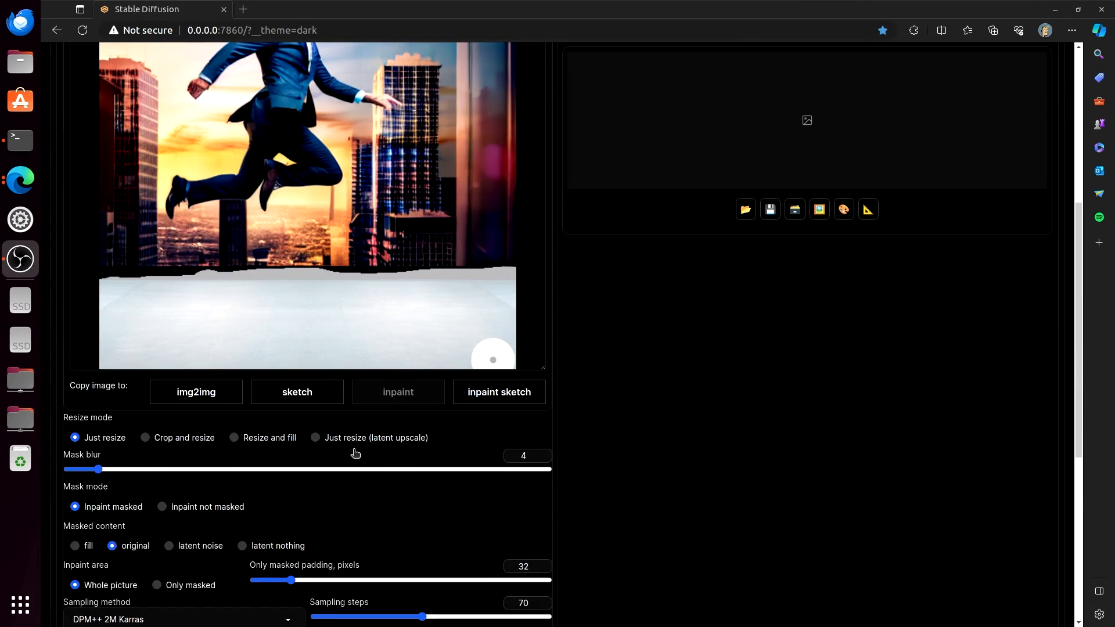
scroll(down, 3)
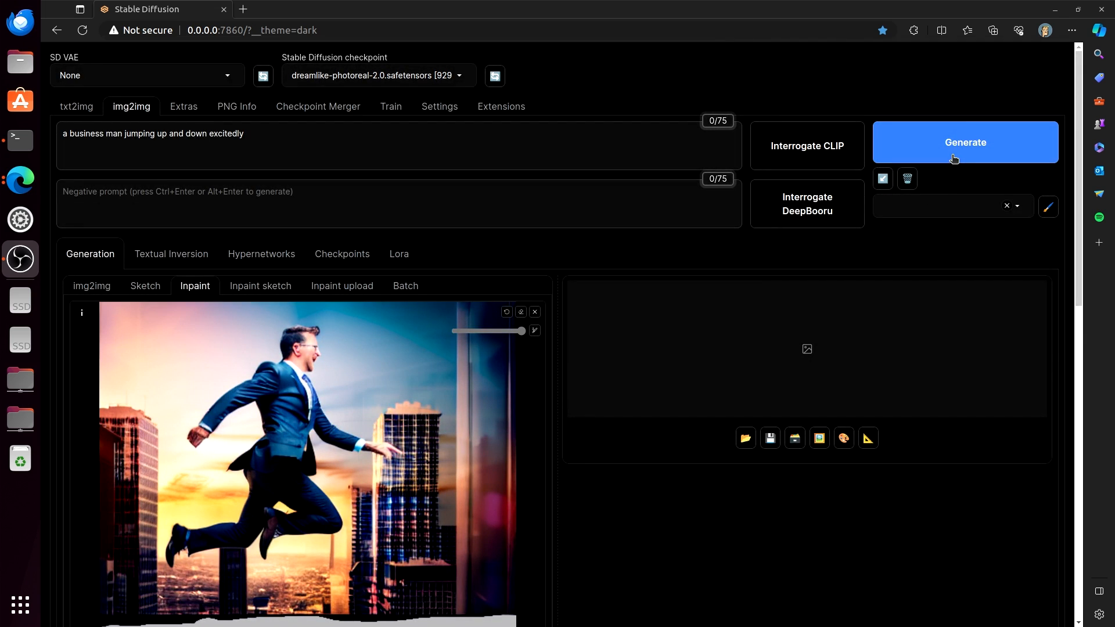
- Generate the inpainted 512×512 businessman image with a new rooftop floor
click(965, 142)
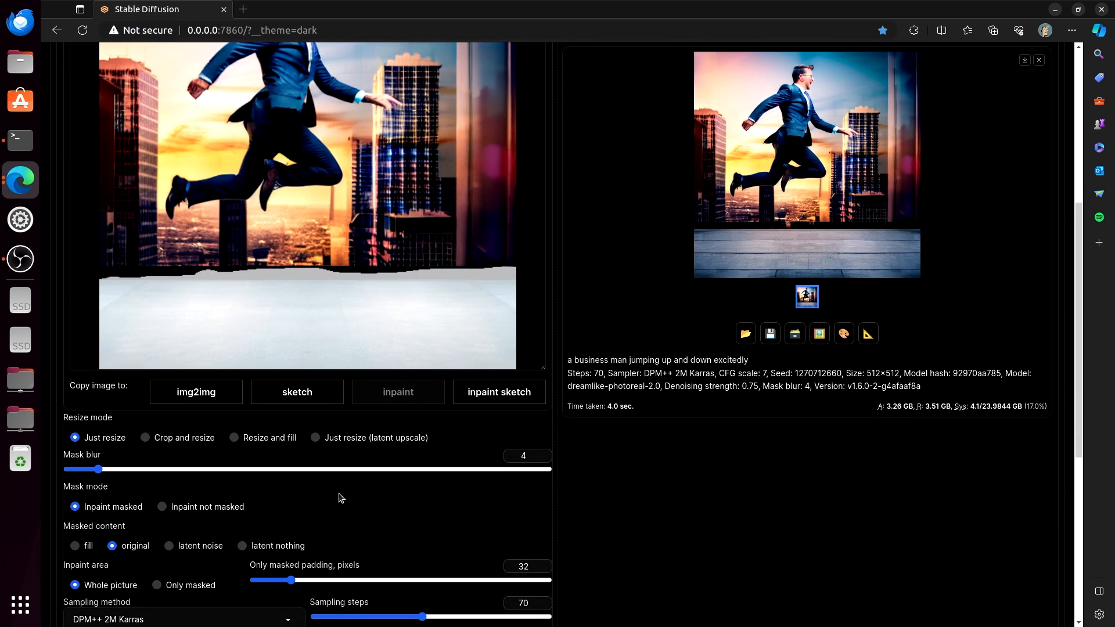
mouse_move(690, 516)
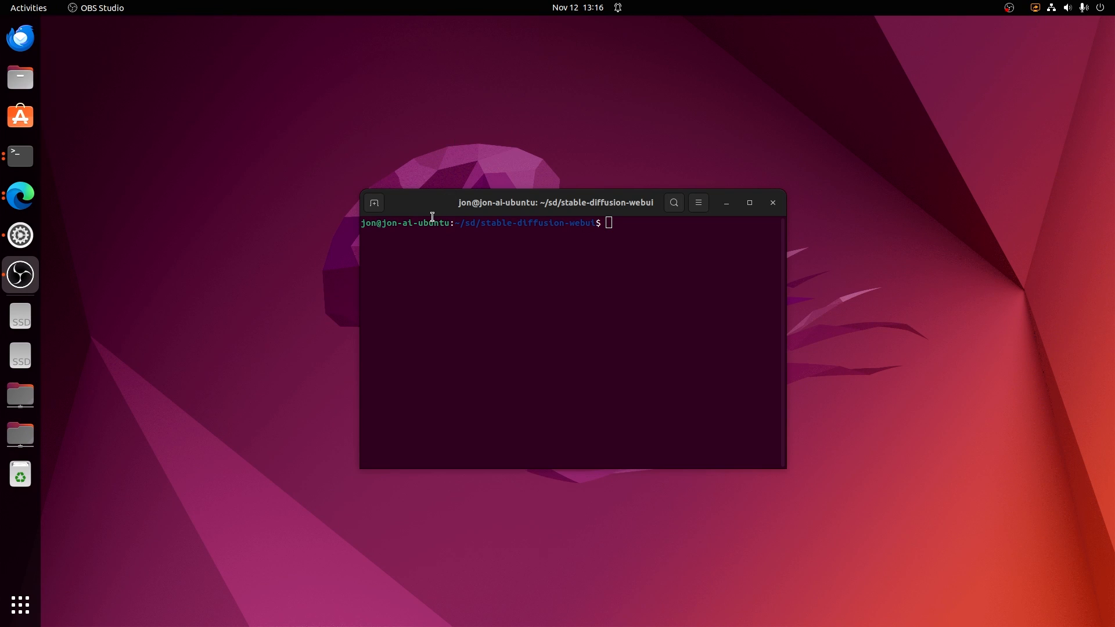
mouse_move(435, 215)
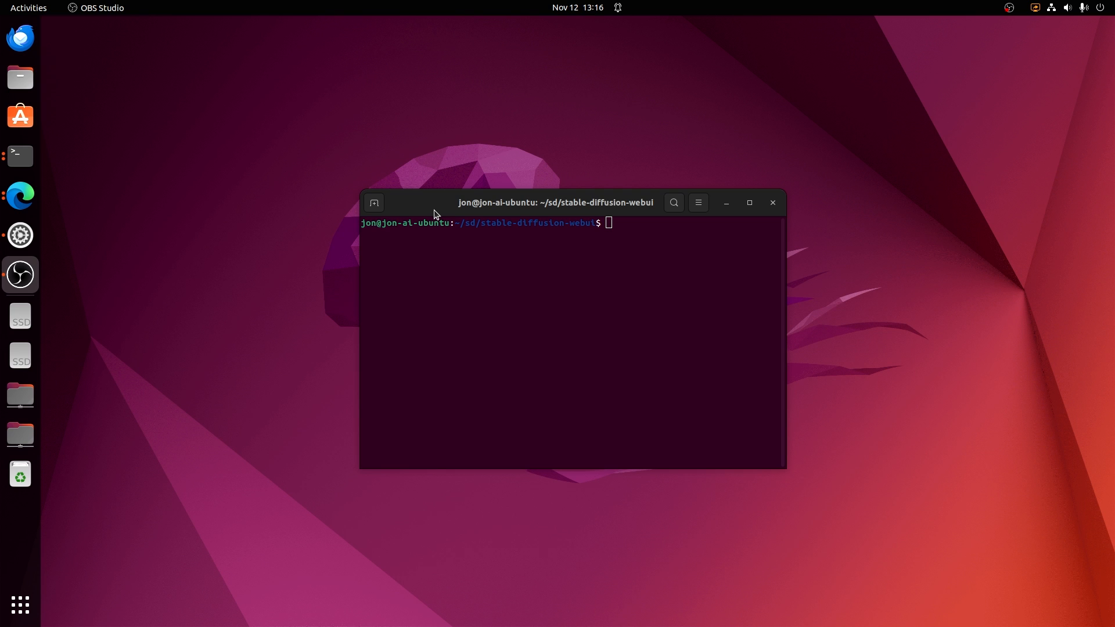
mouse_move(436, 213)
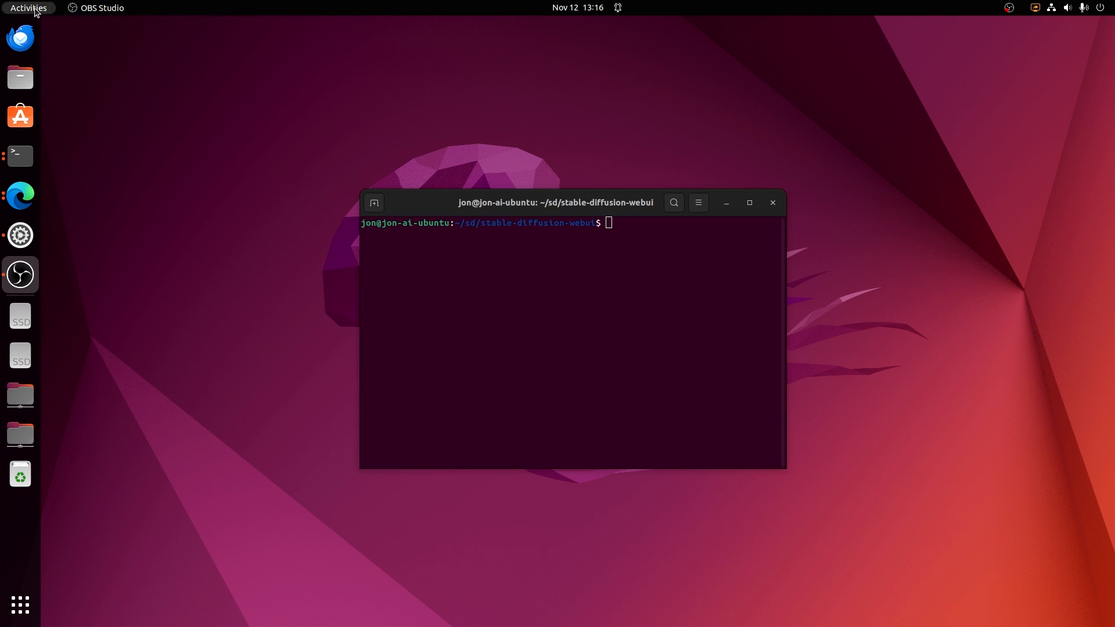
mouse_move(44, 16)
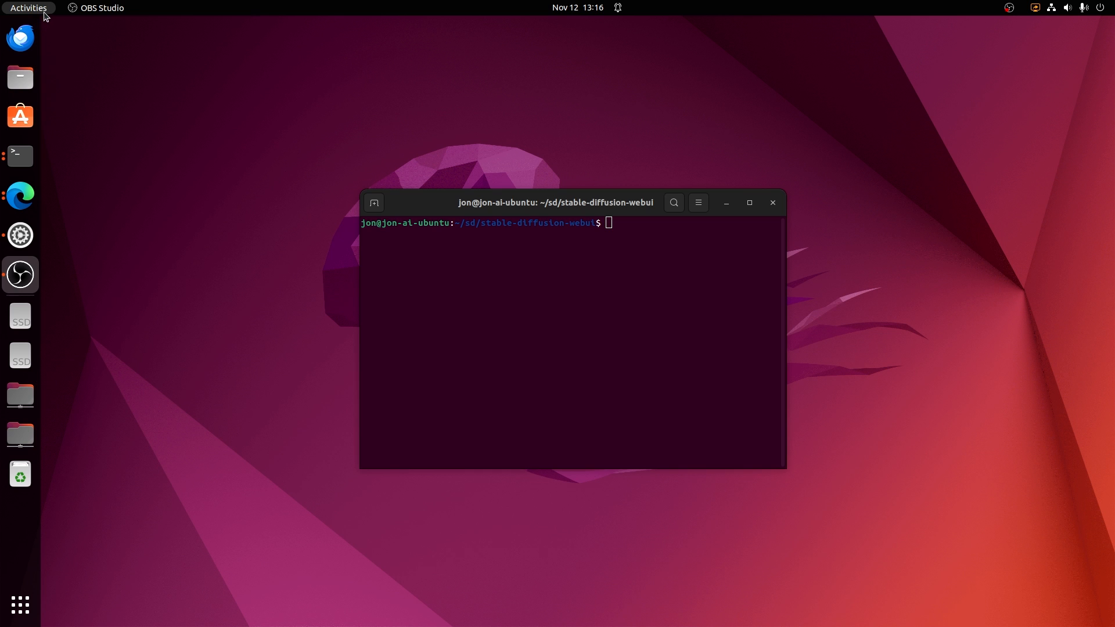
- Search Activities for 'term' to bring the stable-diffusion-webui terminal forward
click(29, 8)
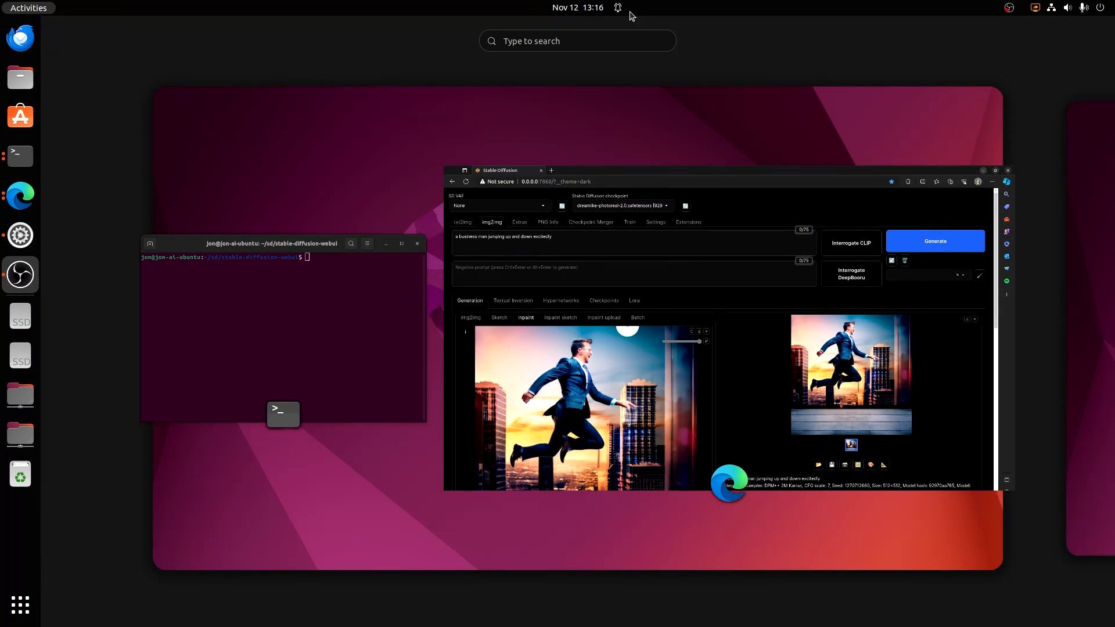
click(577, 41)
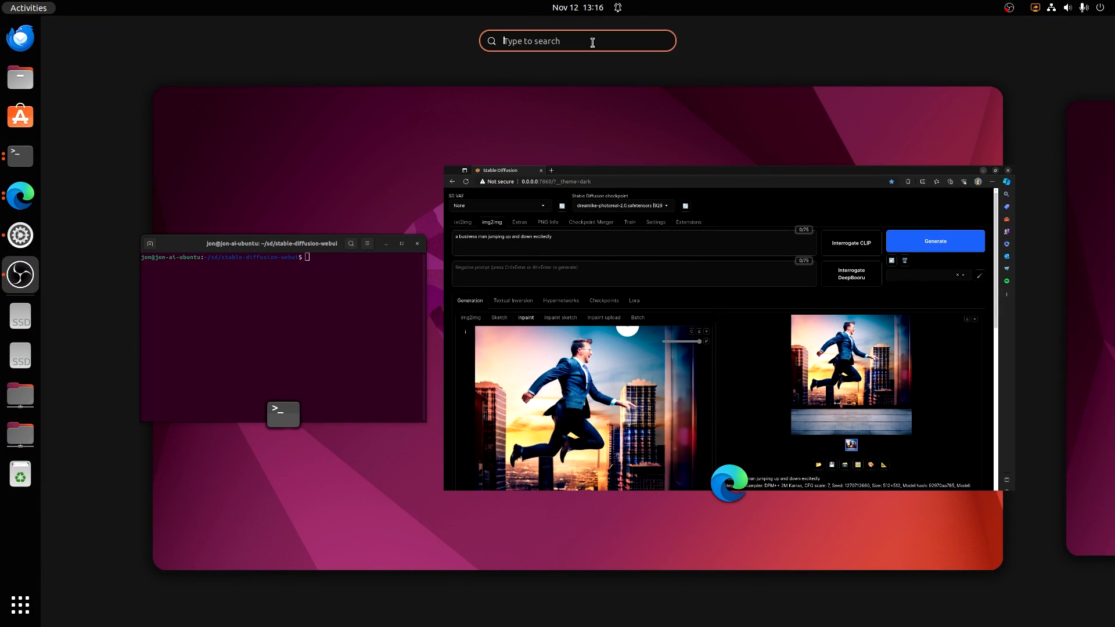
text(term)
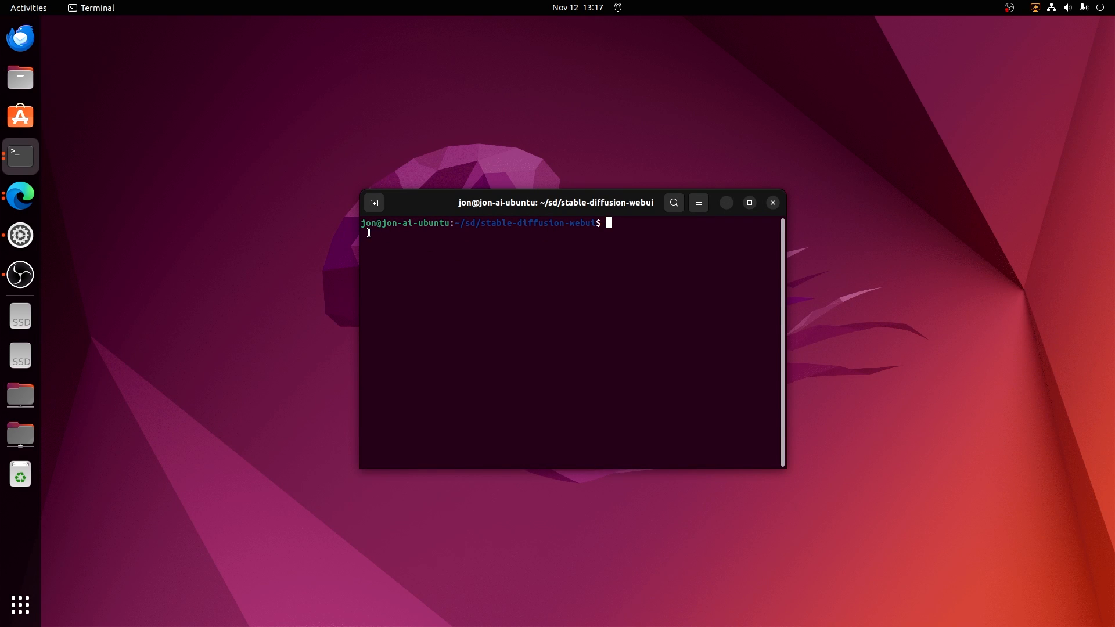
right_click(20, 156)
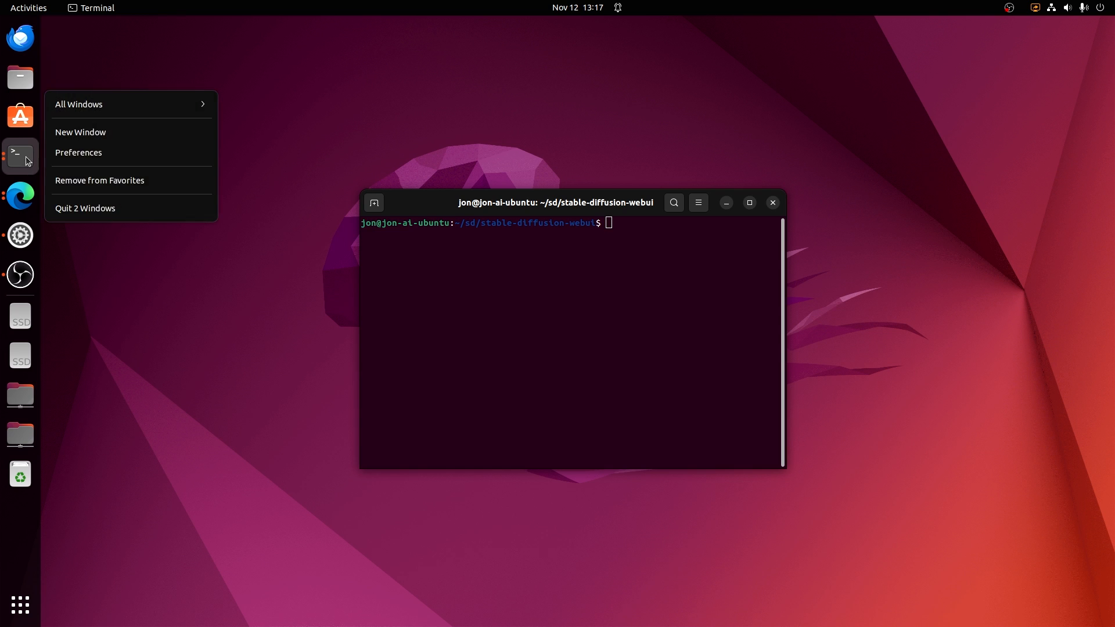
mouse_move(119, 180)
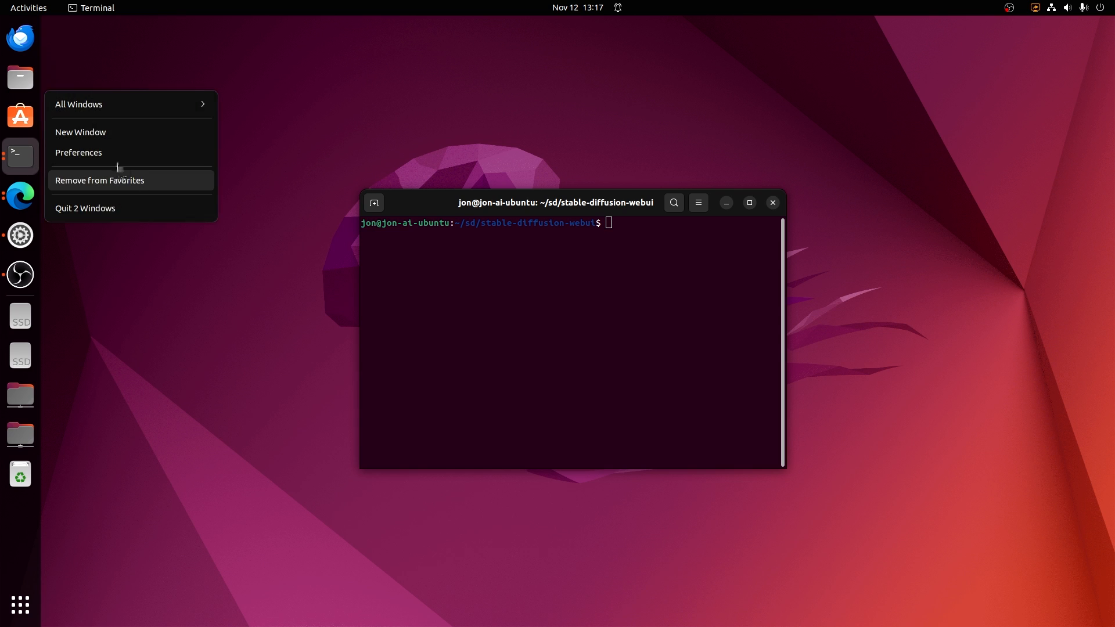
mouse_move(284, 162)
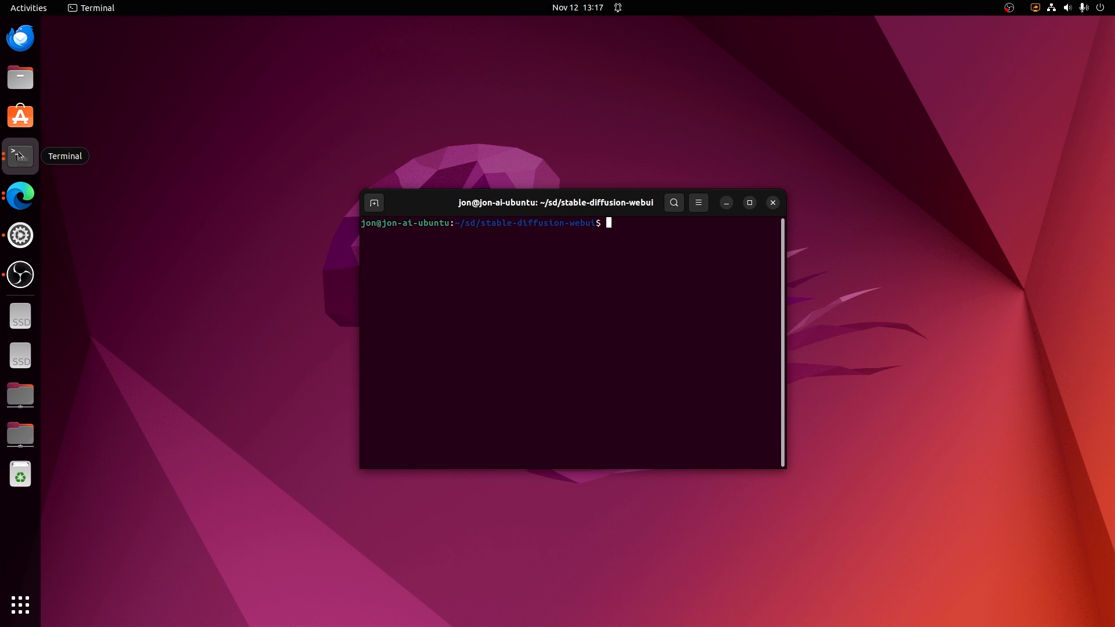
mouse_move(19, 171)
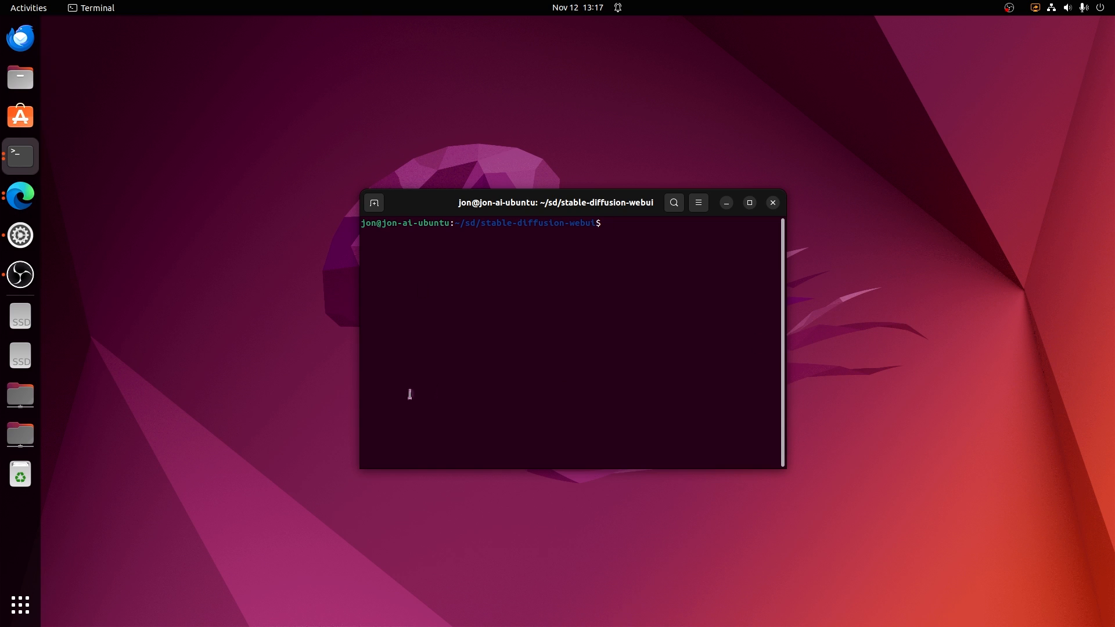
mouse_move(20, 156)
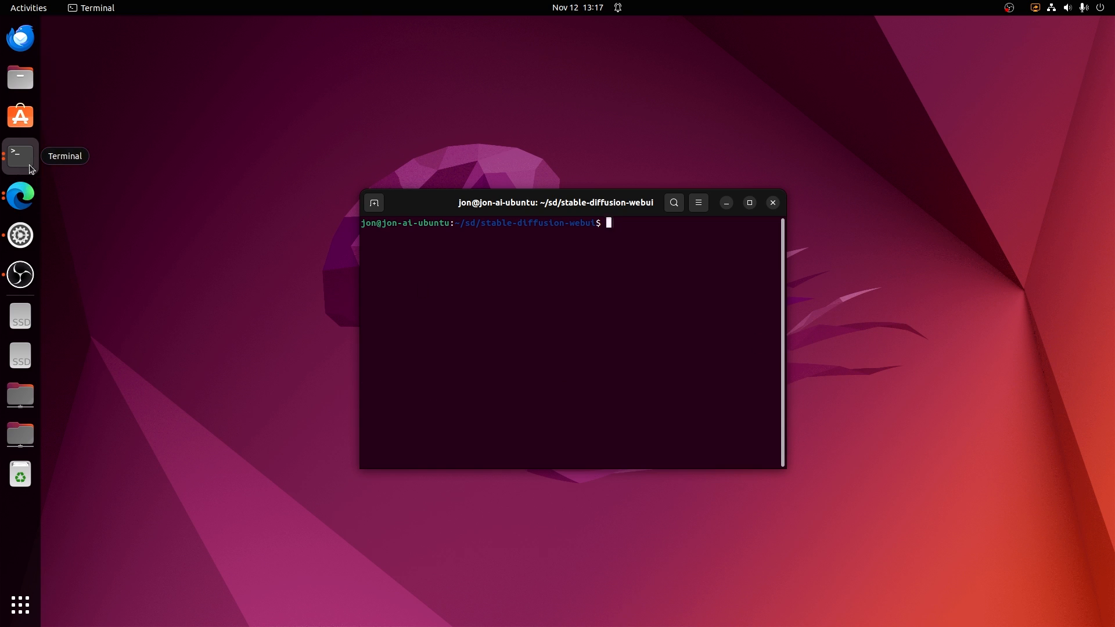
mouse_move(101, 161)
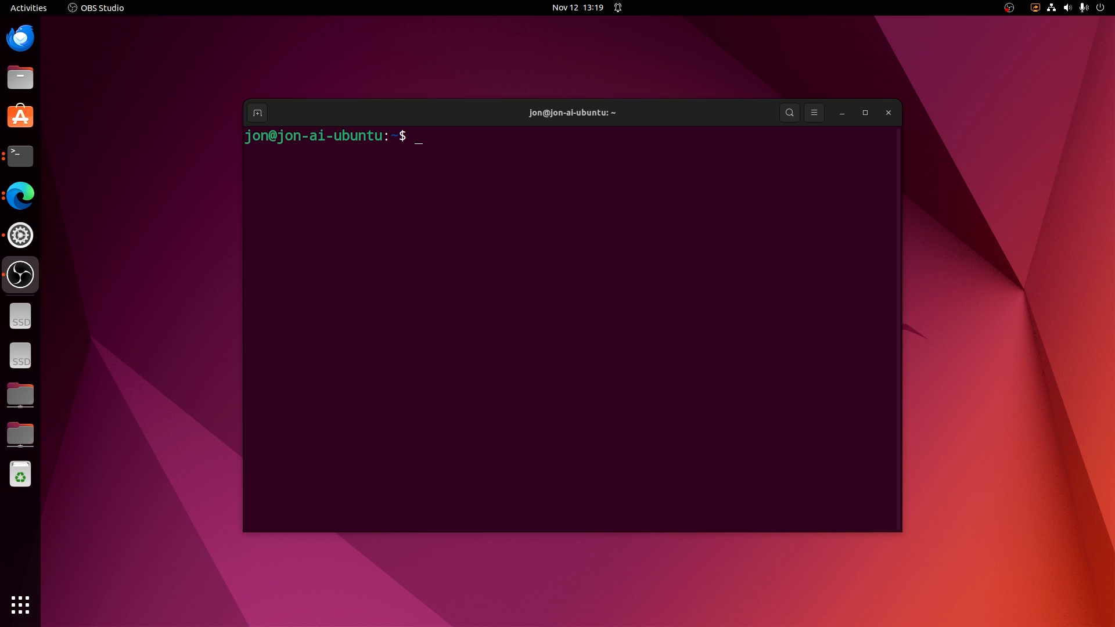
mouse_move(646, 181)
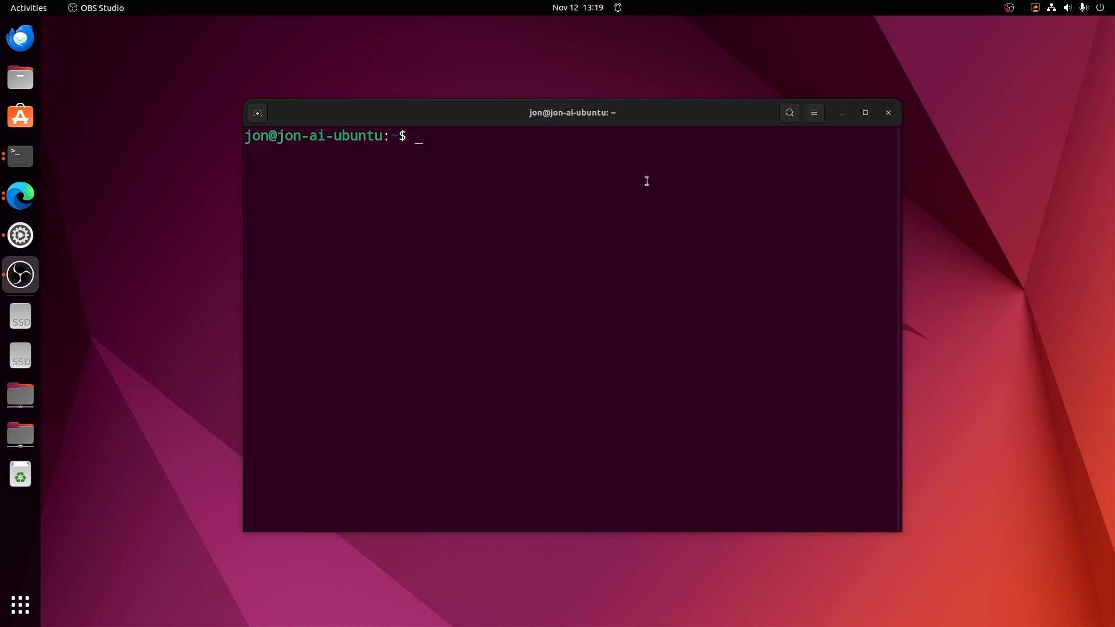
mouse_move(663, 257)
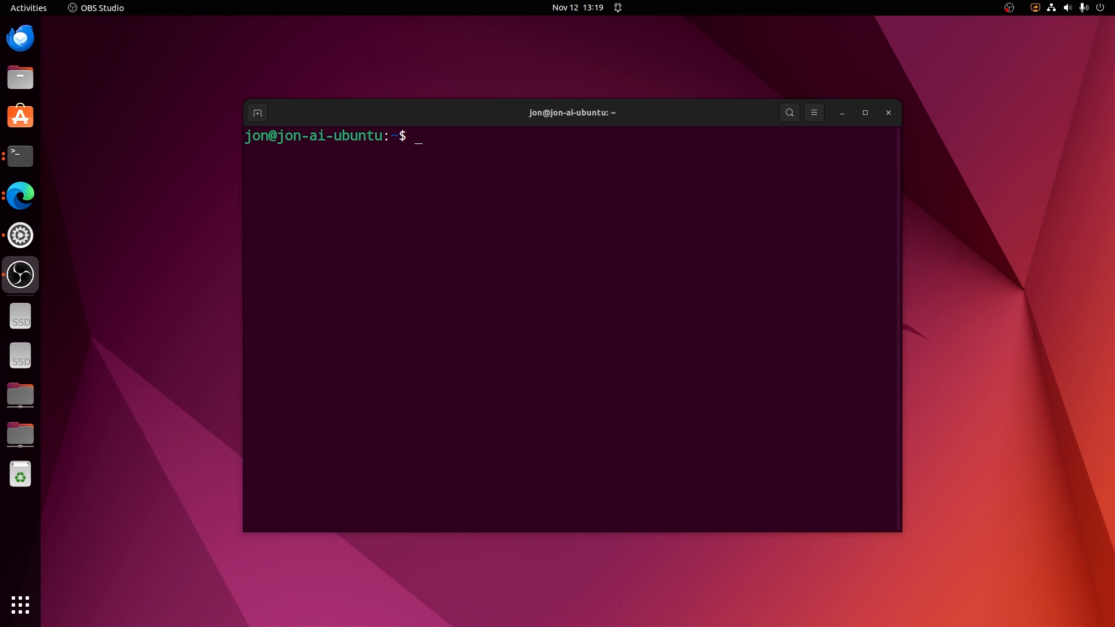
- Focus the new, larger Terminal window at the home folder
click(19, 196)
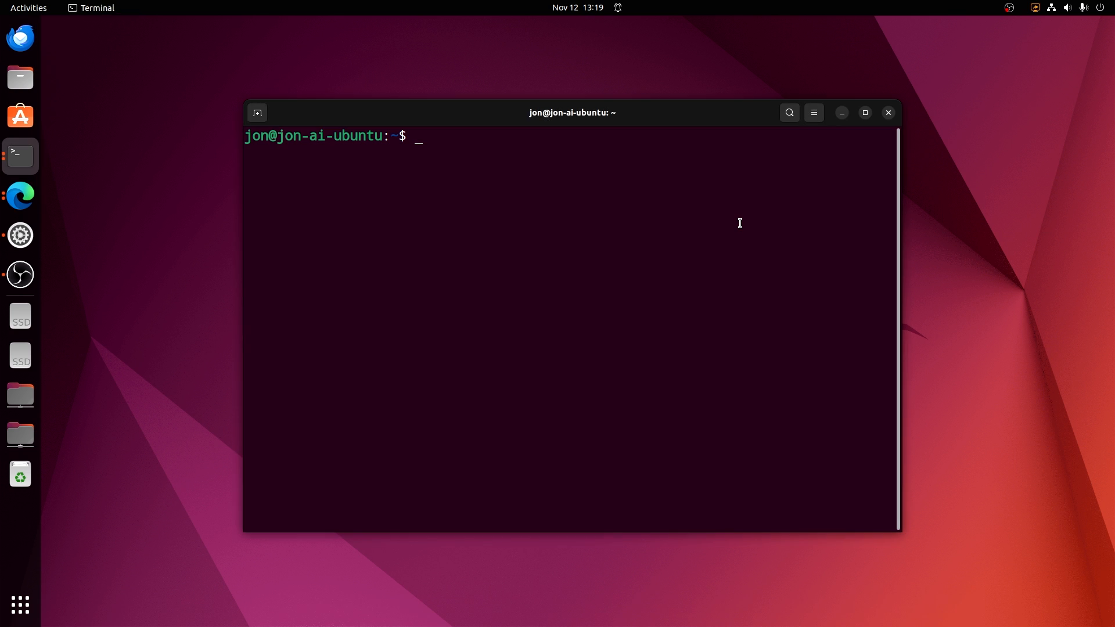
mouse_move(756, 228)
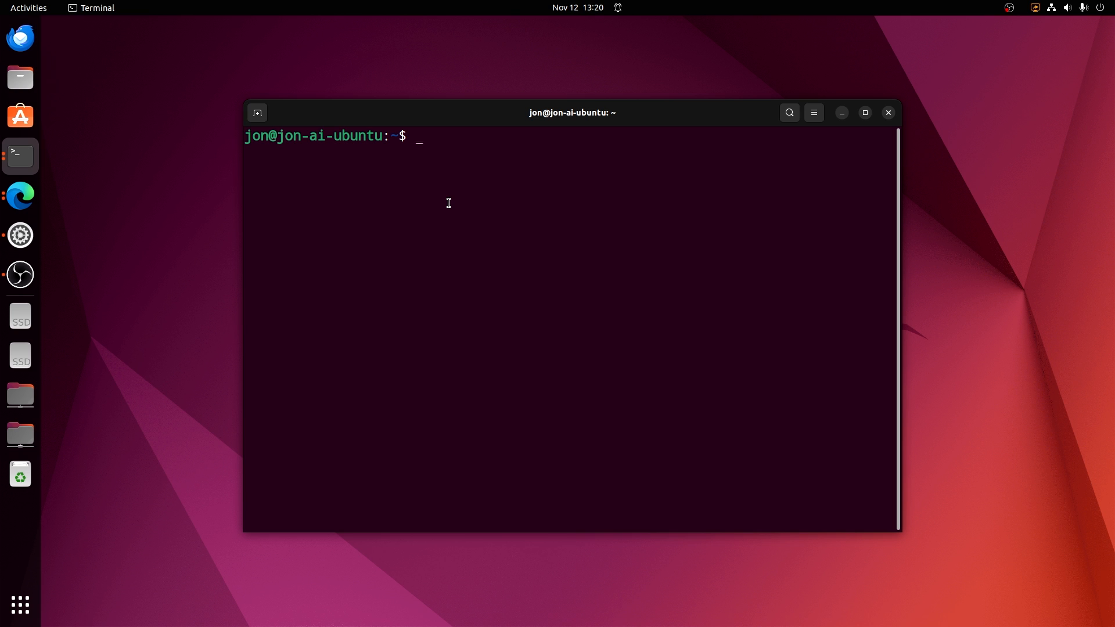
- Run apt update and install git, python3-pip, python3-venv, python3-dev and libstdc++-12-dev
text(sudo apt update && sudo apt install -y git python3-pip python3-venv python3-dev libstdc++-12-dev)
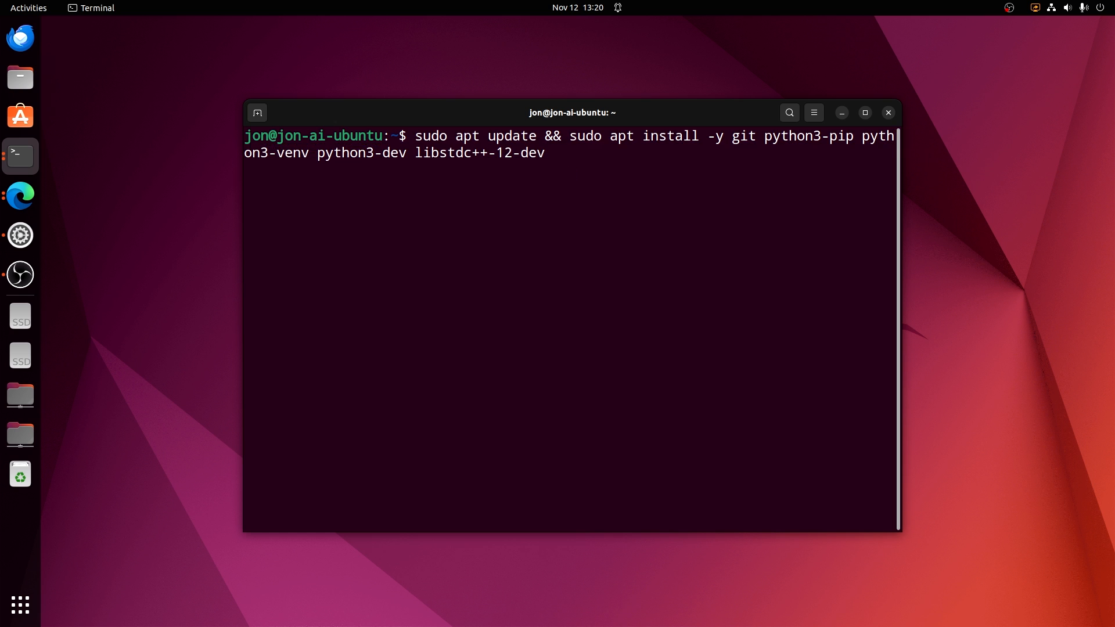
key(Return)
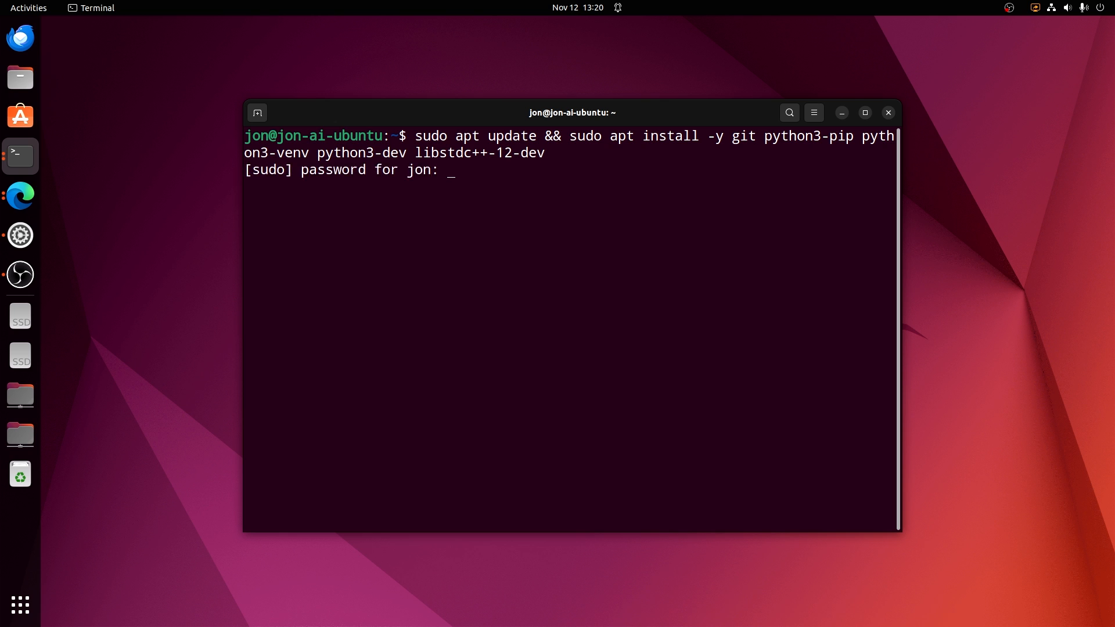
key(Return)
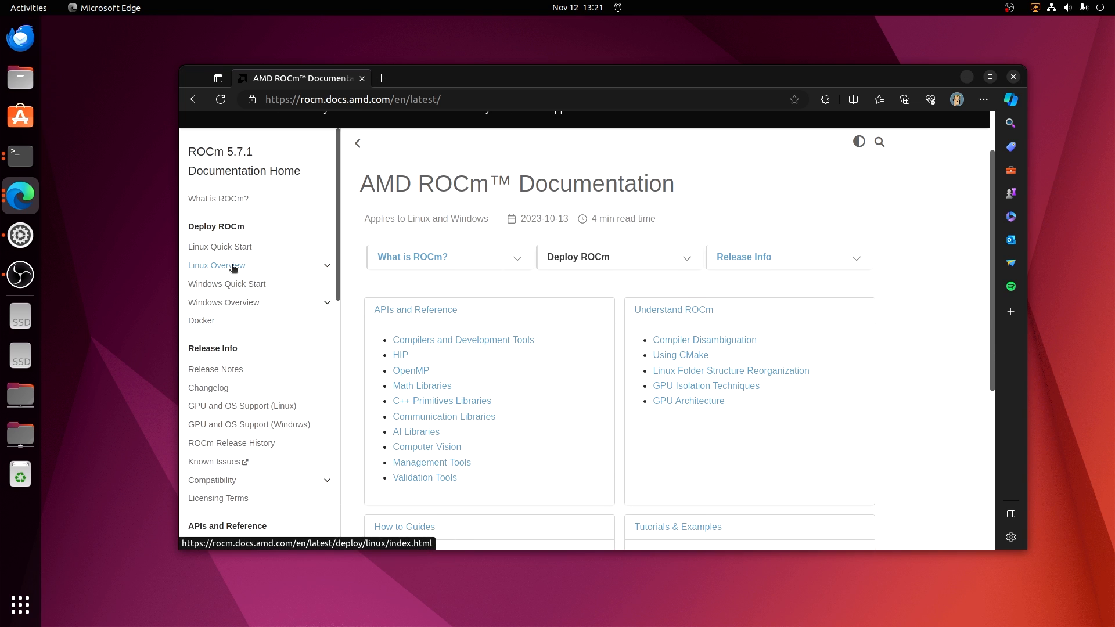
- Go from the ROCm Linux docs to the 'Installation with install script' page
click(216, 266)
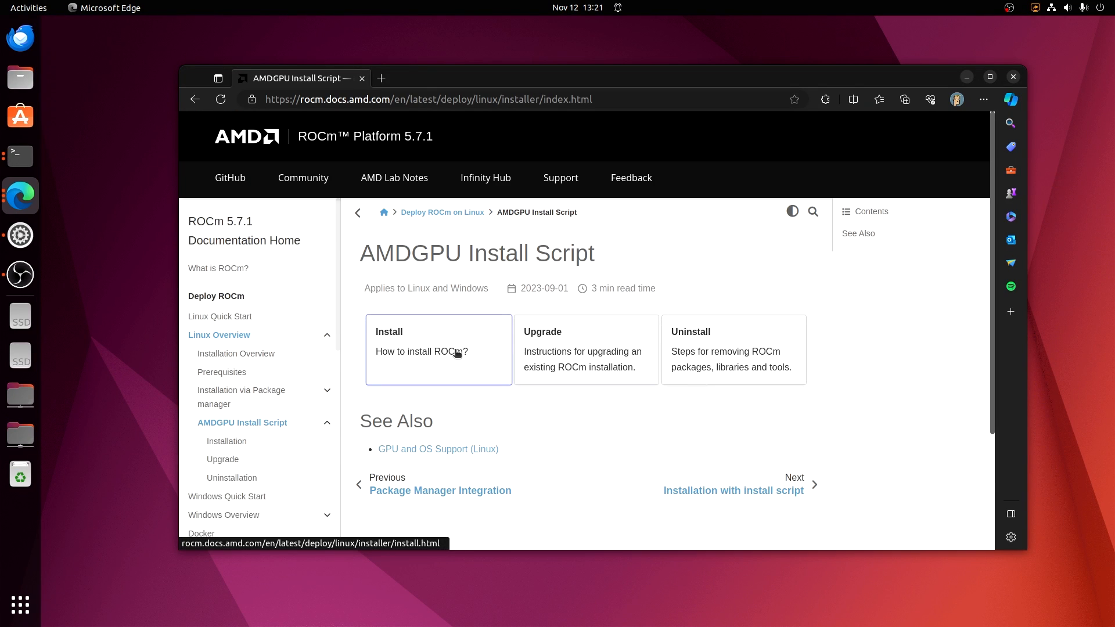
click(438, 348)
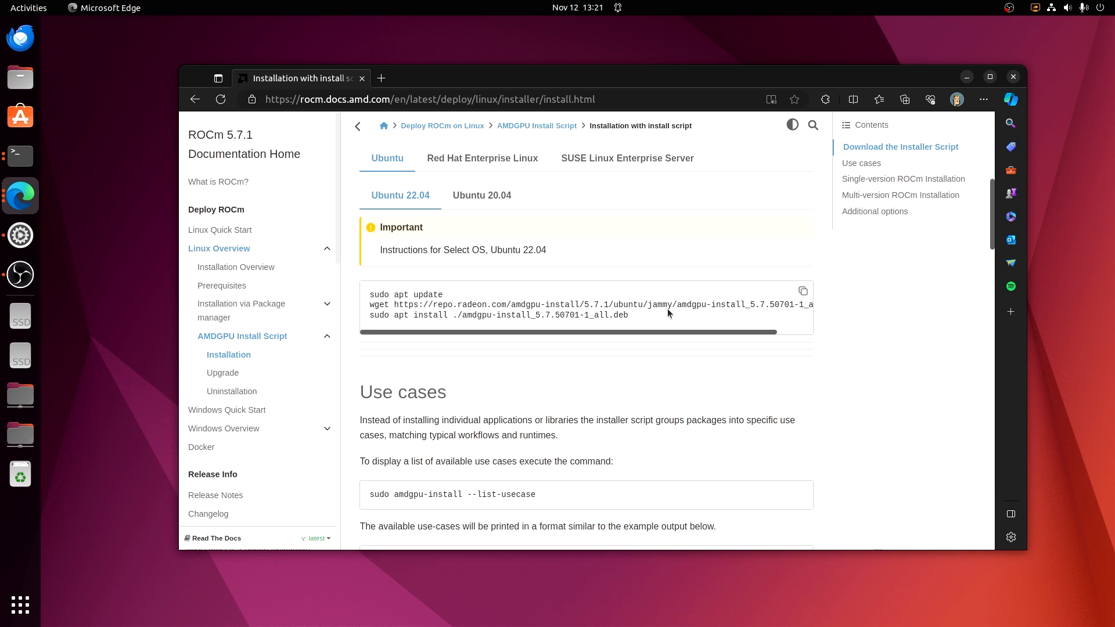
mouse_move(803, 292)
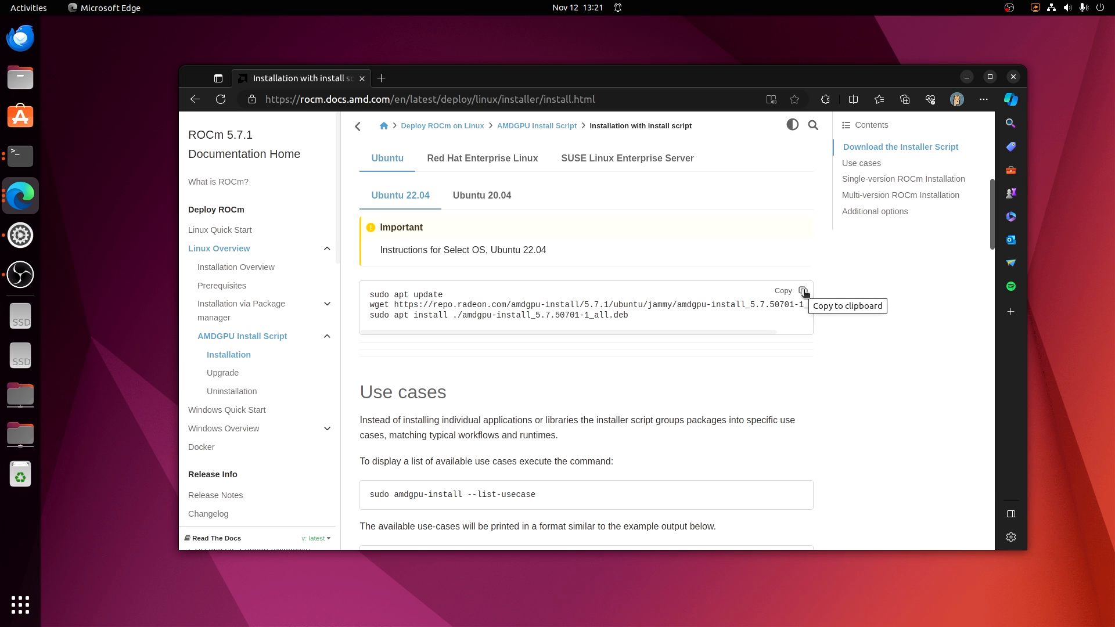
- Copy the Ubuntu 22.04 amdgpu-install download commands and run them in the terminal
click(804, 293)
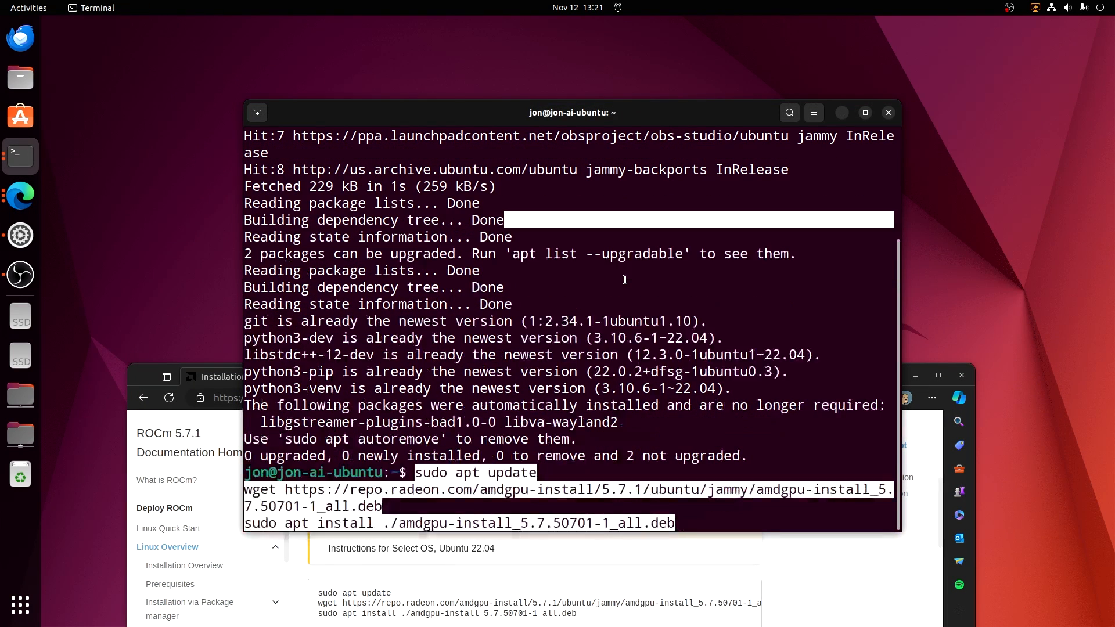
key(Return)
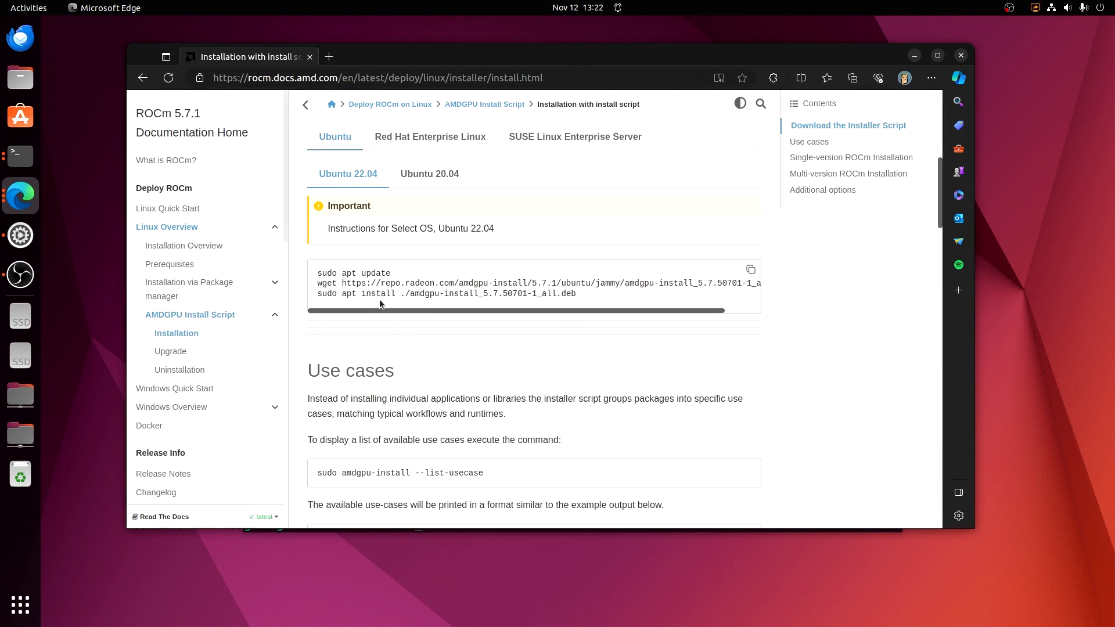
mouse_move(501, 465)
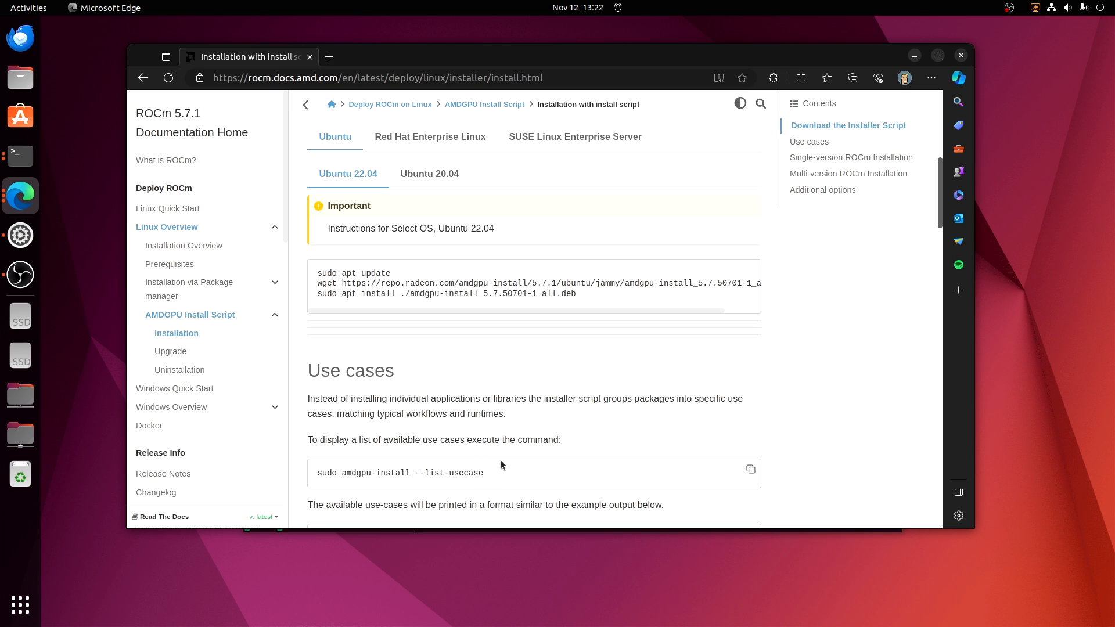
- Select the list-usecase command and scroll to the --usecase install examples
scroll(down, 3)
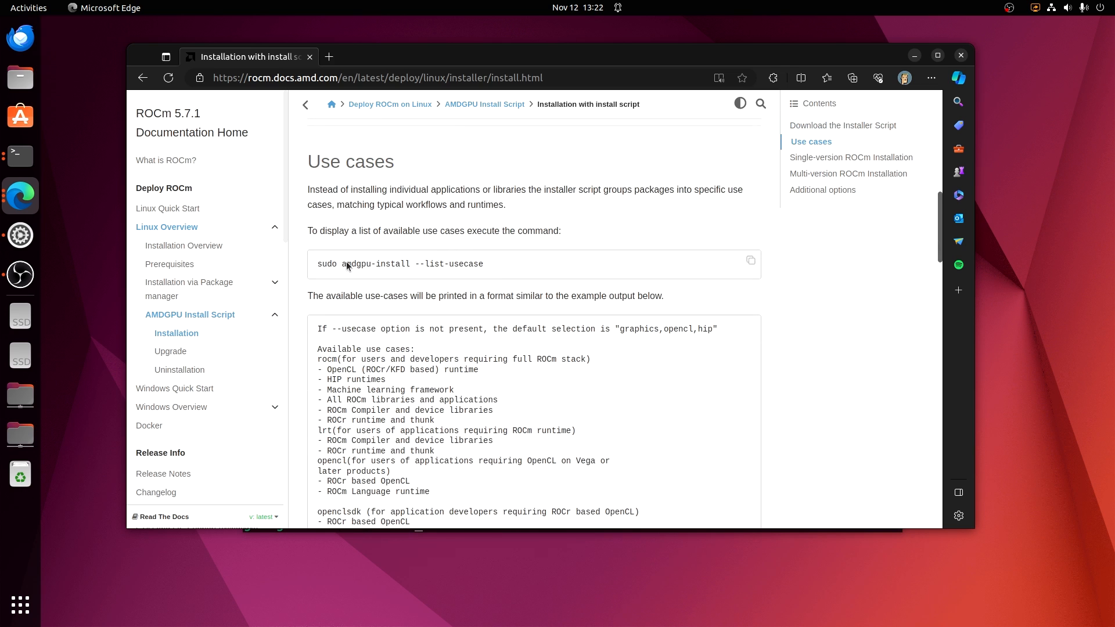
triple_click(400, 264)
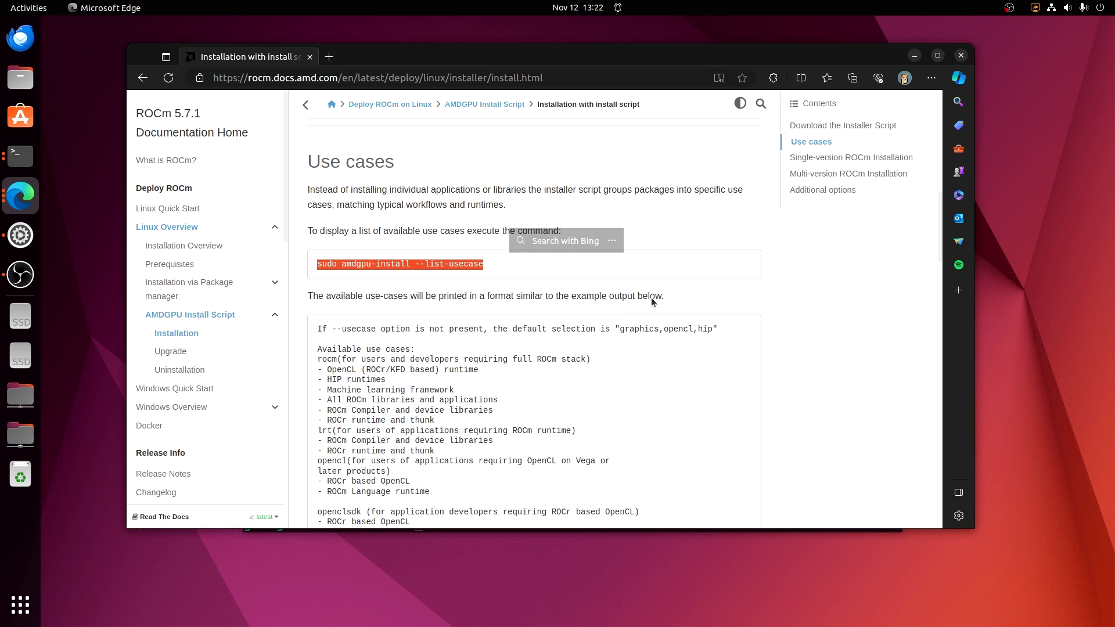
scroll(down, 3)
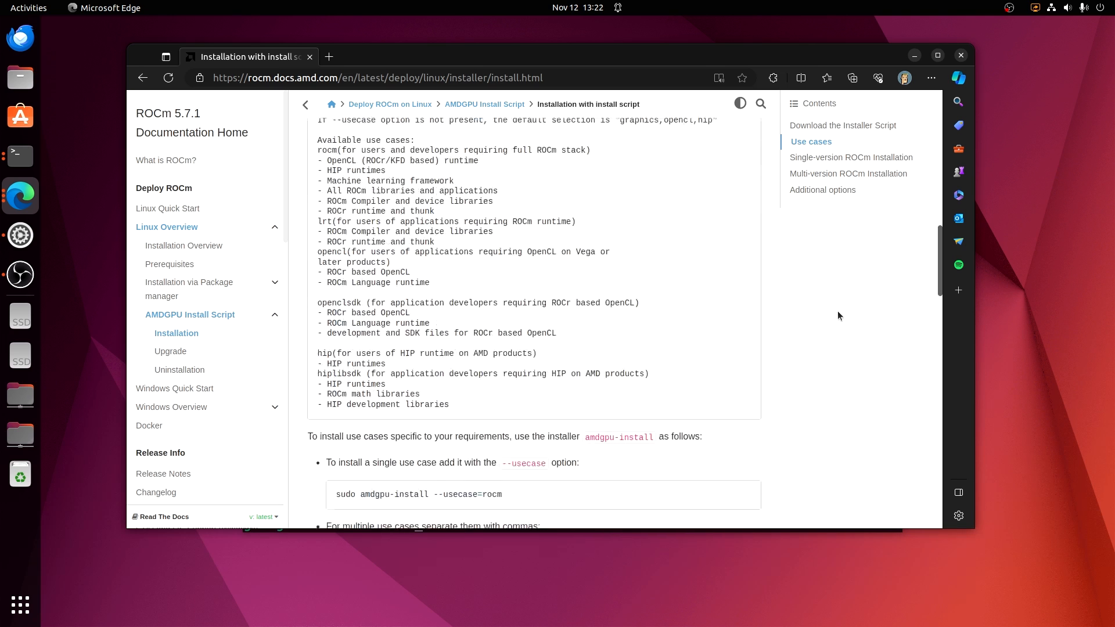
scroll(down, 3)
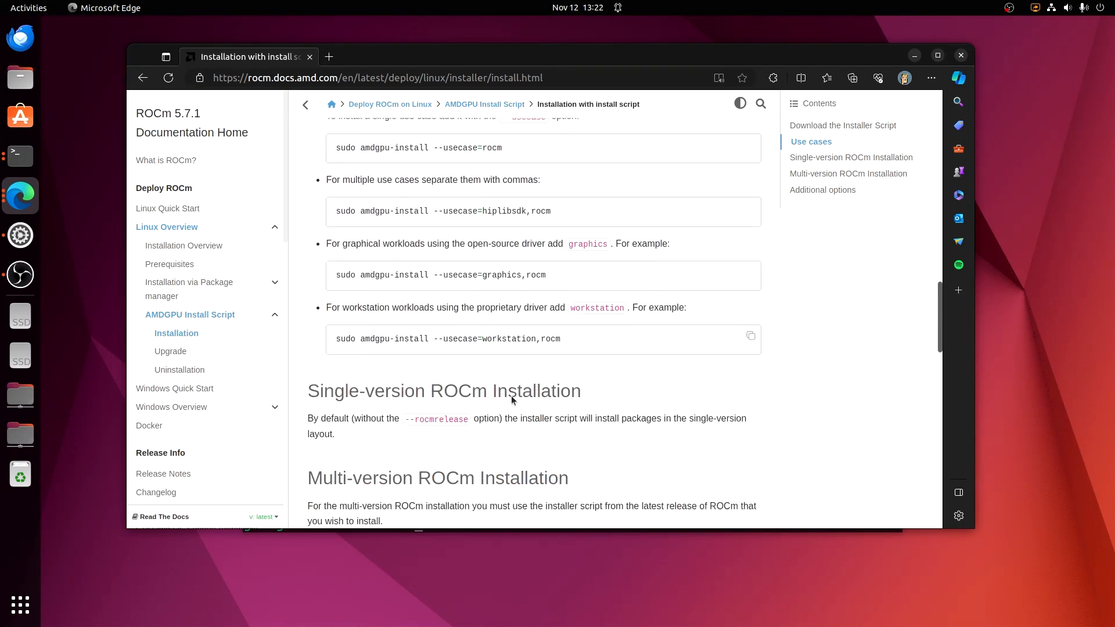
scroll(down, 3)
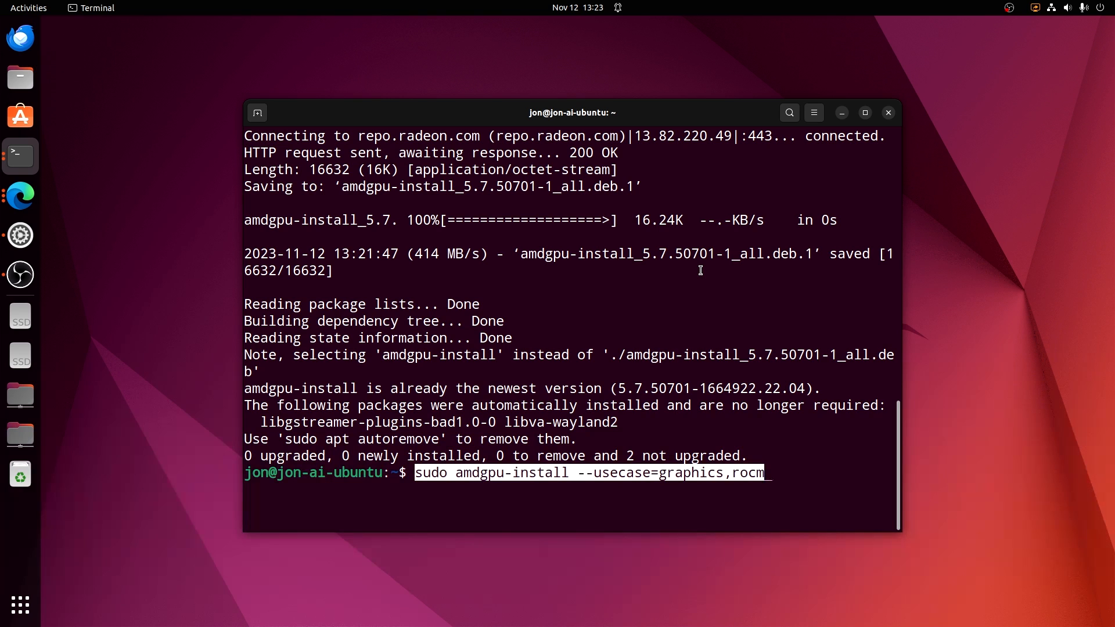
- Run amdgpu-install --usecase=graphics,rocm and usermod -aG to add video and render groups
key(Return)
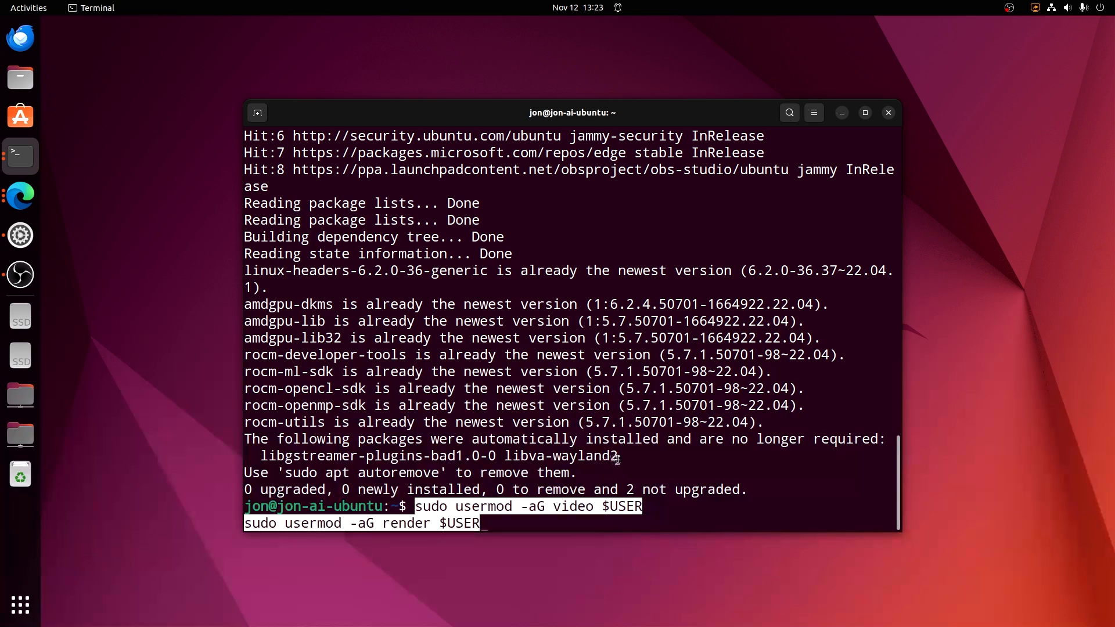
mouse_move(626, 416)
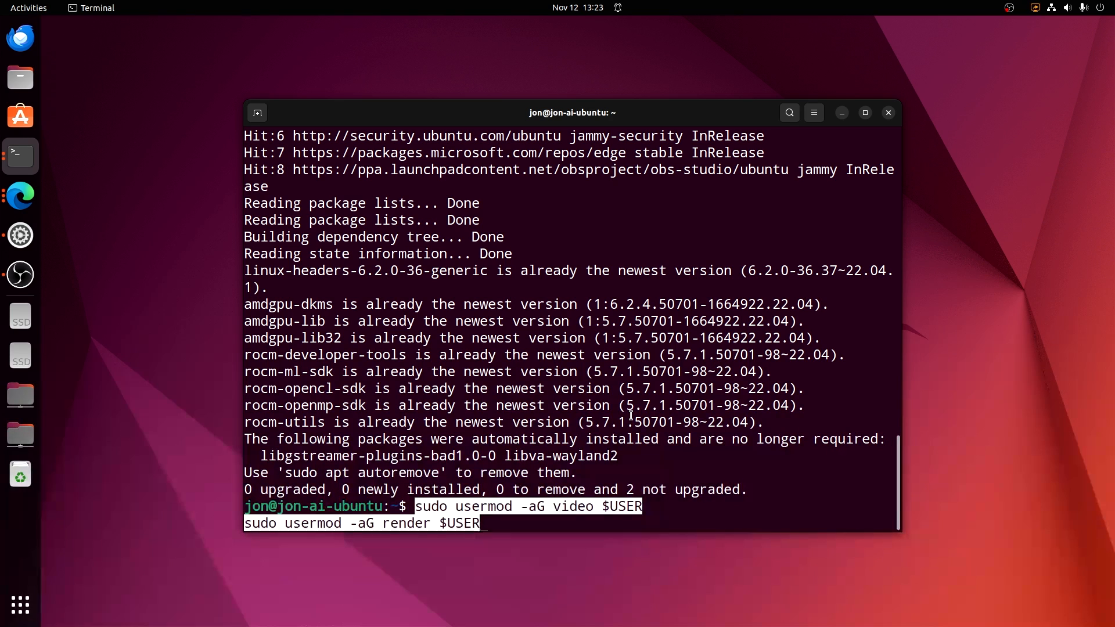
key(Return)
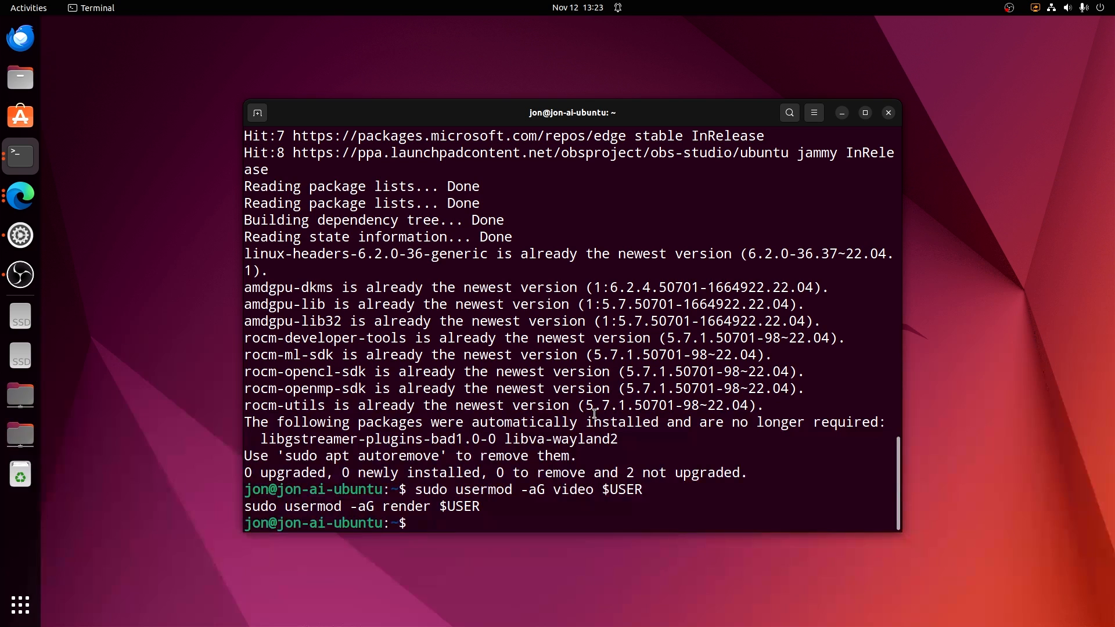
text(sudo r)
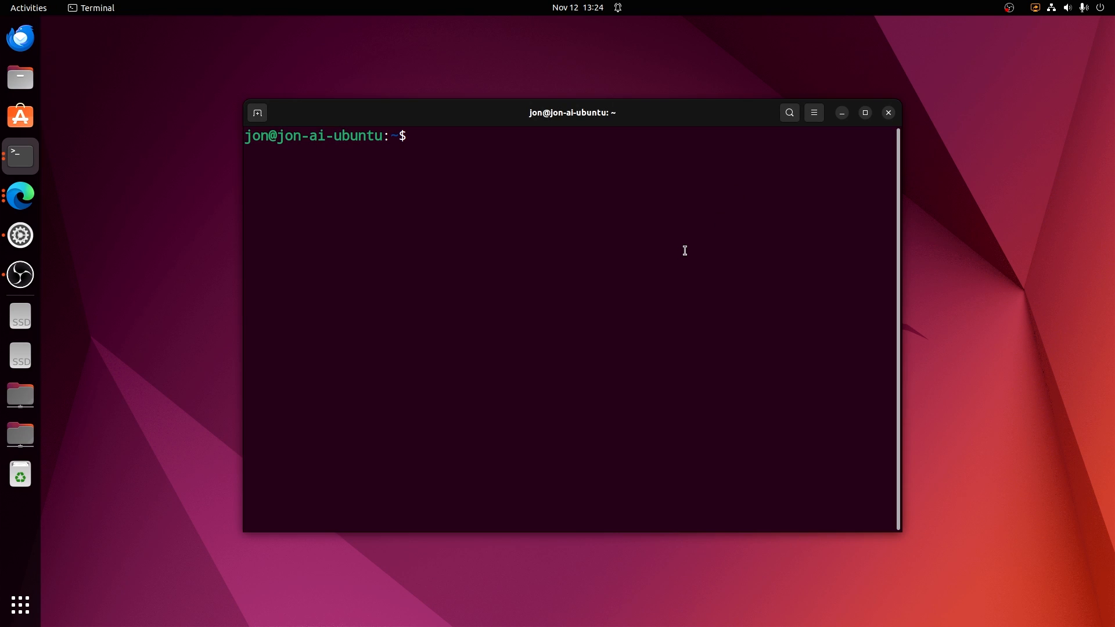
mouse_move(22, 155)
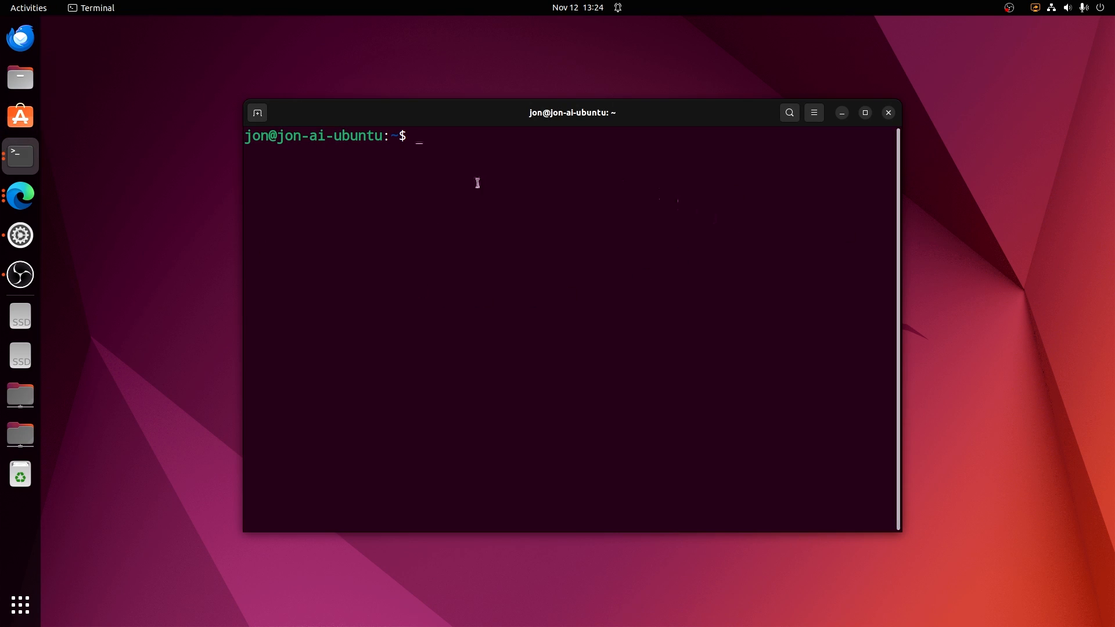
mouse_move(552, 210)
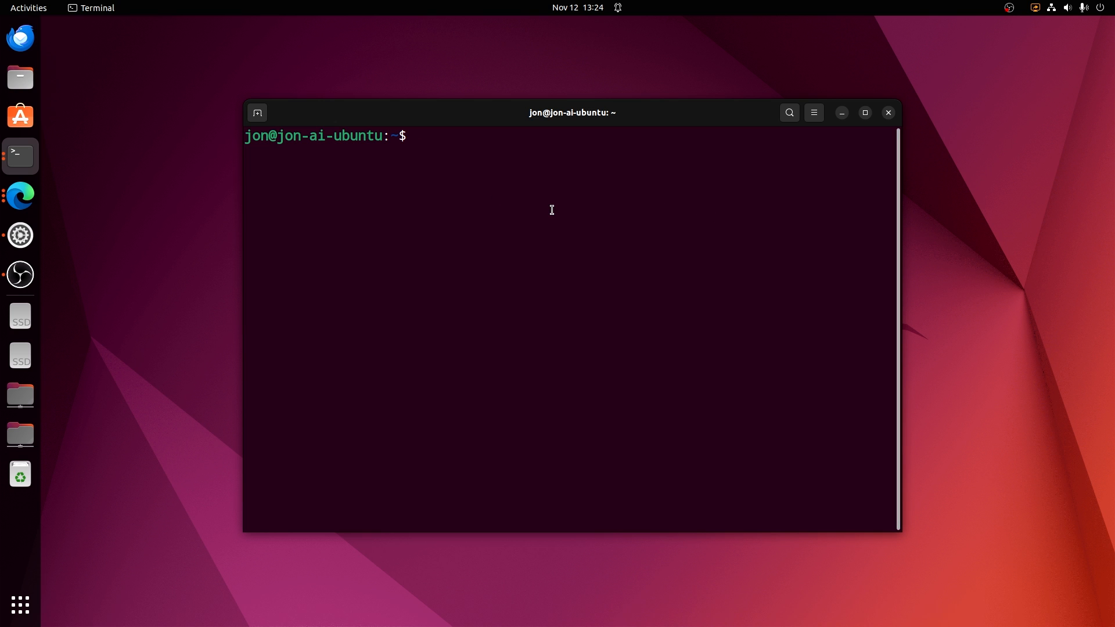
- Create a youtube-test folder with sudo mkdir and move into it
text(s)
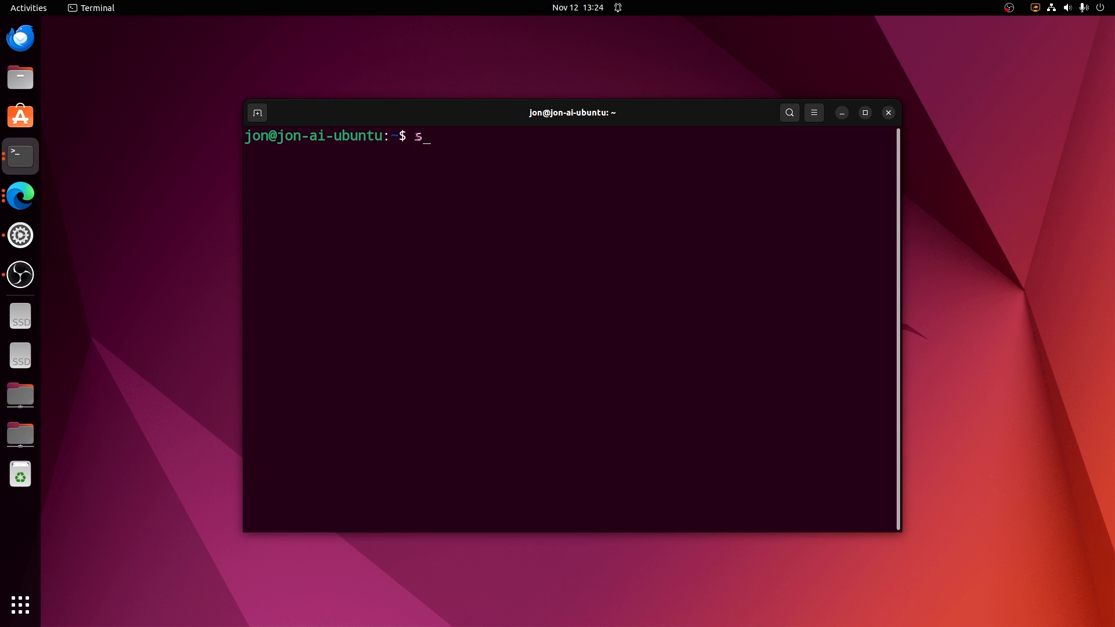
text(udo mkdir)
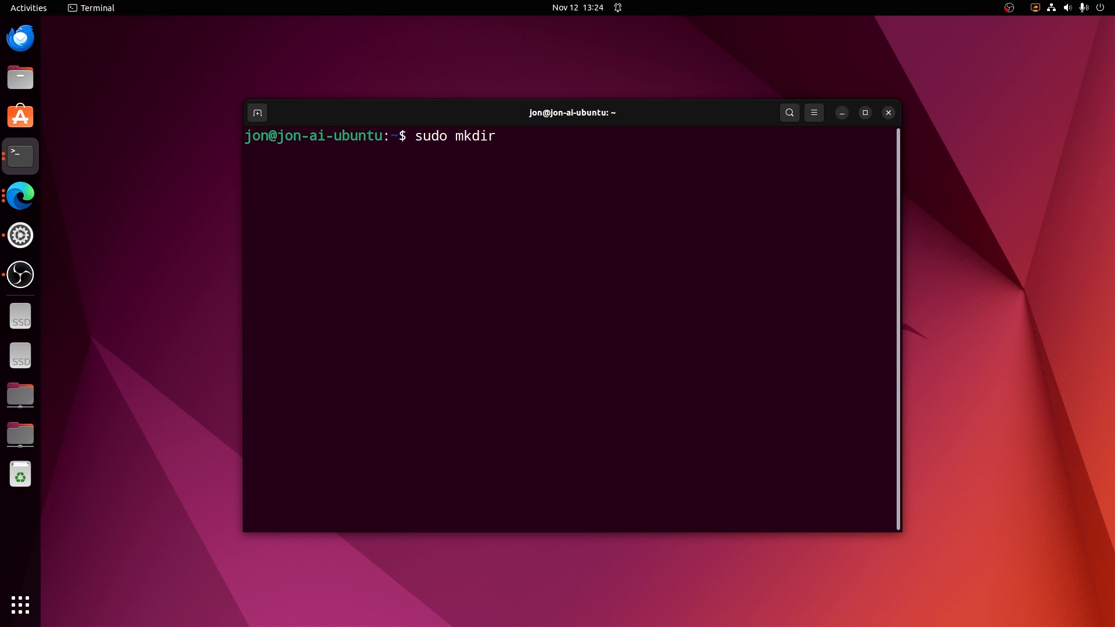
text(youtube-test)
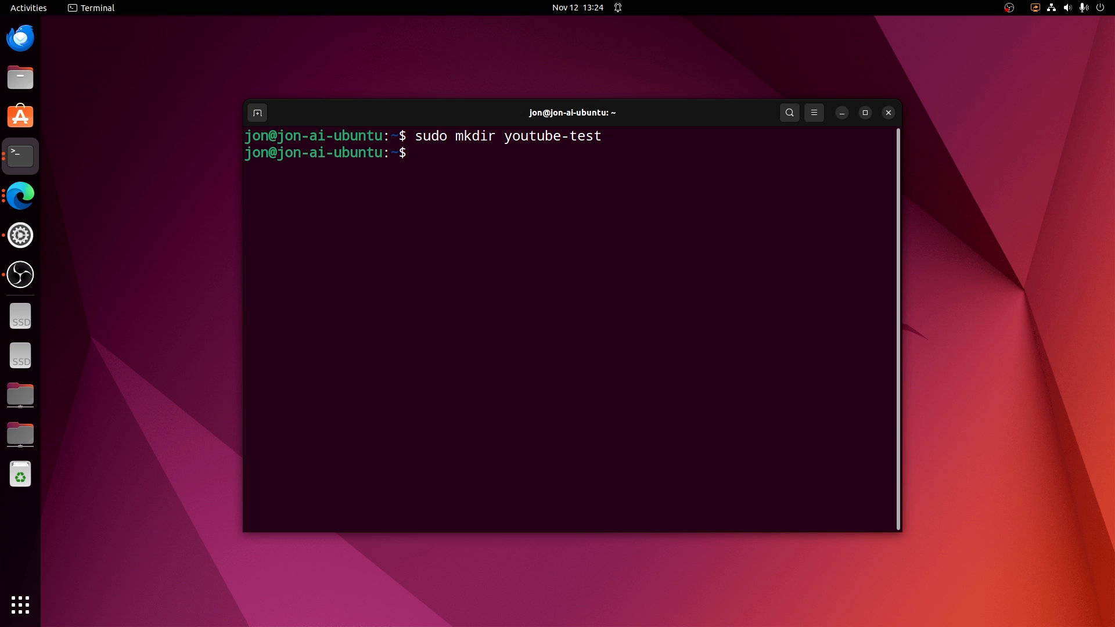
text(cd youtube-test/)
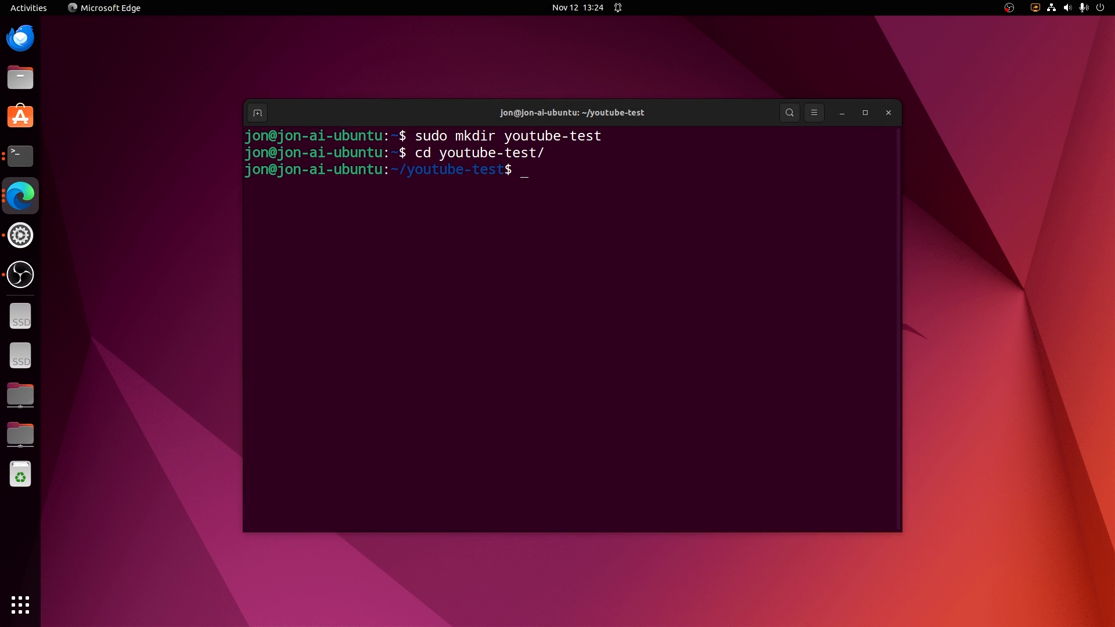
- Clone AUTOMATIC1111/stable-diffusion-webui with sudo git clone and enter the new folder
text(git clone https://github.com/AUTOMATIC1111/stable-diffusion-webui)
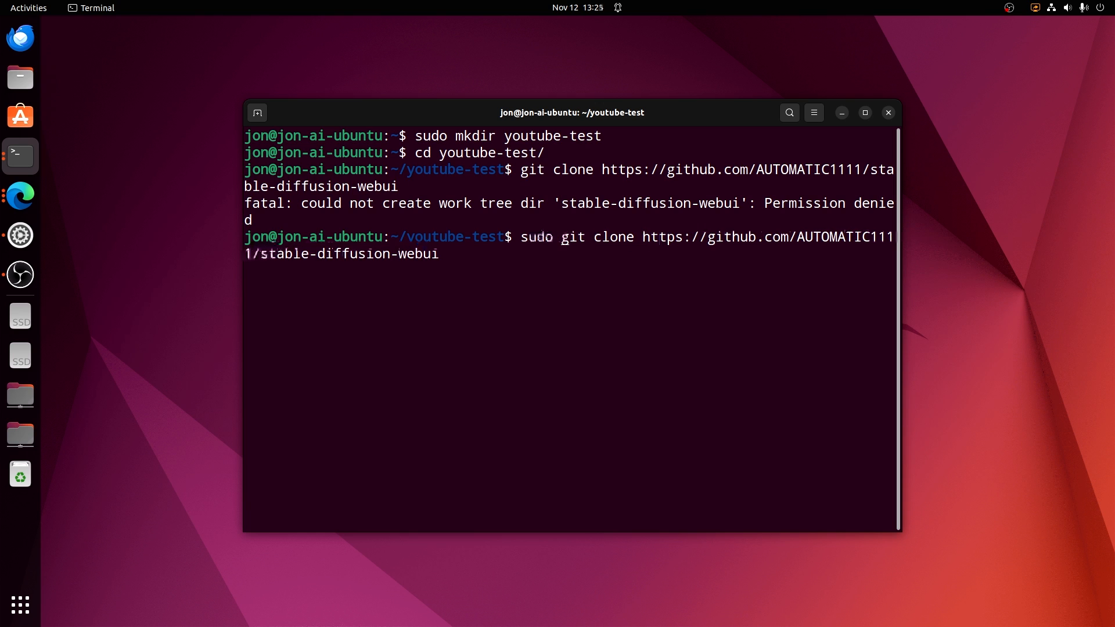
key(Return)
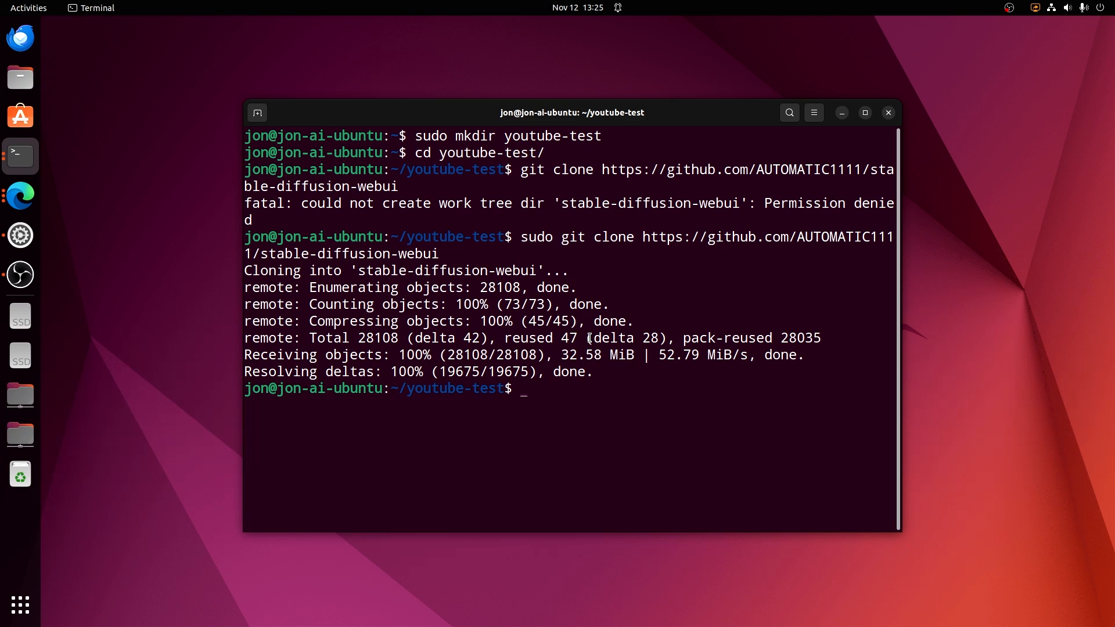
text(cd stable-diffusion-webui/)
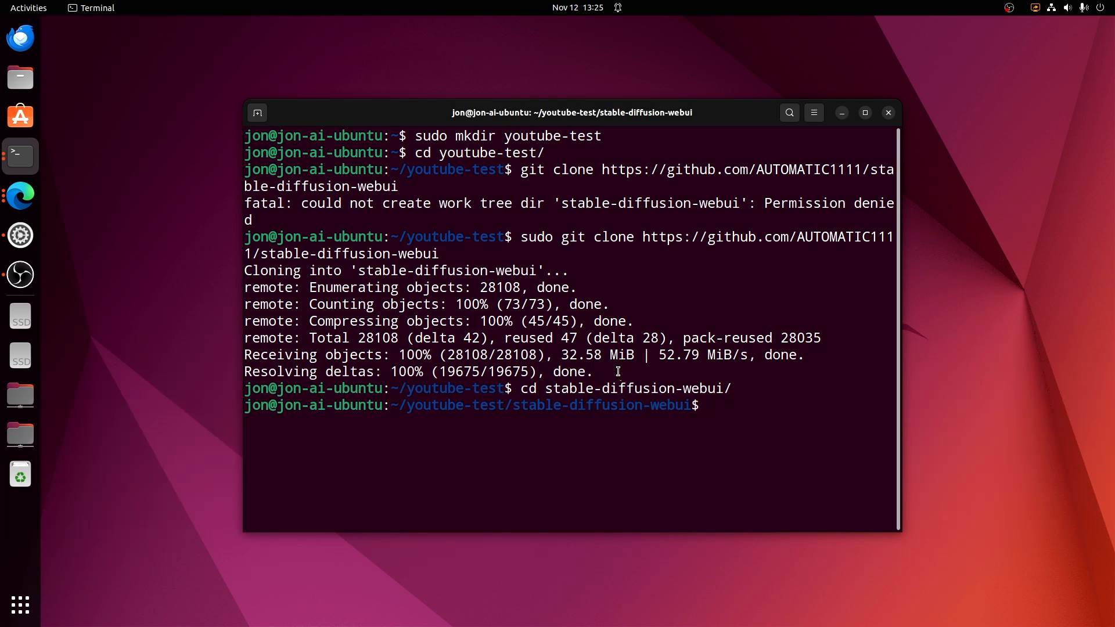
- Try python -m venv venv, get permission denied, then go up and list folders
text(python3 -)
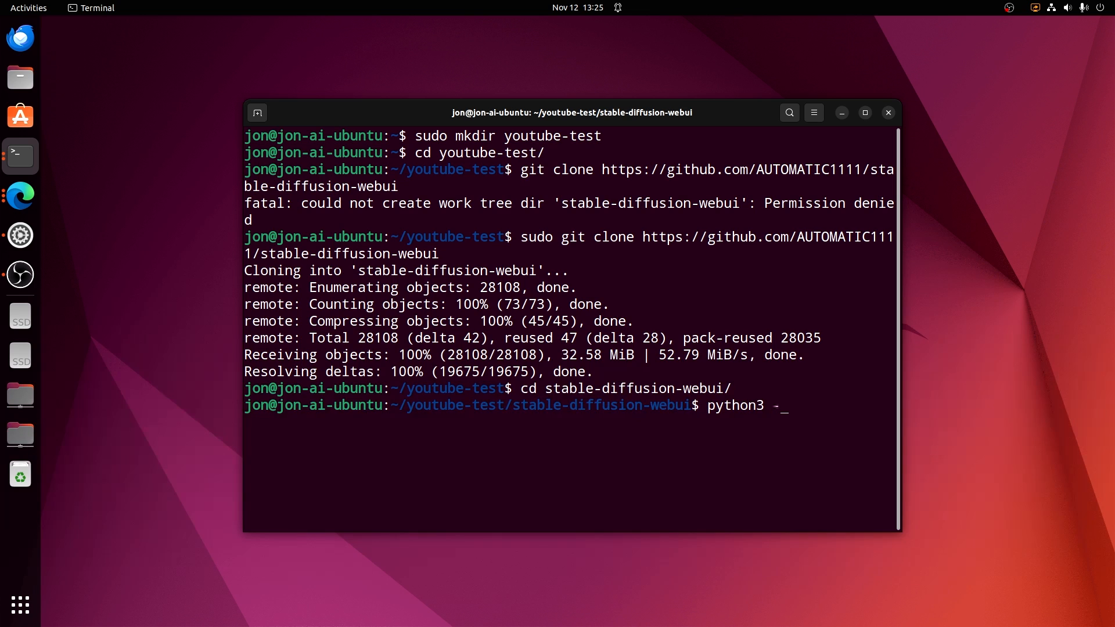
text(m venv venv)
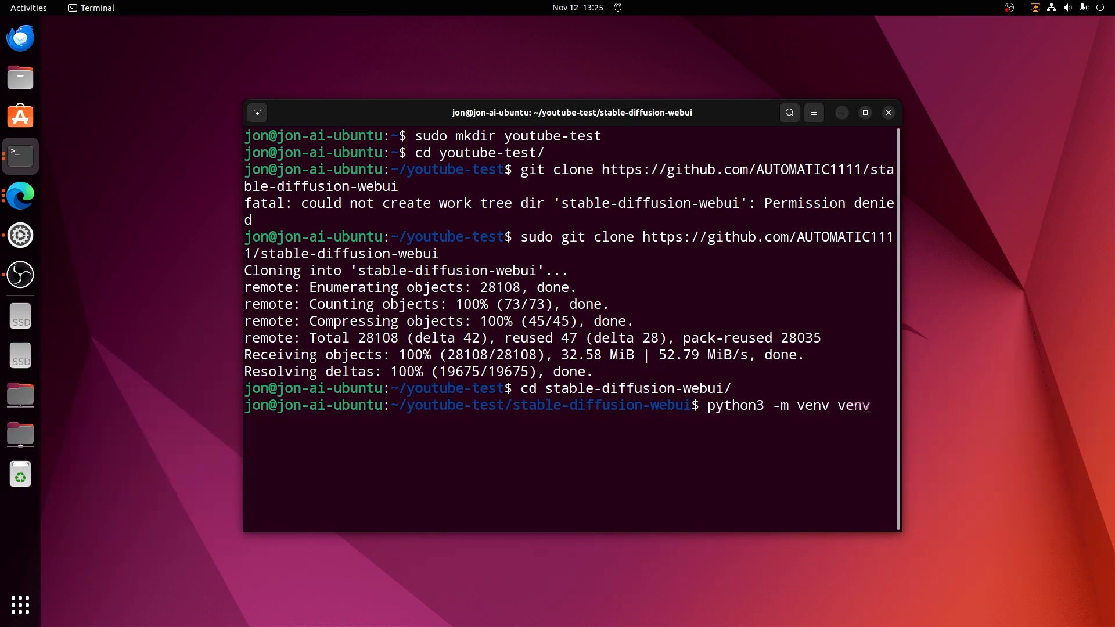
key(Return)
text(python -m venv venv)
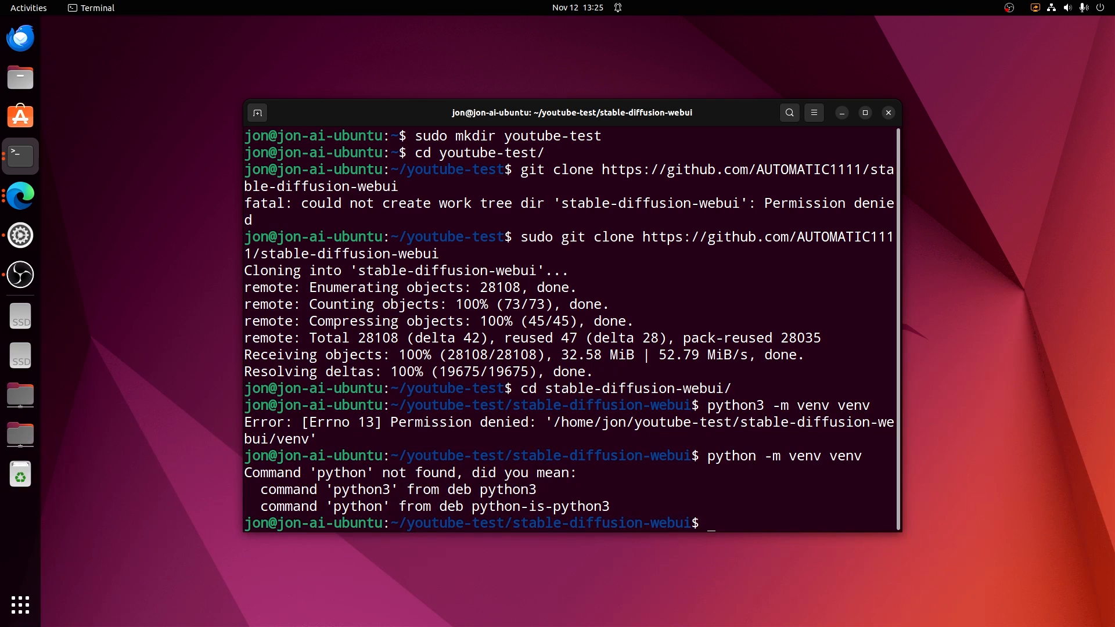
text(cd)
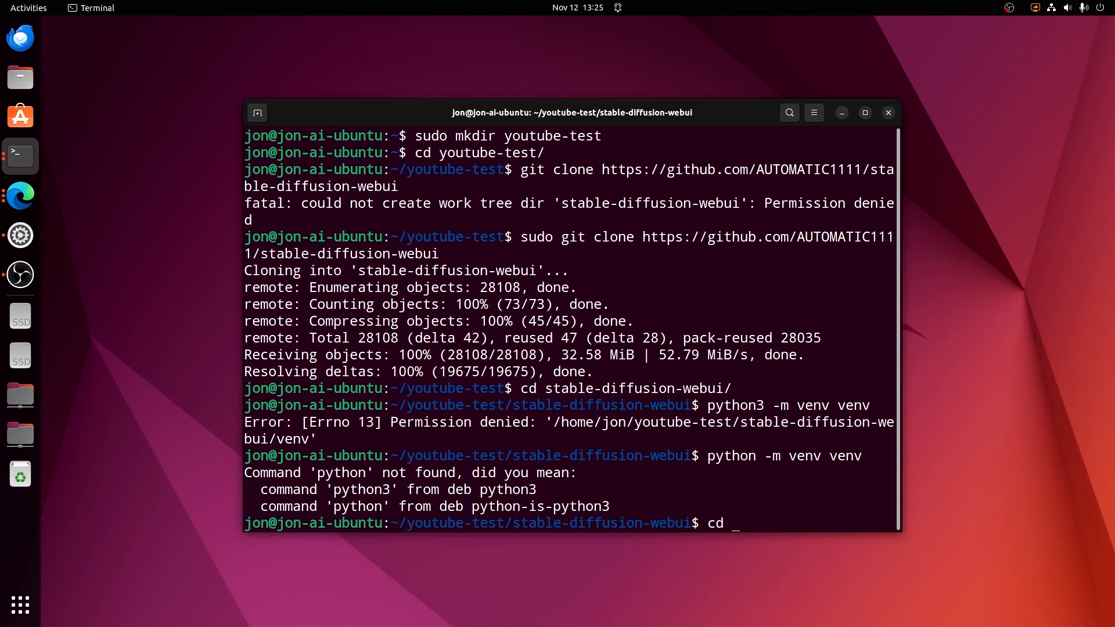
key(Return)
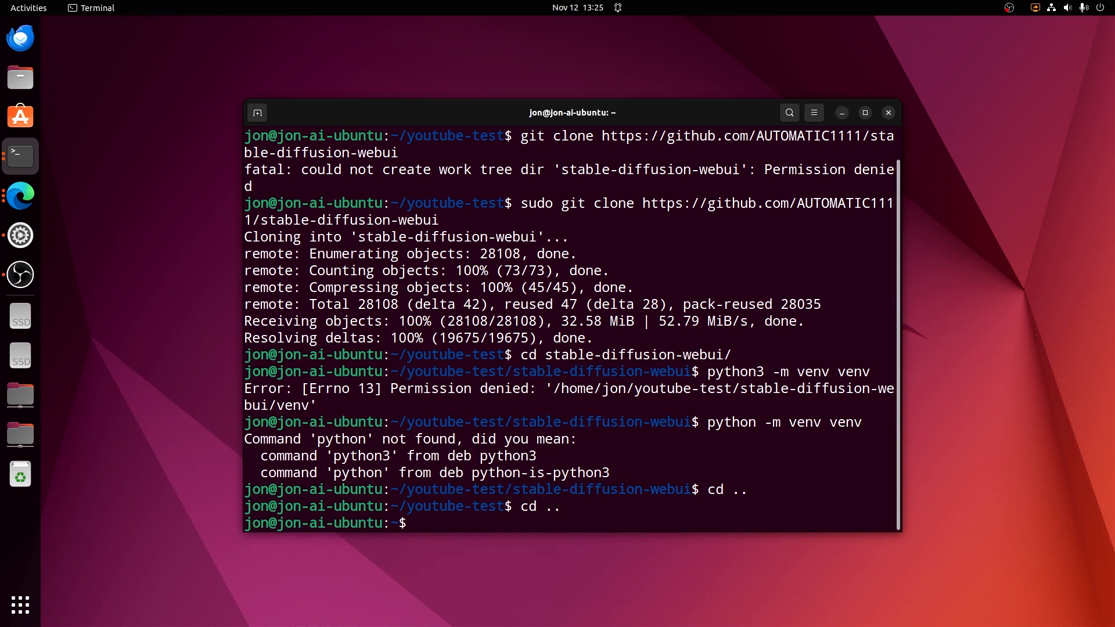
text(ls -)
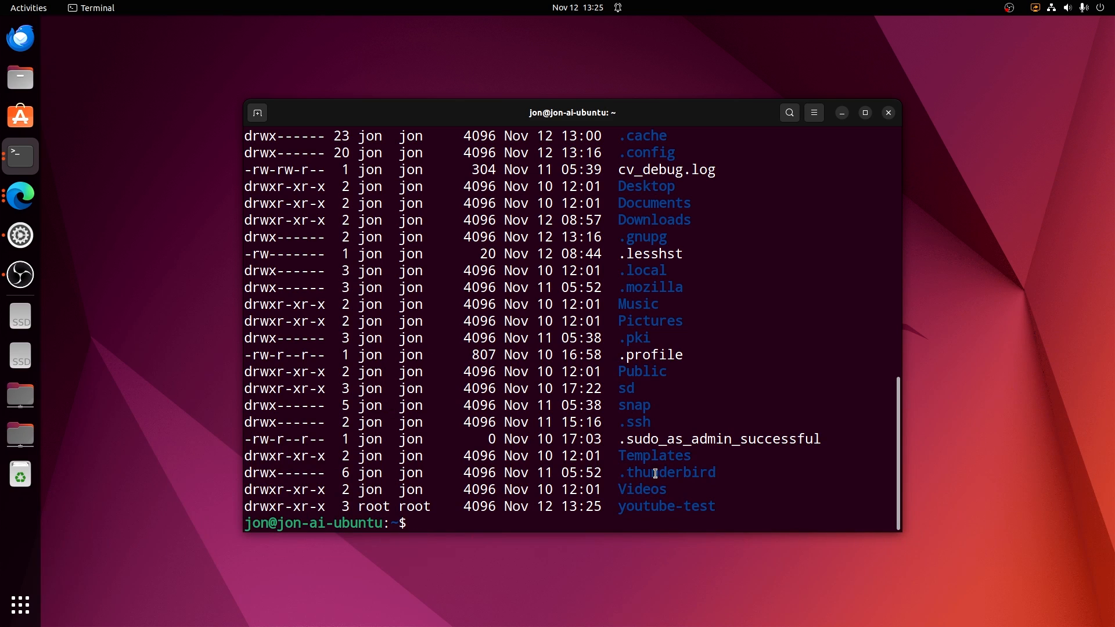
- Recursively chown youtube-test/ to jon:jon with sudo, then list the home folder
double_click(682, 506)
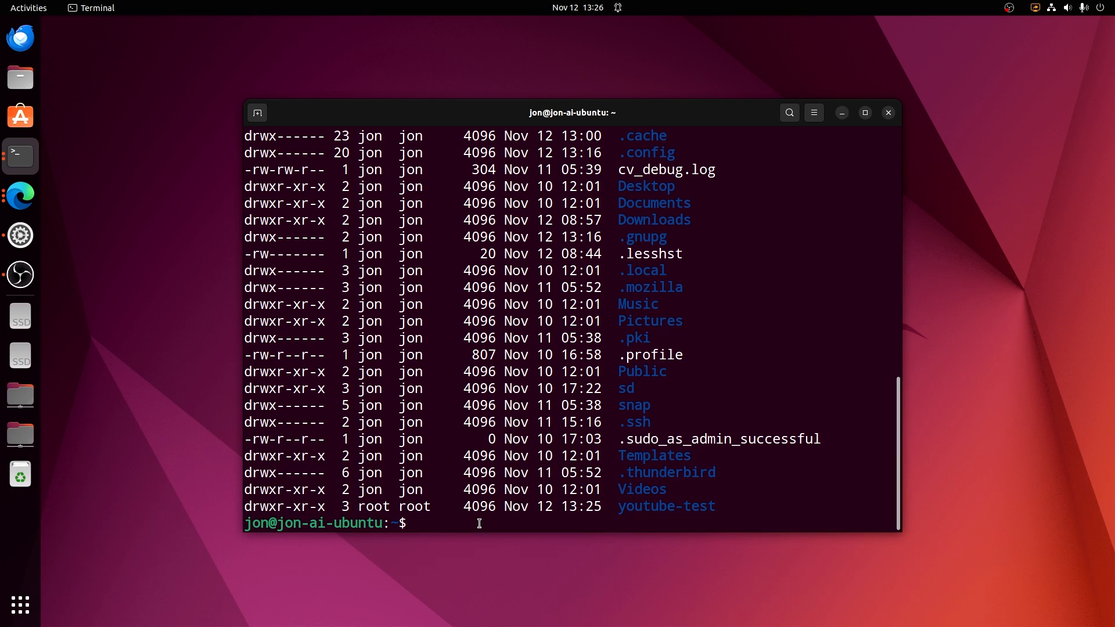
text(sudo chown)
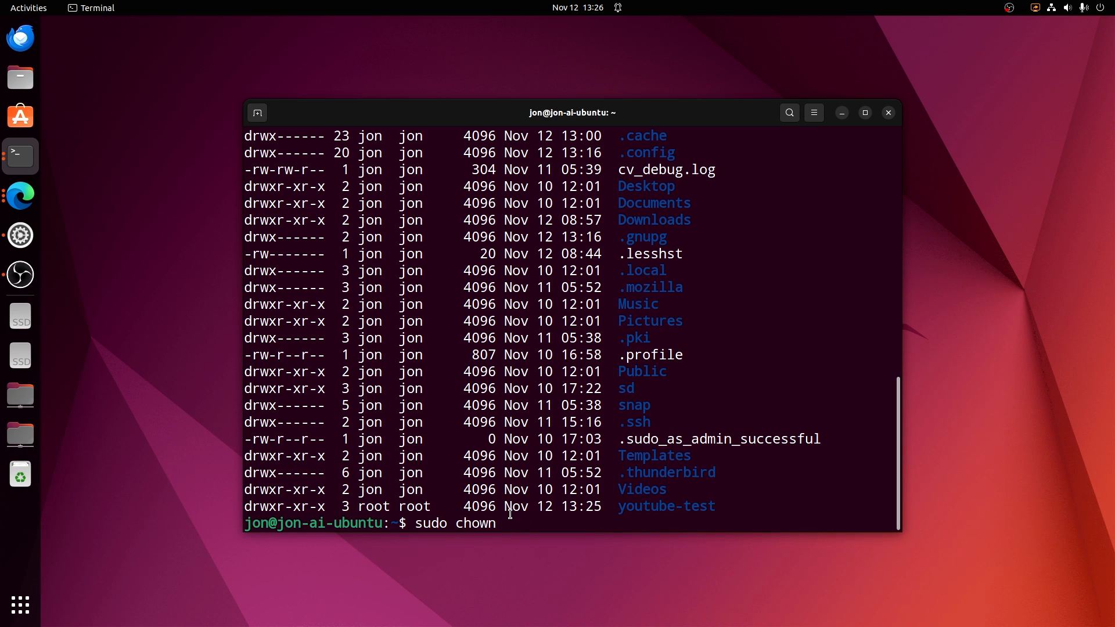
text(jon)
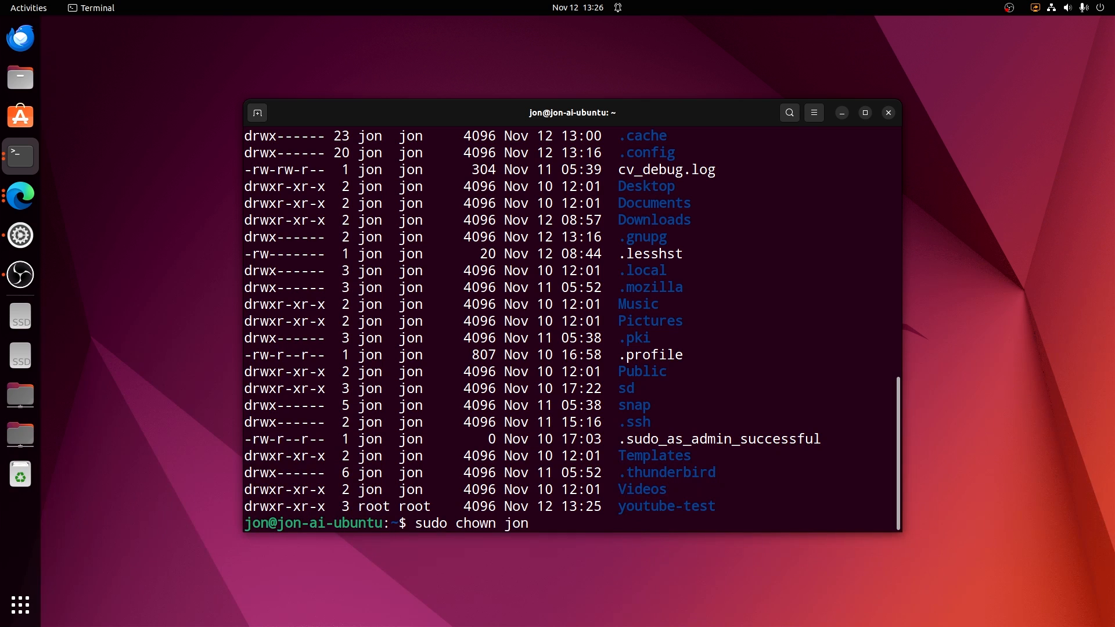
text(:)
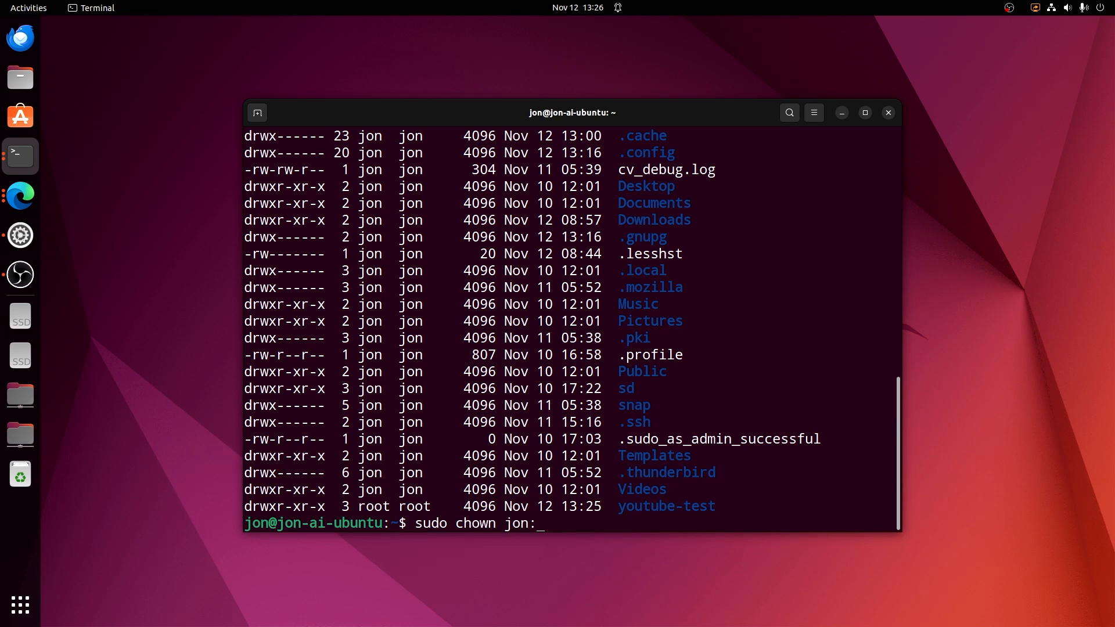
text(jon)
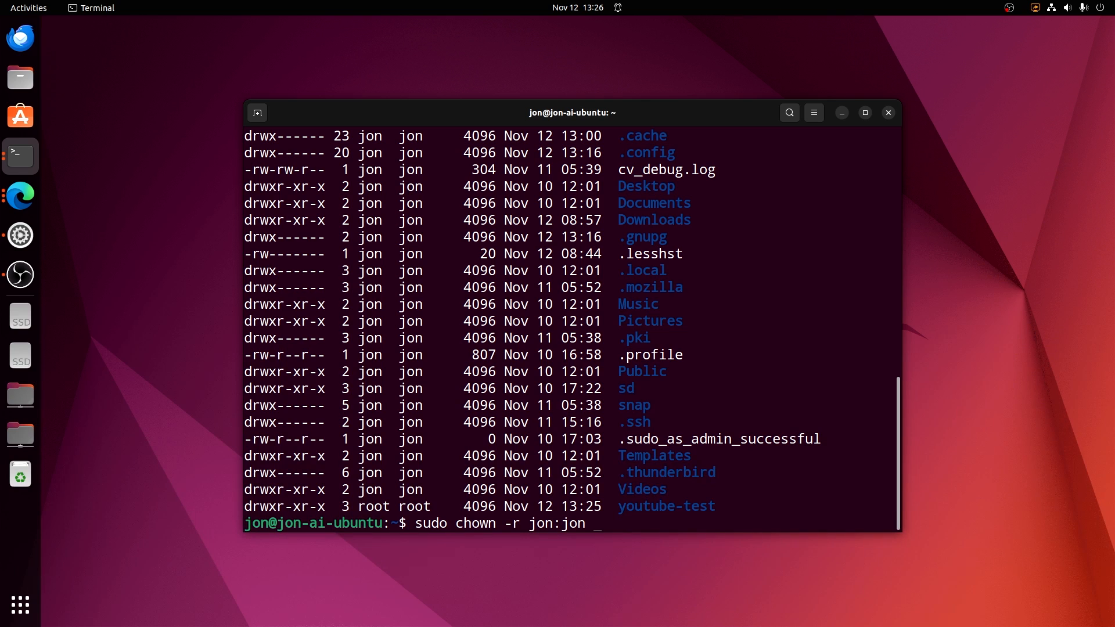
text(youtube-test/)
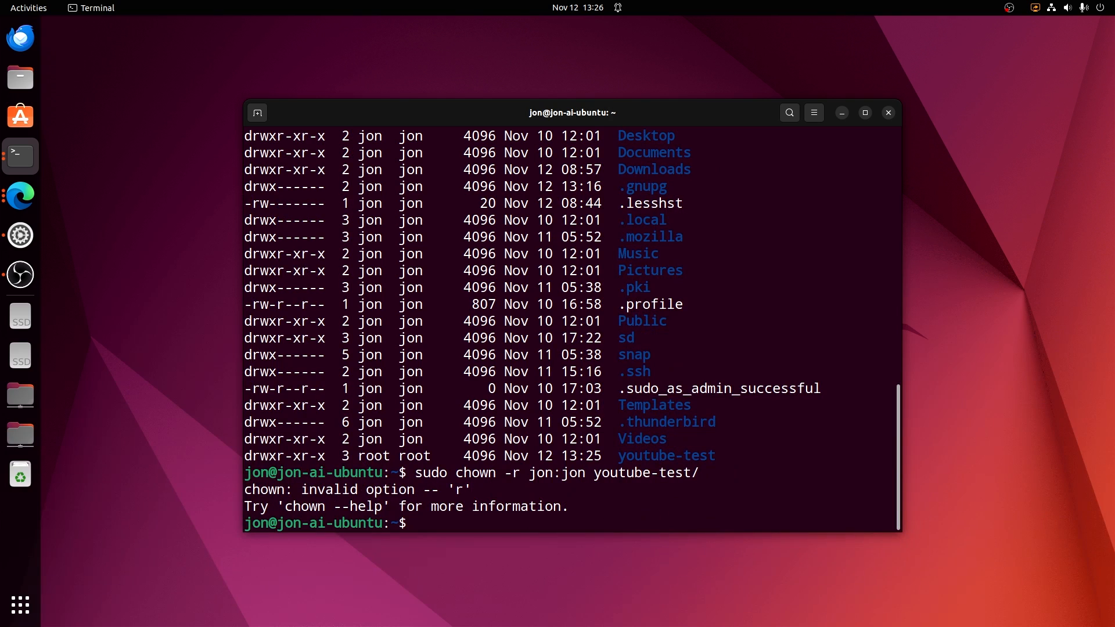
text(sudo chown -r jon:jon youtube-test/)
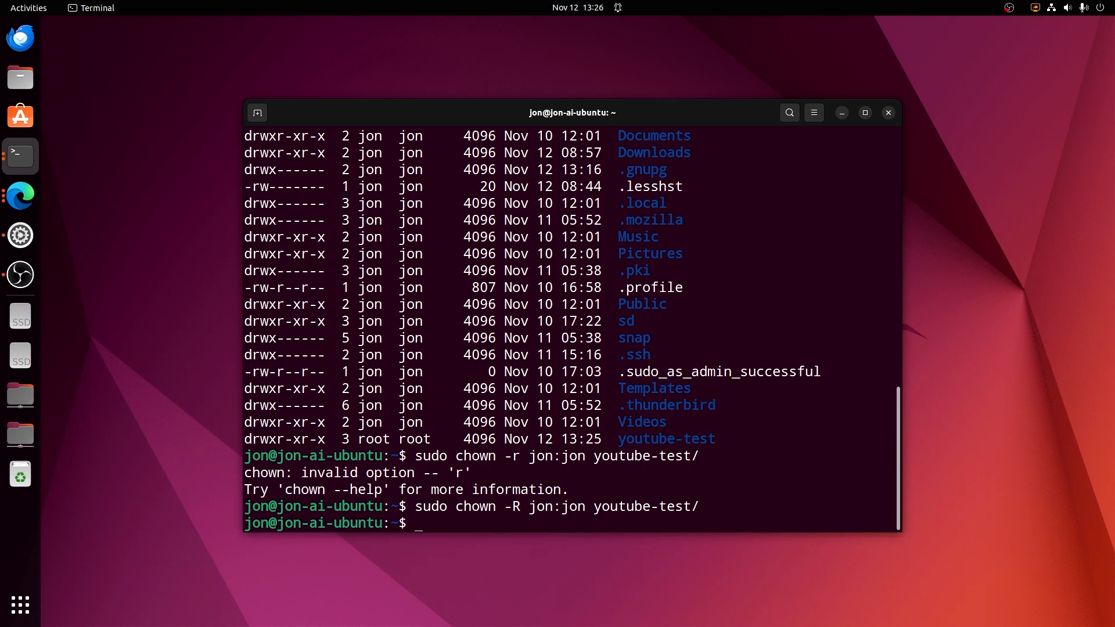
text(ls)
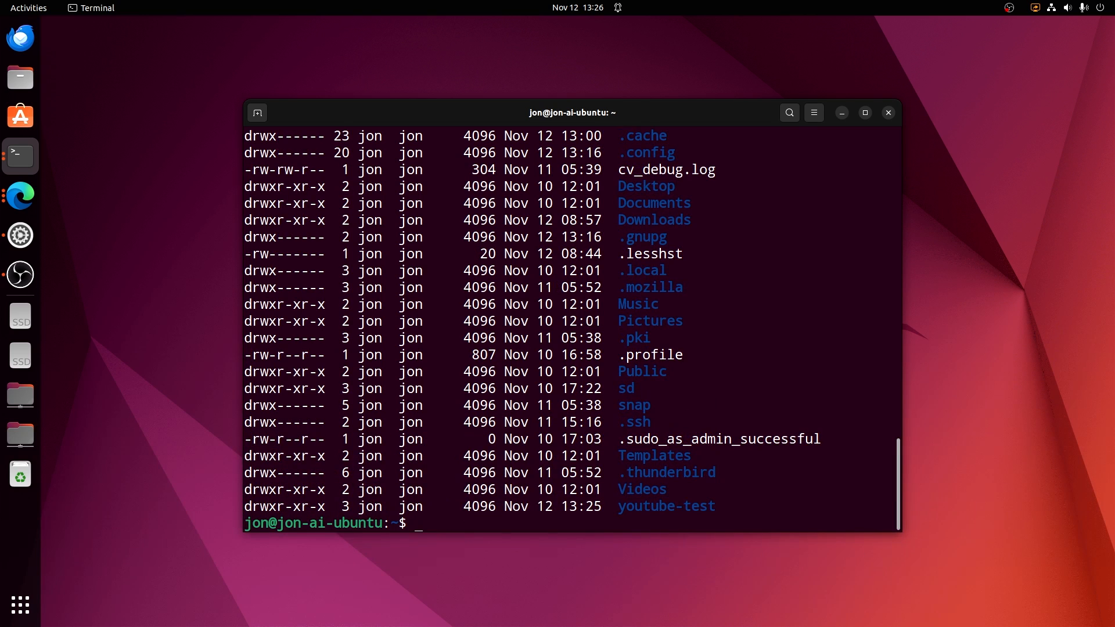
mouse_move(472, 515)
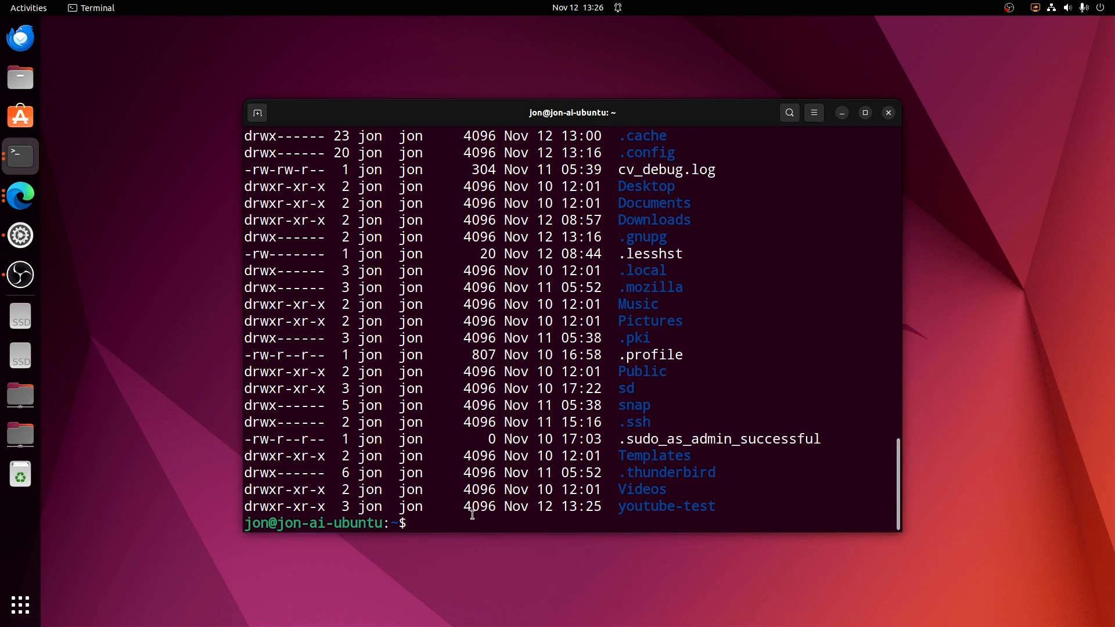
mouse_move(788, 424)
text(cd)
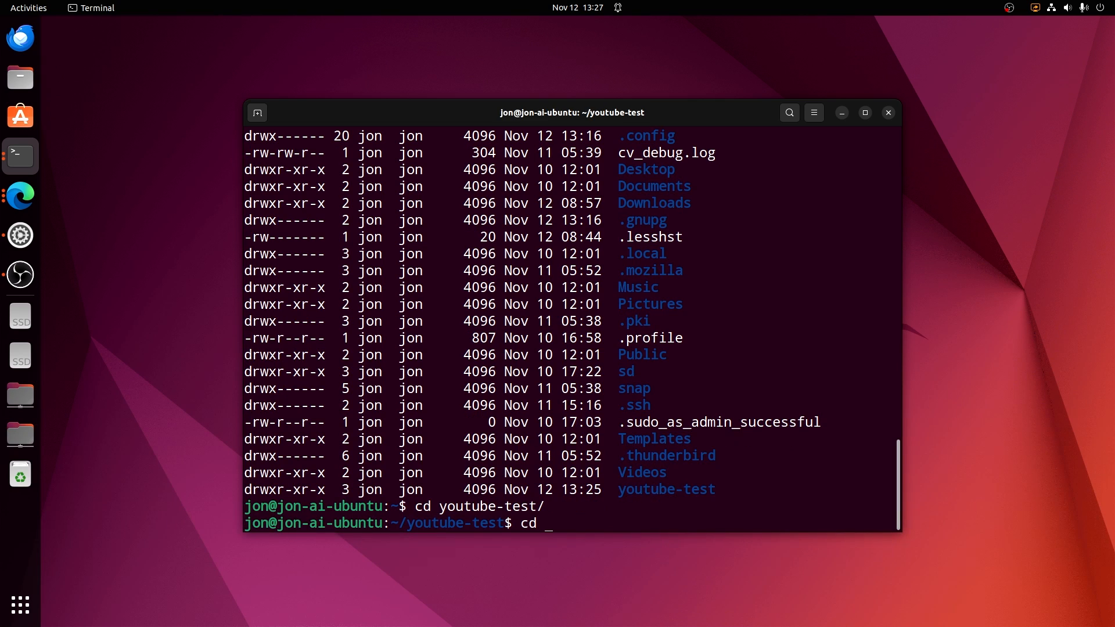
- Enter stable-diffusion-webui/ and successfully run python3 -m venv venv
text(stable-diffusion-webui/)
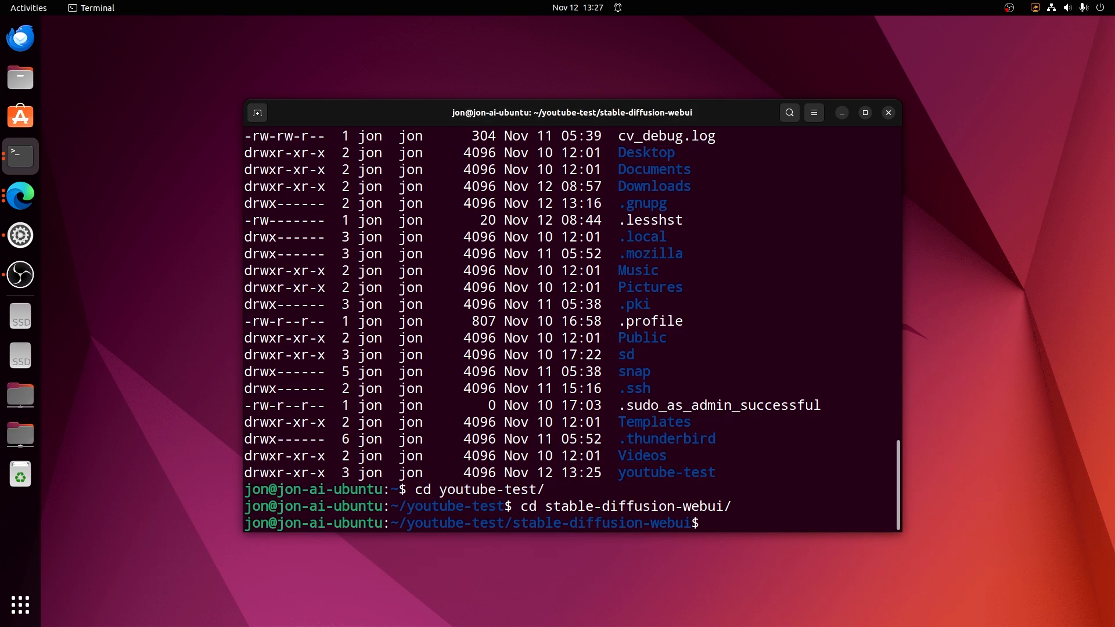
text(python)
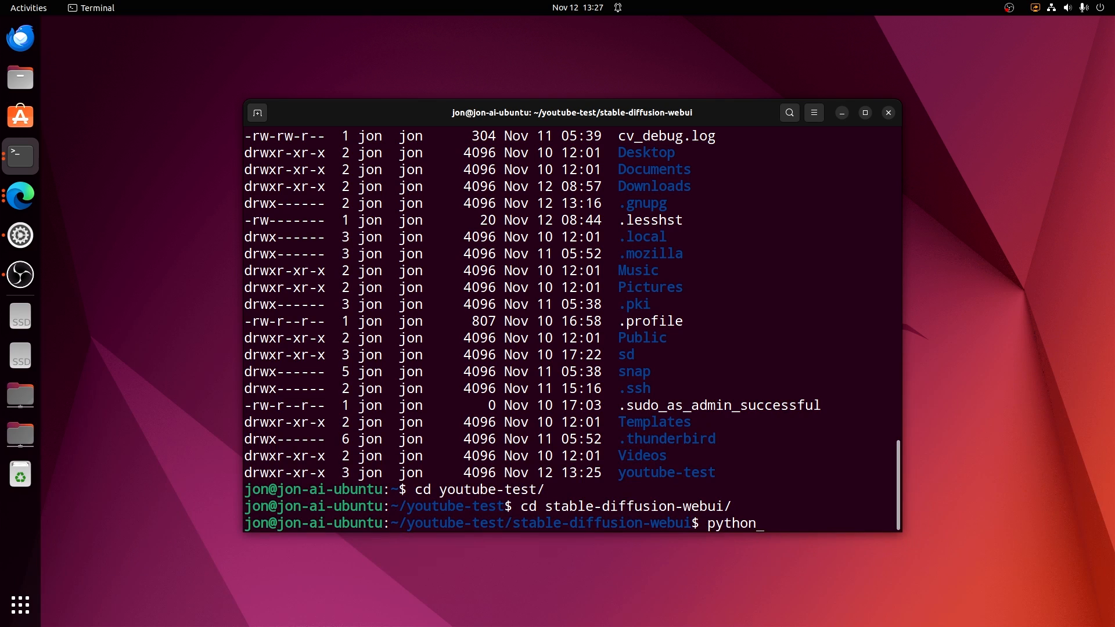
text(3 -m)
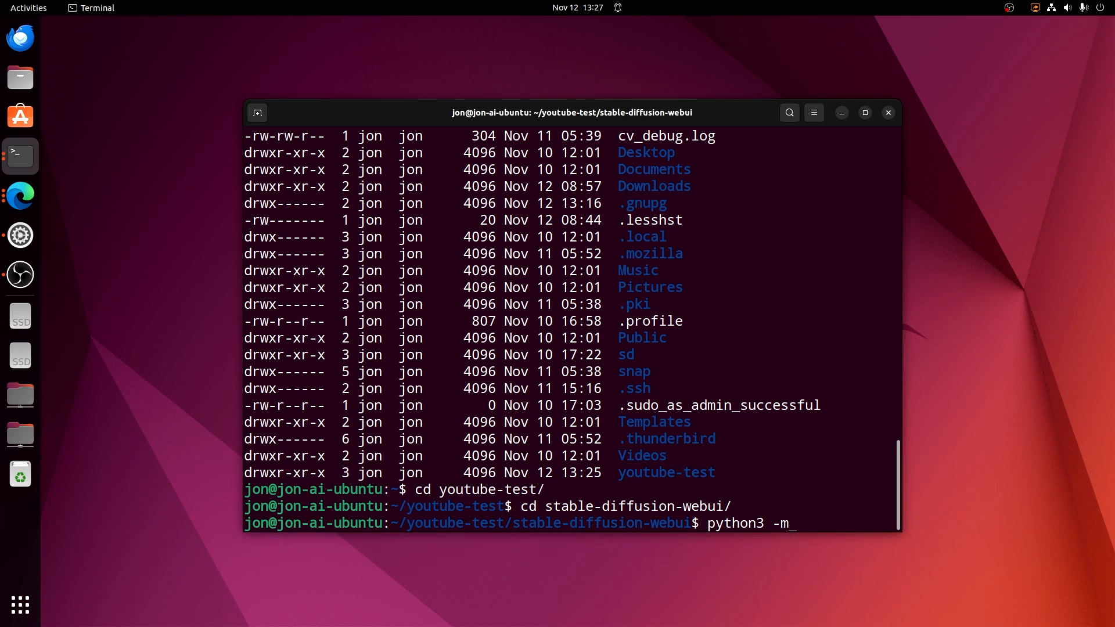
text(venv venv)
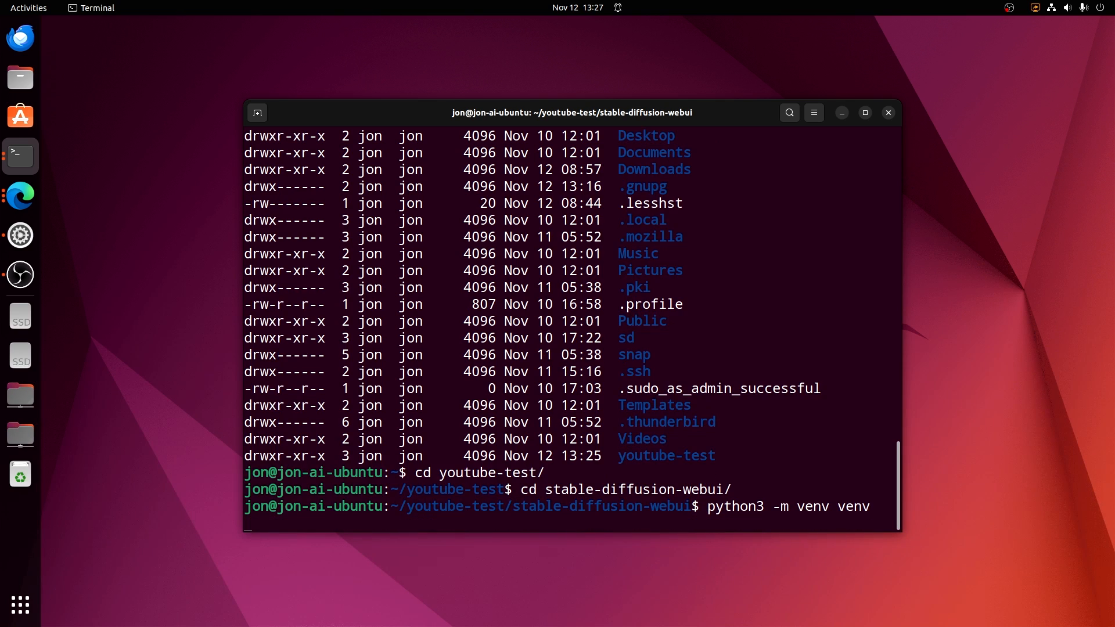
key(Return)
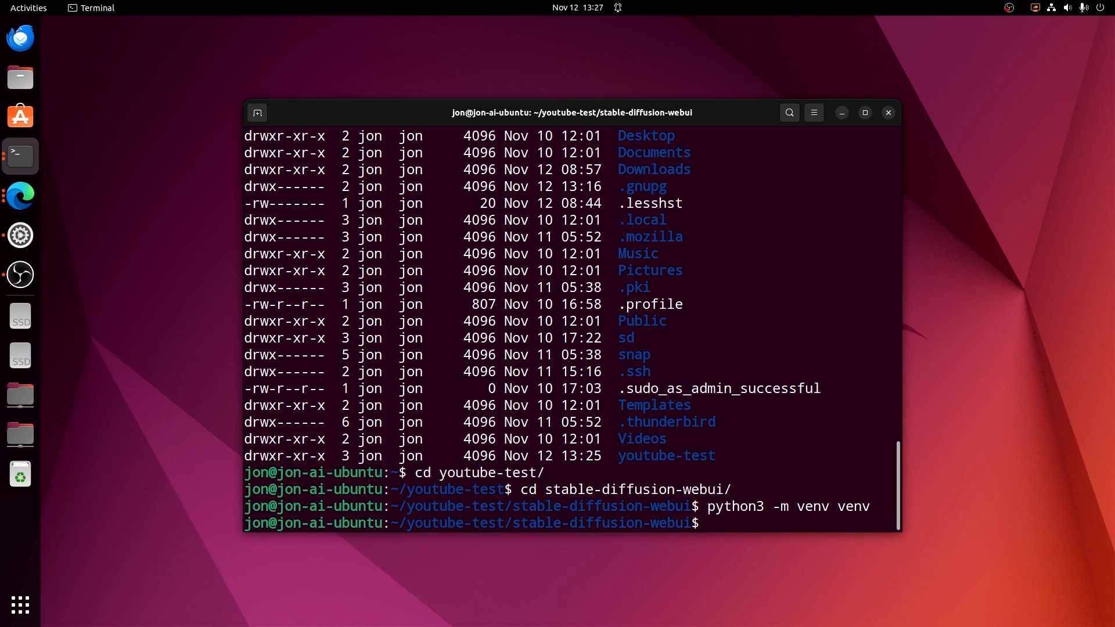
text(source)
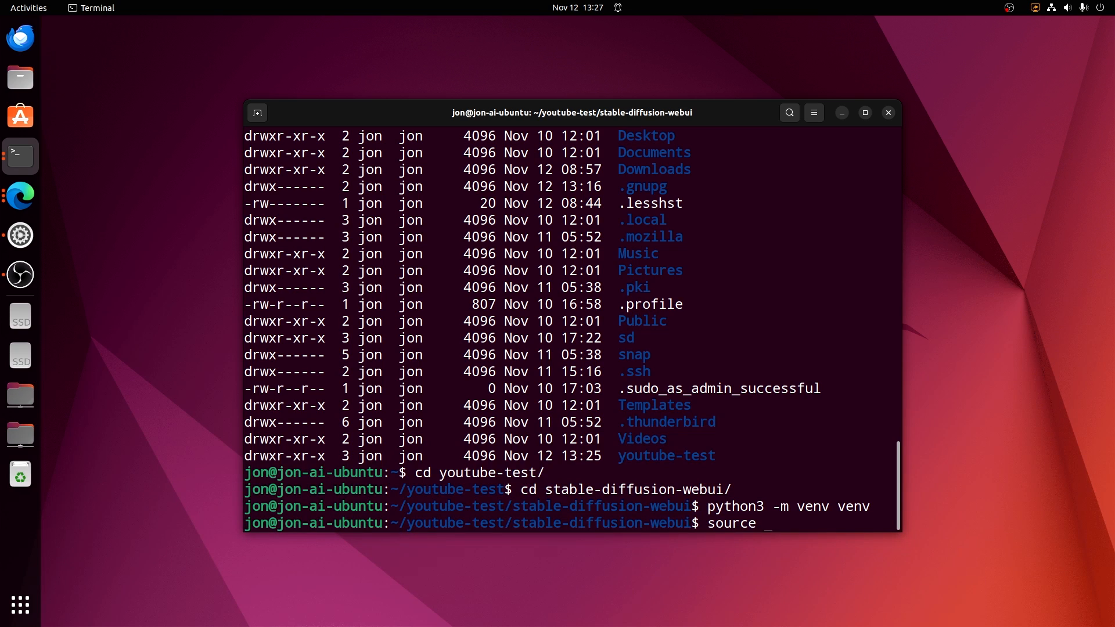
- Activate venv/bin/activate and run pip3 install -r requirements.txt
text(venv/)
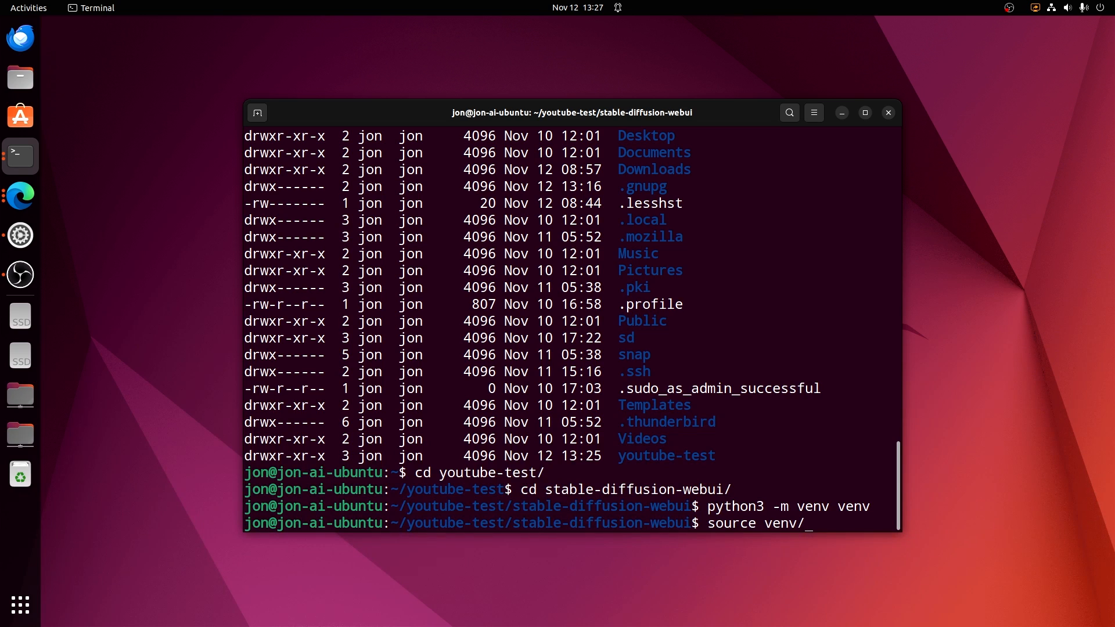
text(bin/activate)
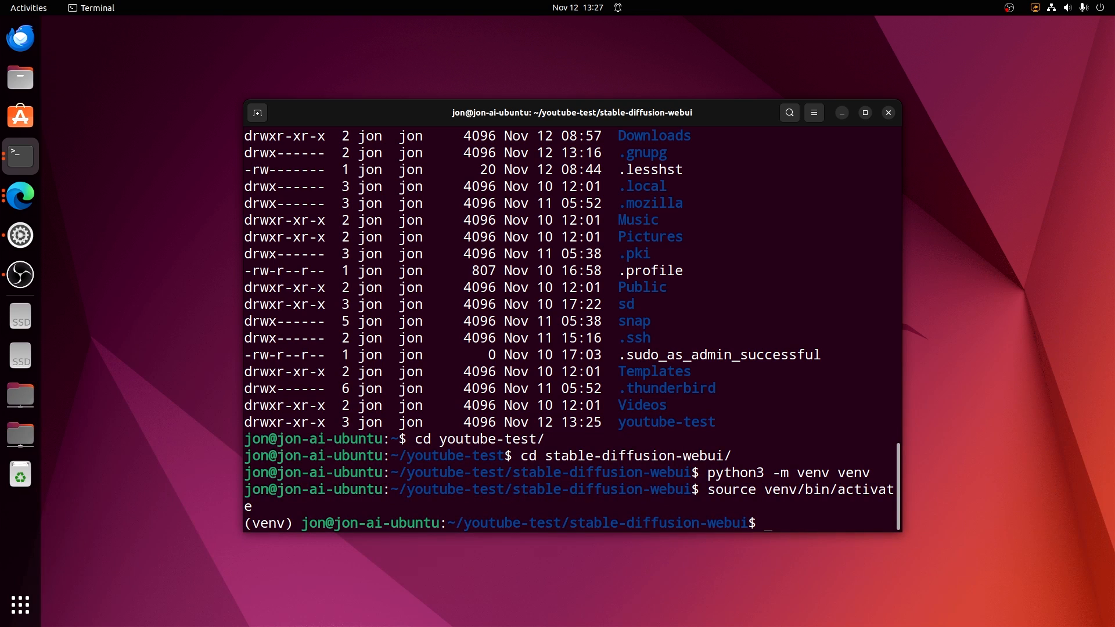
text(pip3 install)
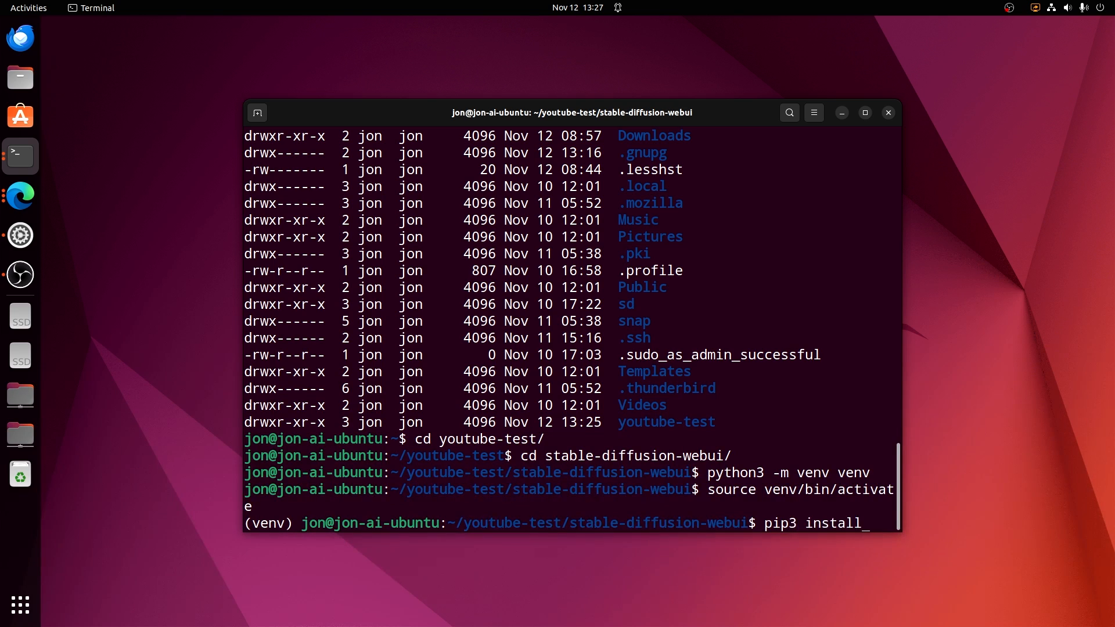
text(-r)
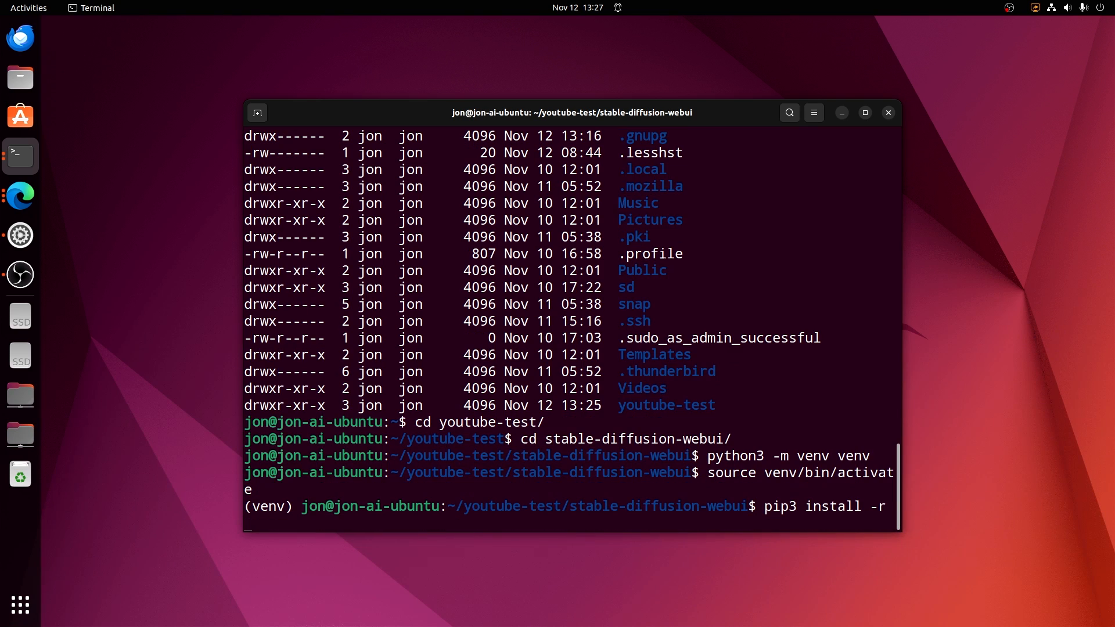
text(requiremen)
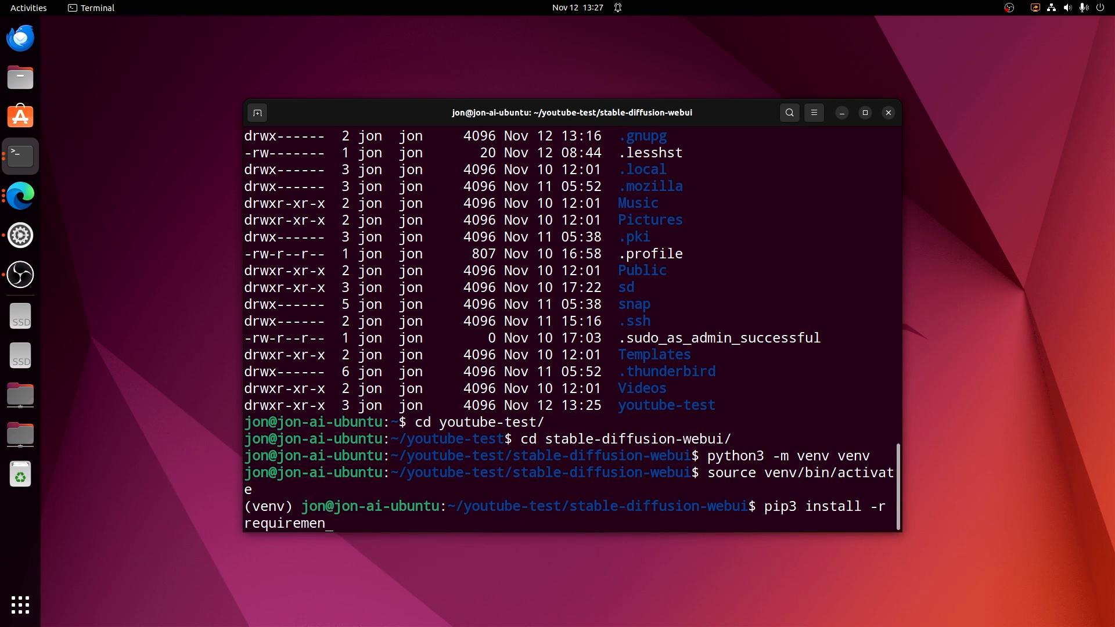
text(ts.txt)
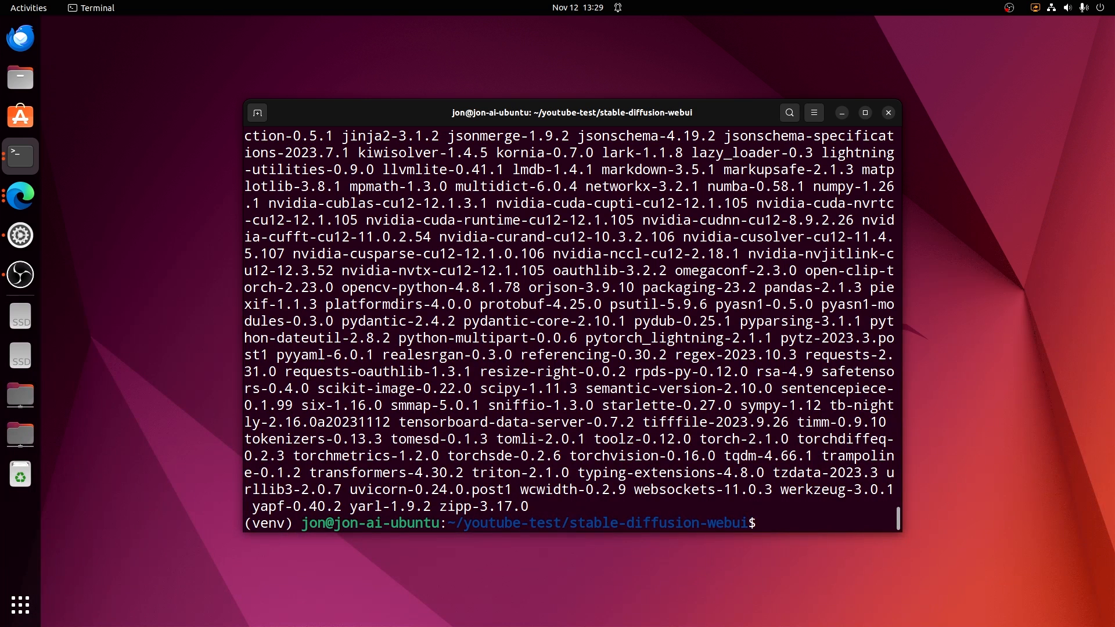
- Uninstall torch and torchvision with pip3, confirming y at both prompts
text(pip3)
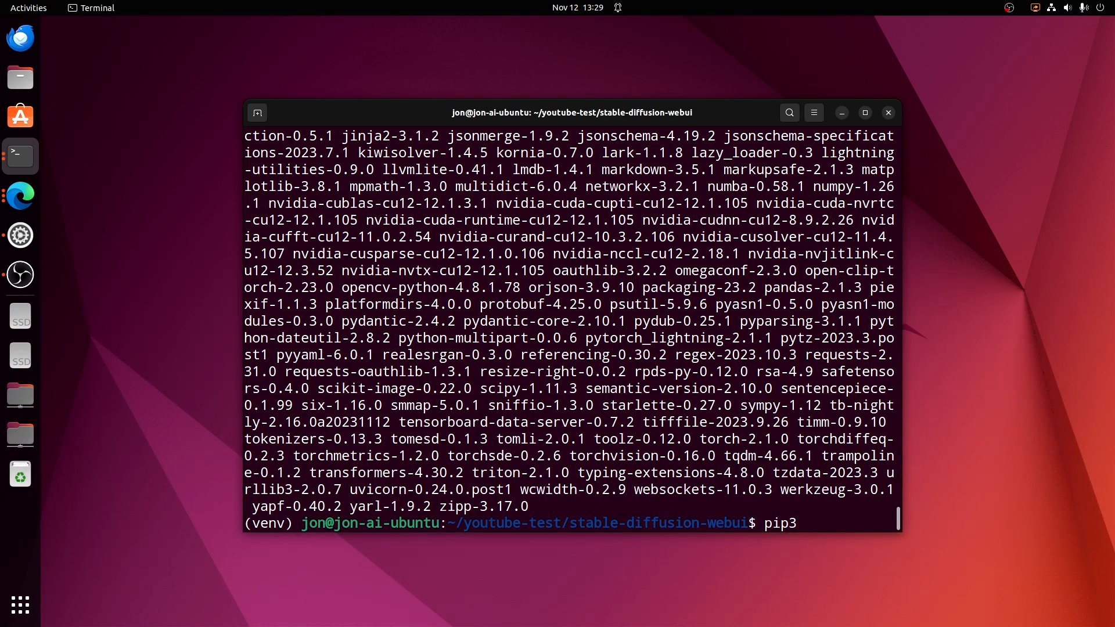
text(uninstall)
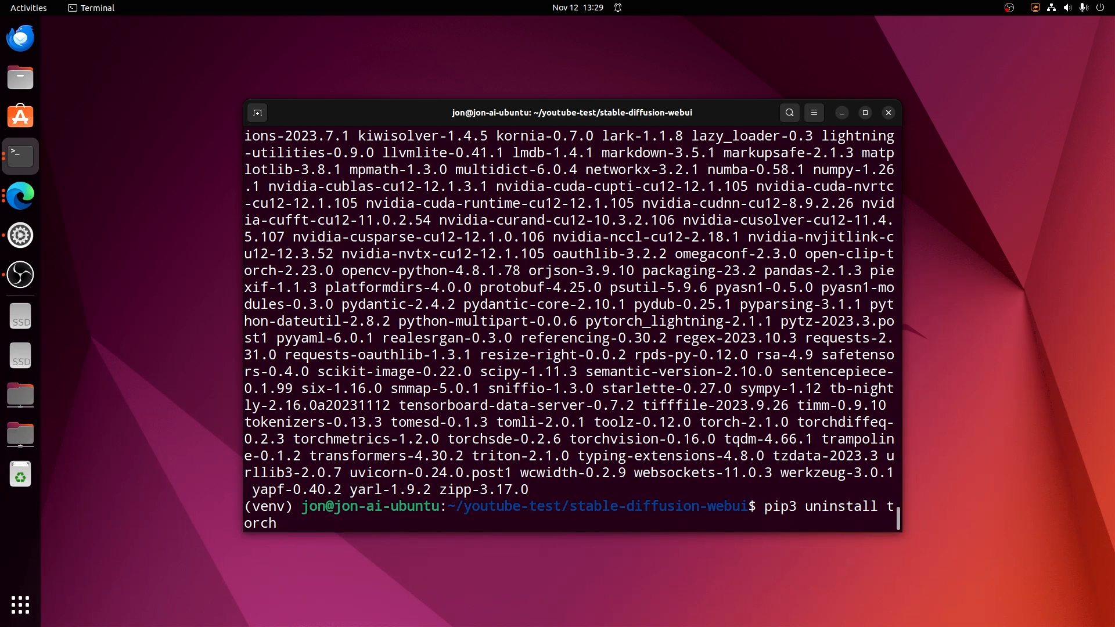
text(torchvisi)
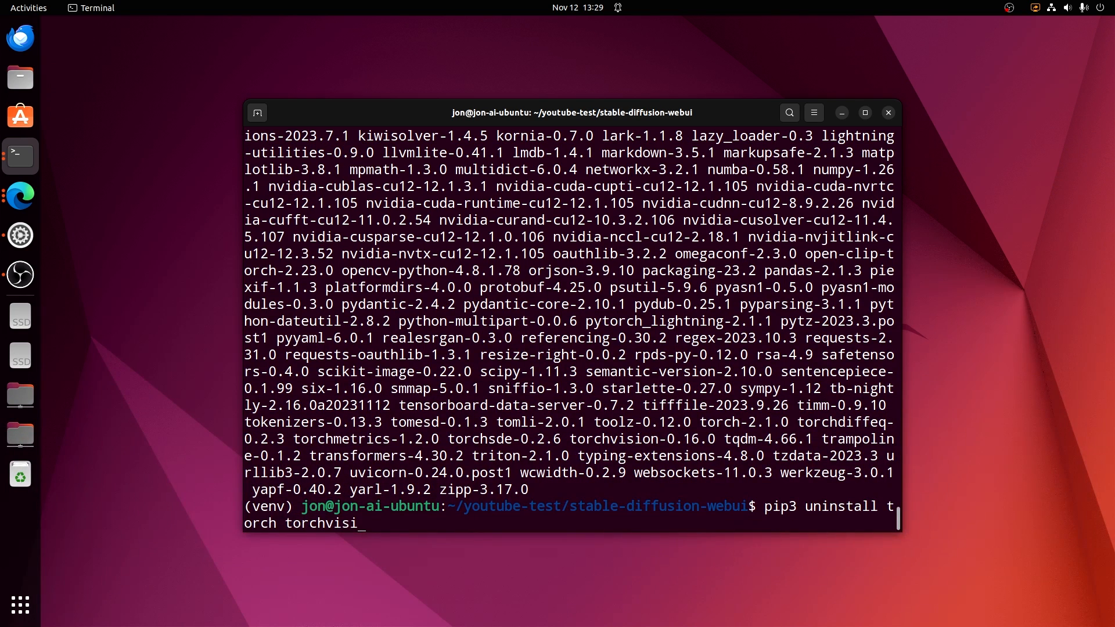
key(Return)
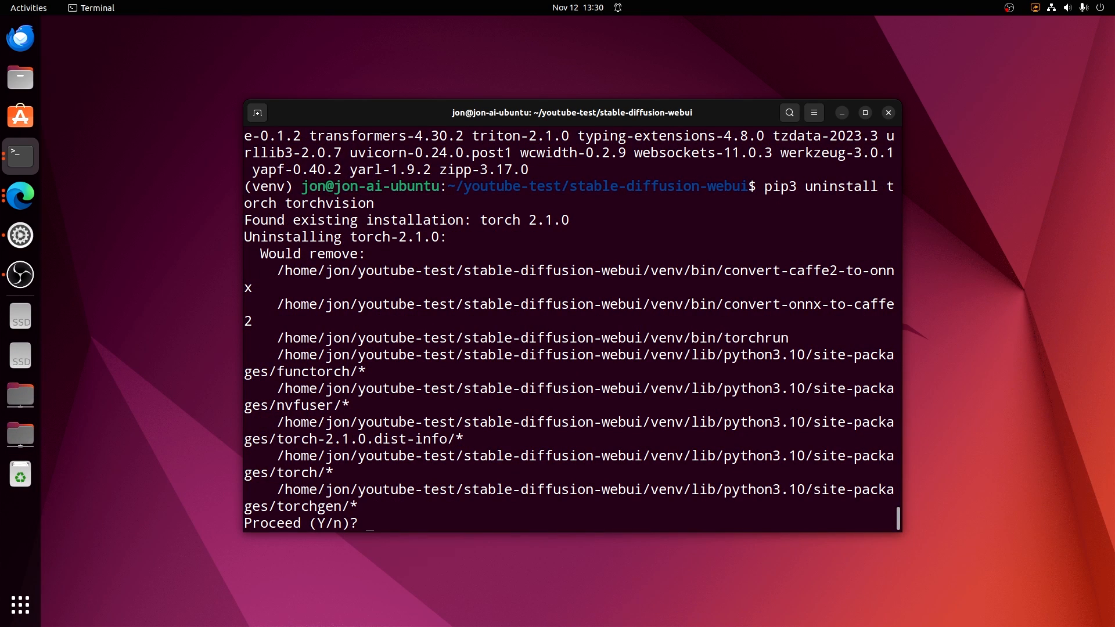
text(y)
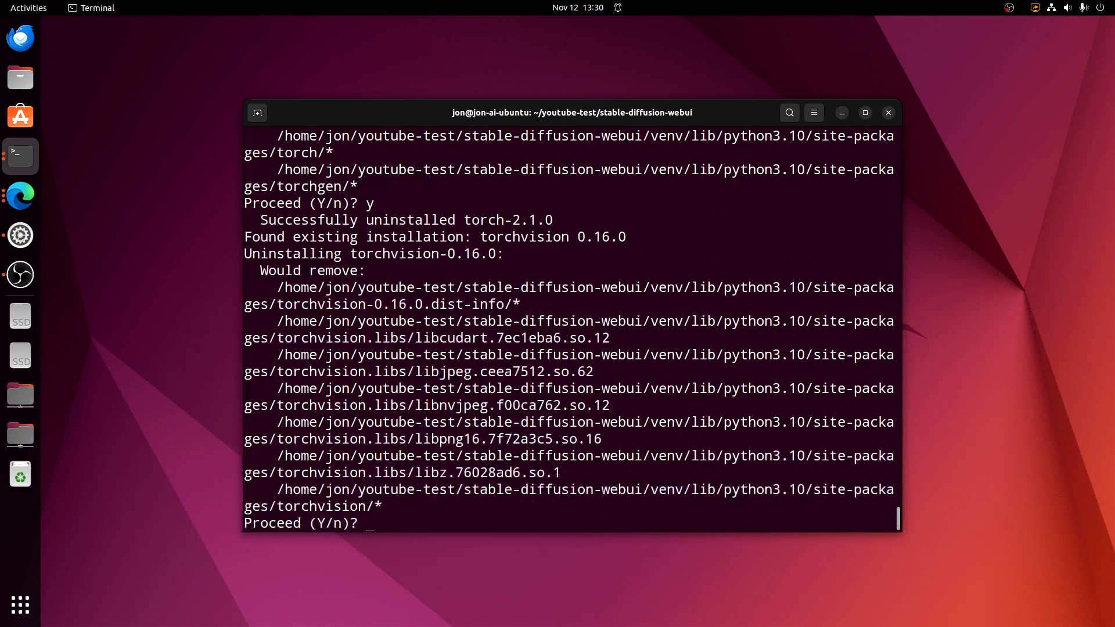
text(y)
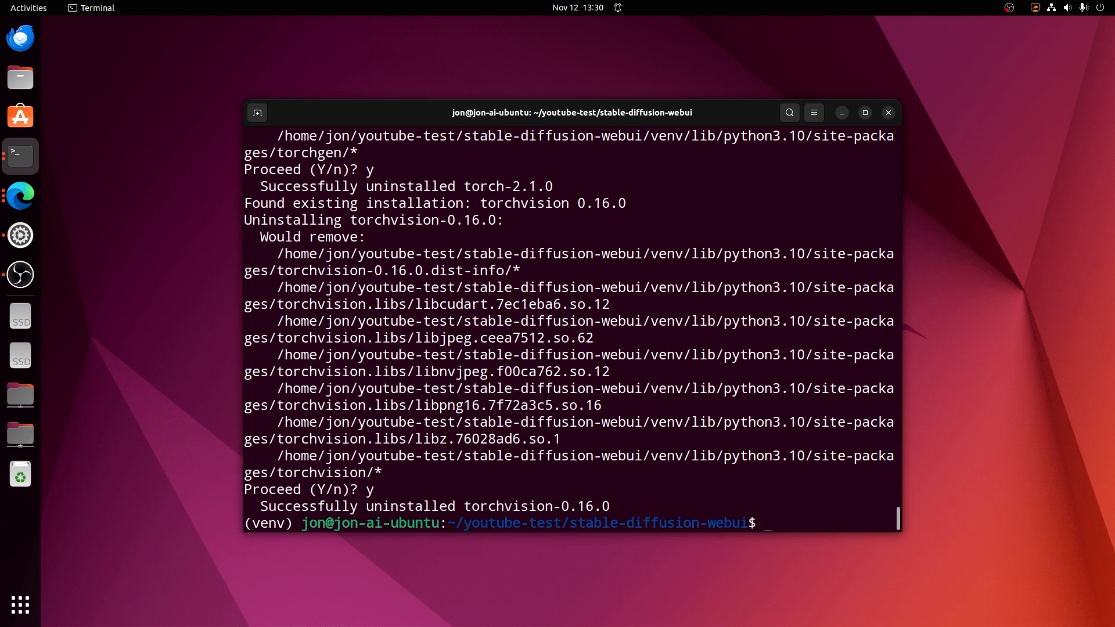
mouse_move(696, 342)
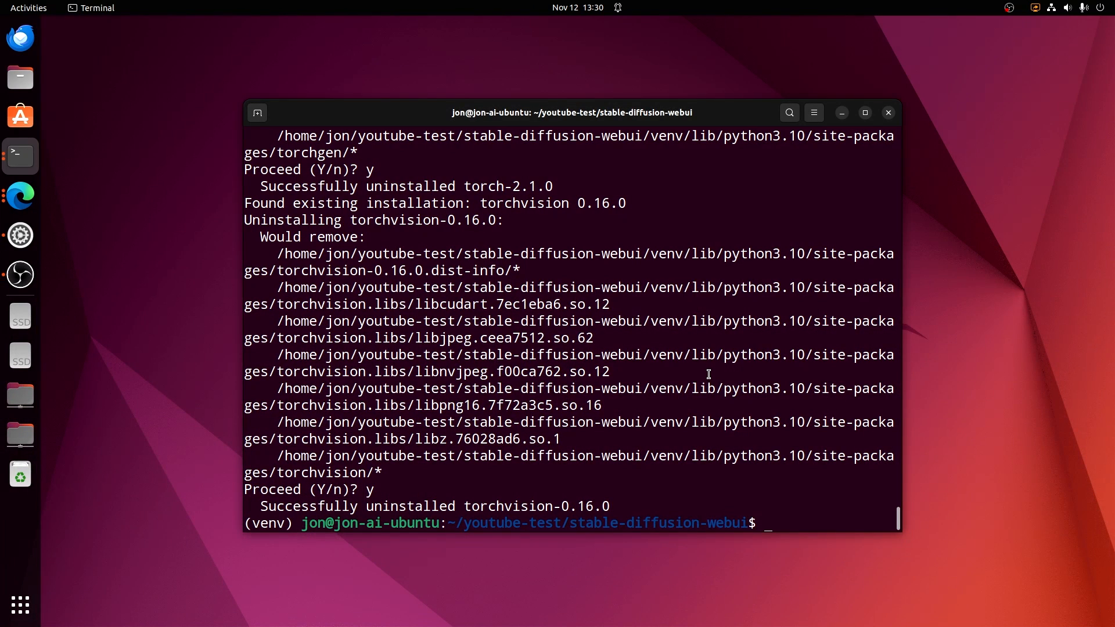
text(pip3 install torch torchvision torchaudio --index-url https://download.pytorch.org/whl/rocm5.6)
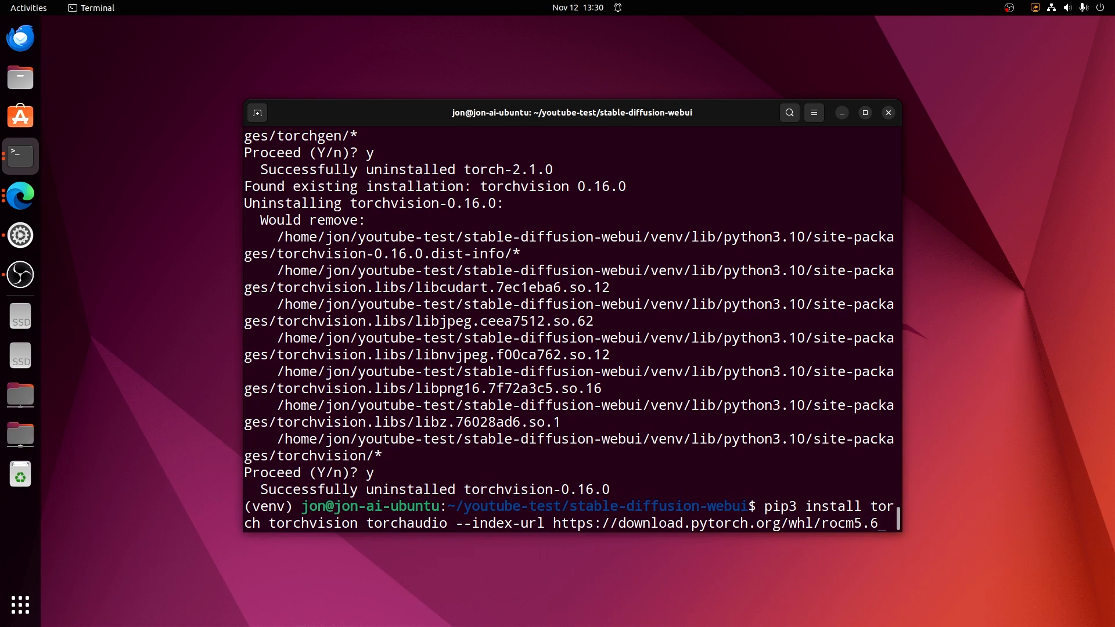
- Install the ROCm builds of torch, torchvision and torchaudio from the PyTorch index
key(Return)
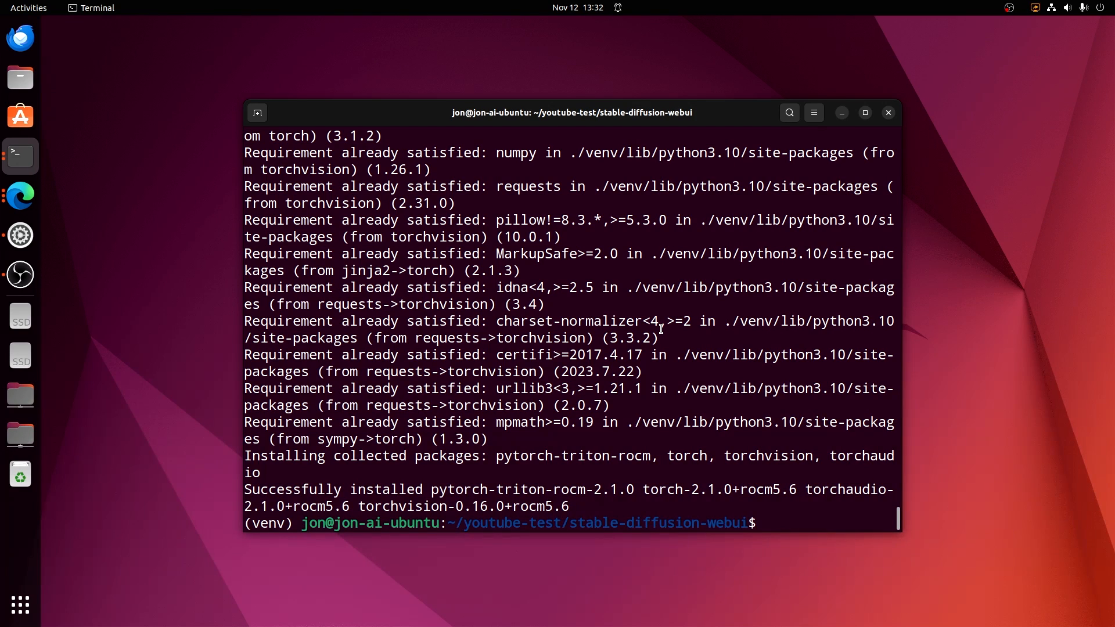
mouse_move(665, 333)
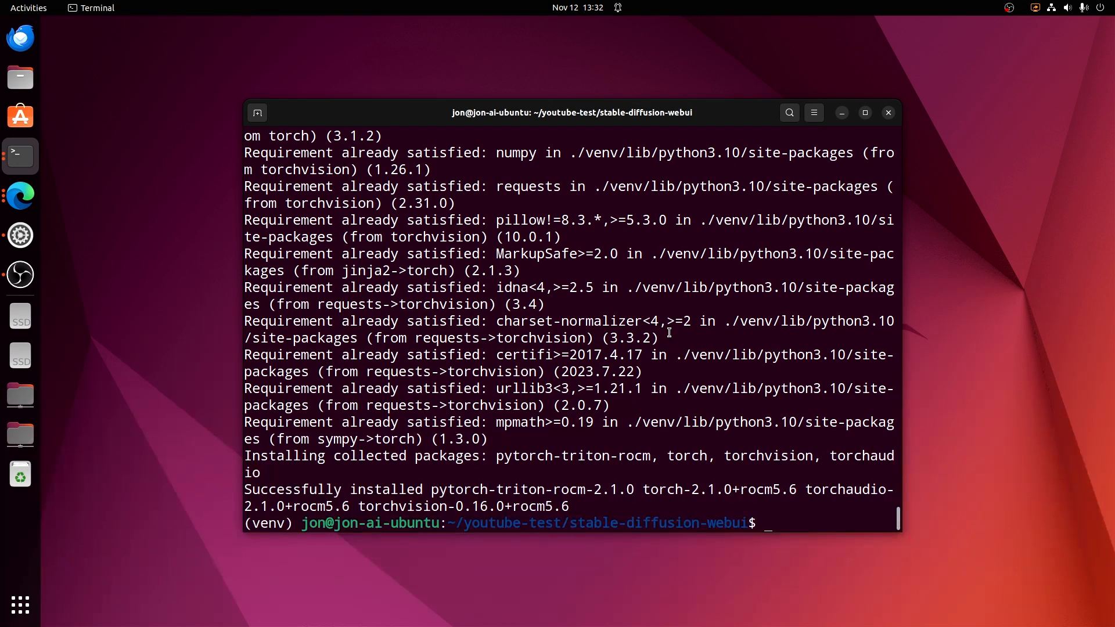
- Create a new launch.sh file with sudo nano
text(sudo nano laun)
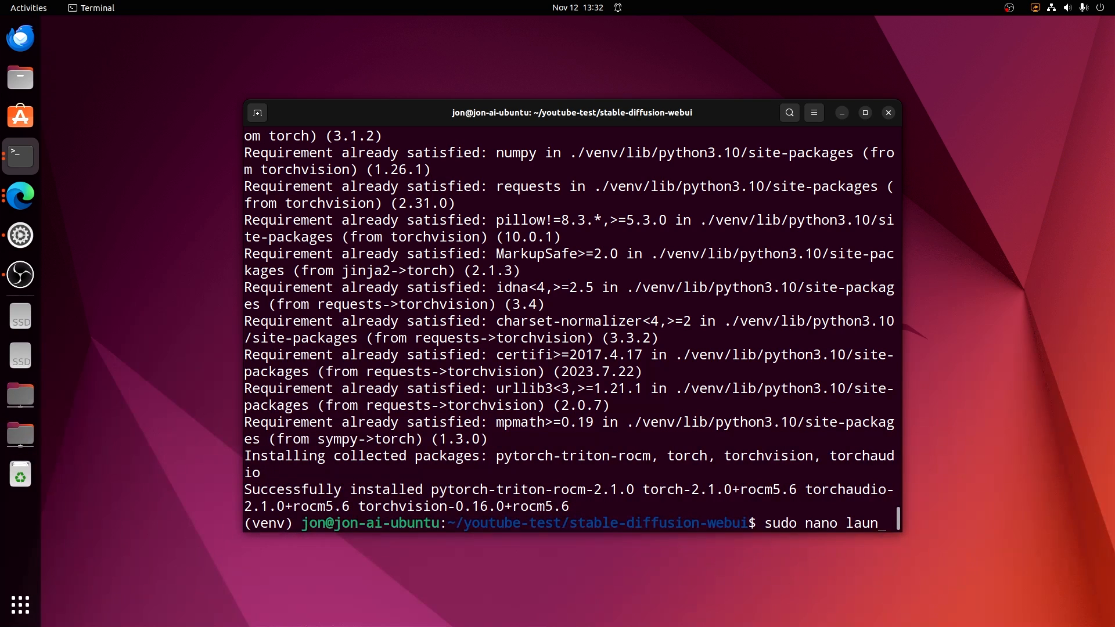
text(ch.sh)
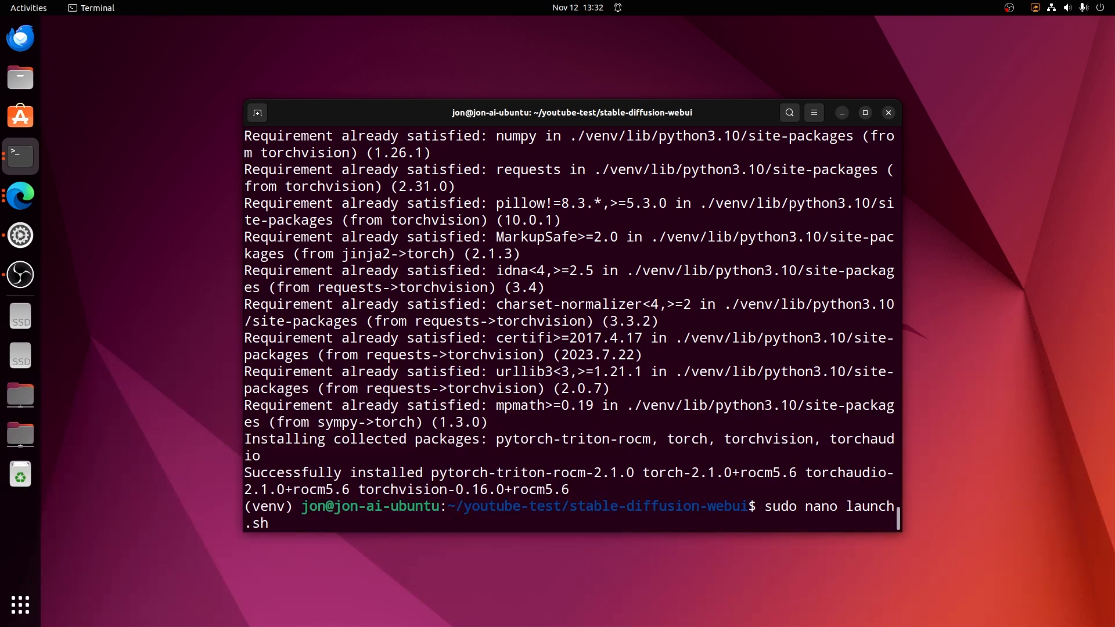
key(Return)
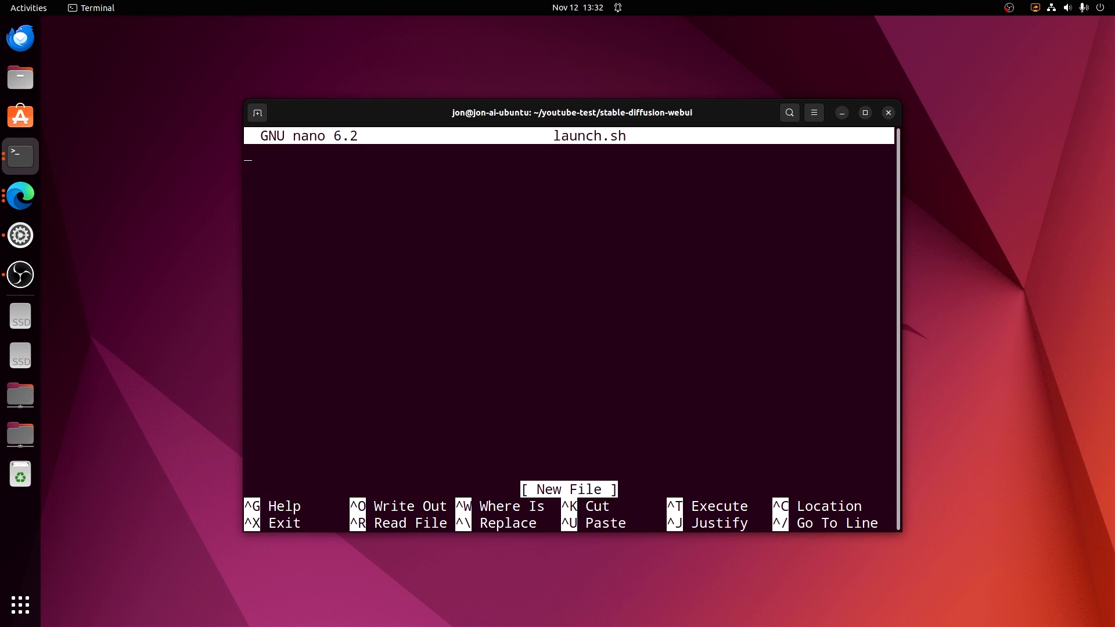
mouse_move(587, 342)
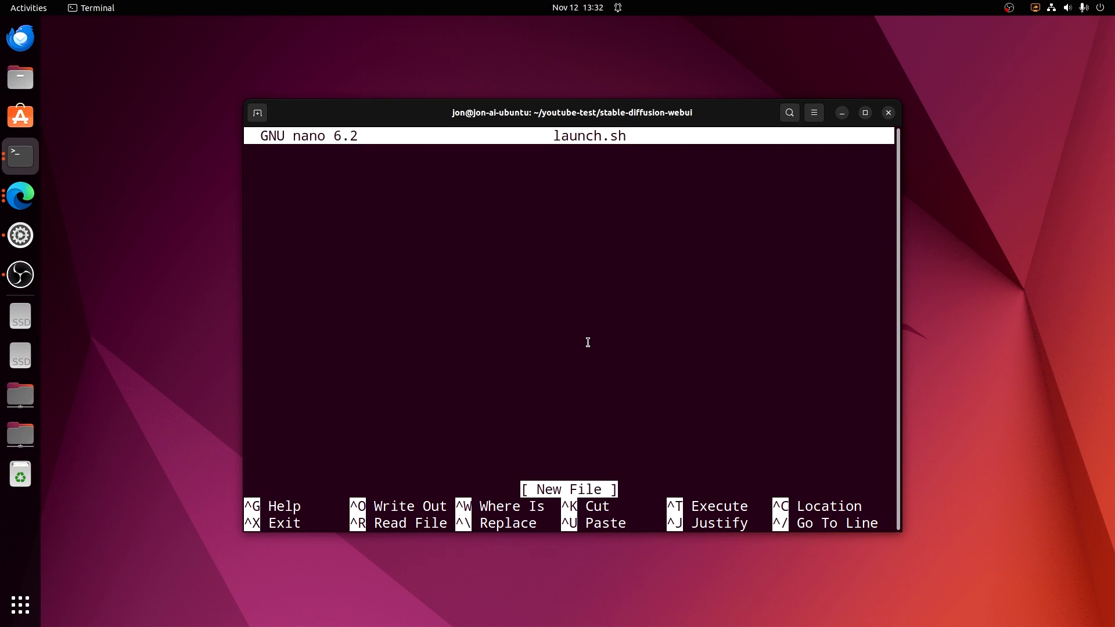
mouse_move(592, 345)
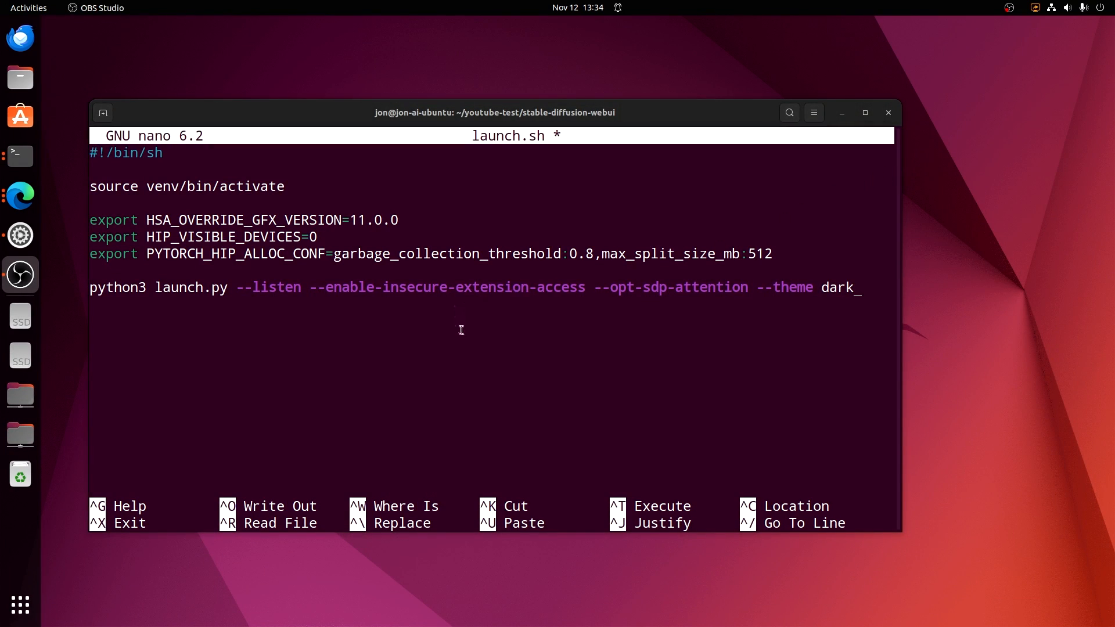
mouse_move(310, 310)
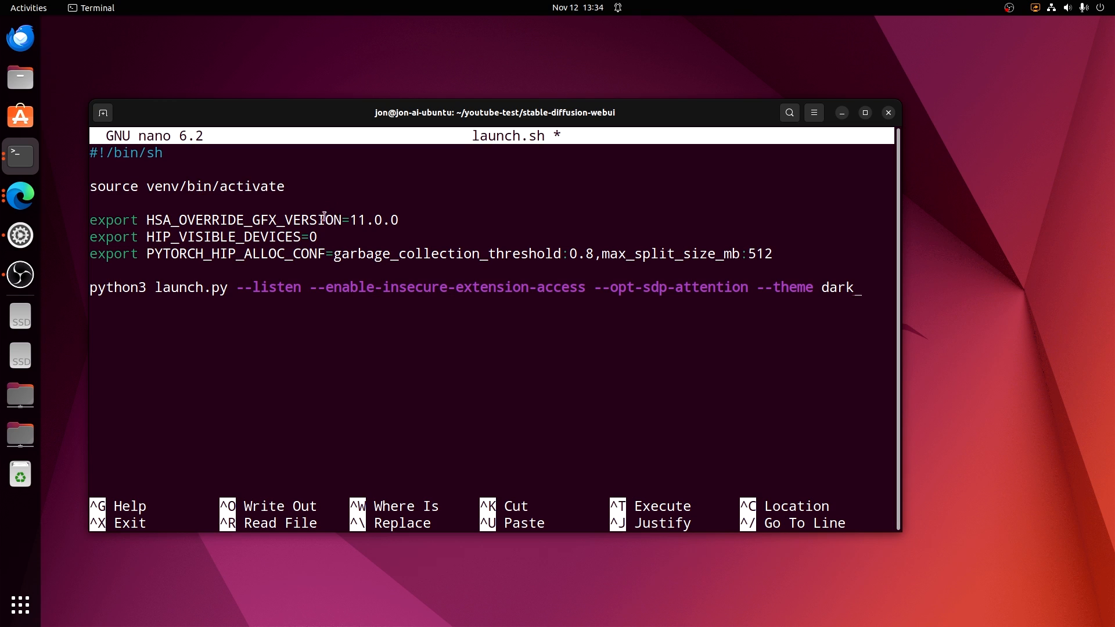
key(BackSpace)
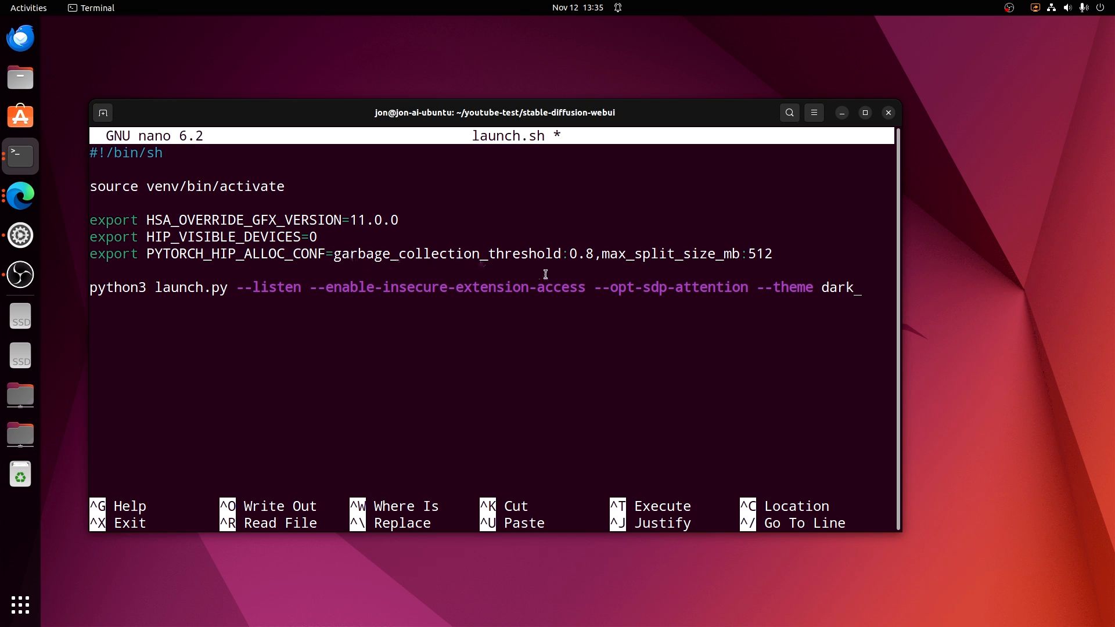
mouse_move(792, 266)
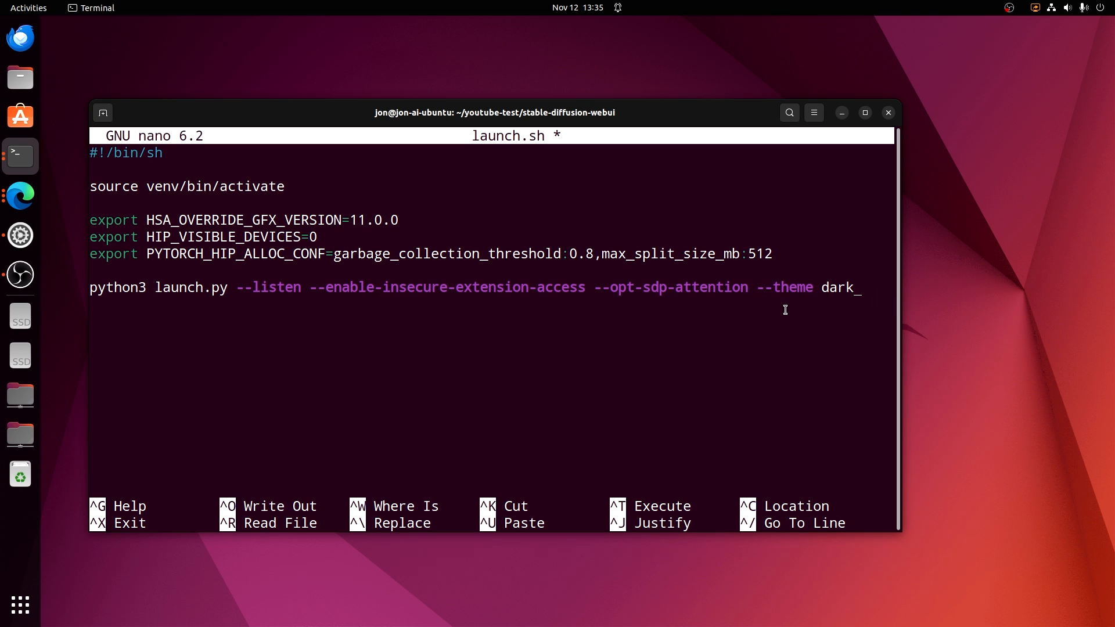
mouse_move(555, 411)
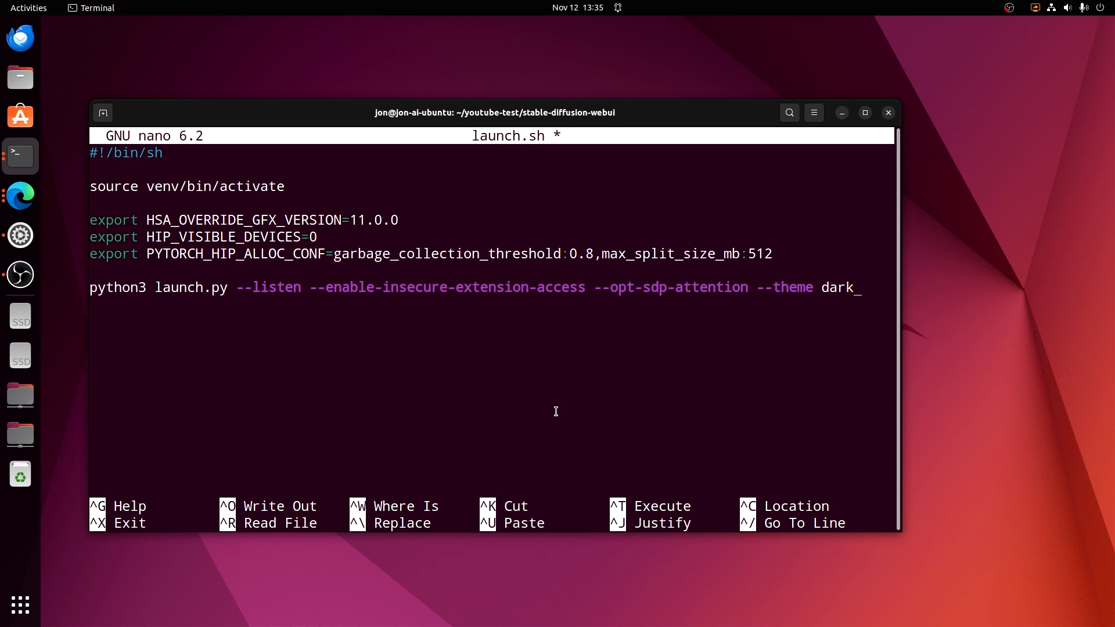
mouse_move(900, 330)
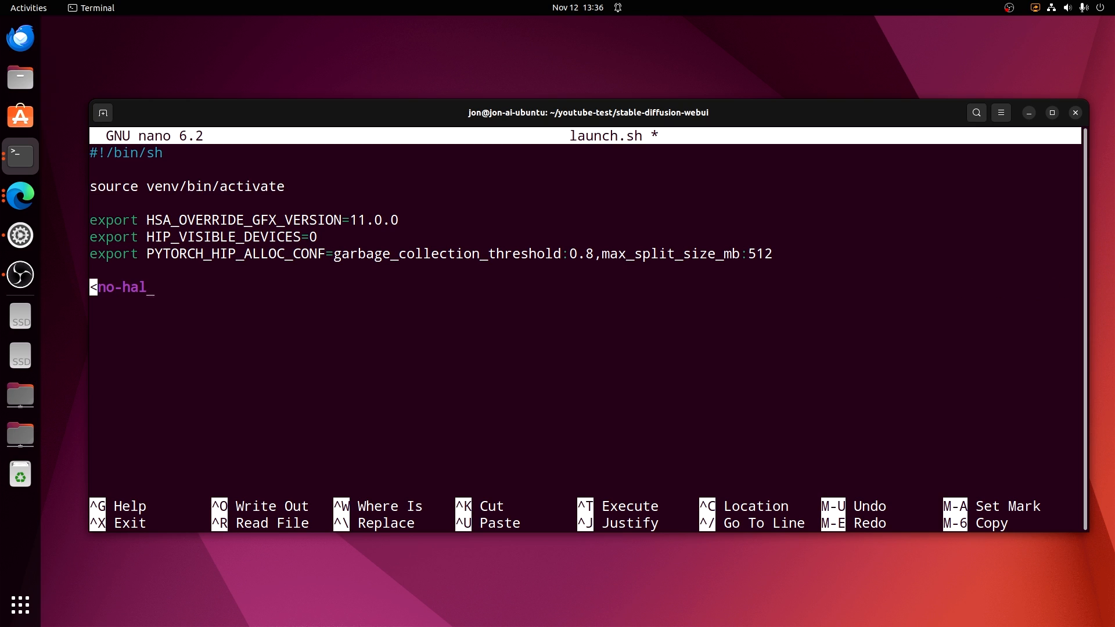
- Append --upcast-sampling --no-half to the python3 launch.py line
text(f)
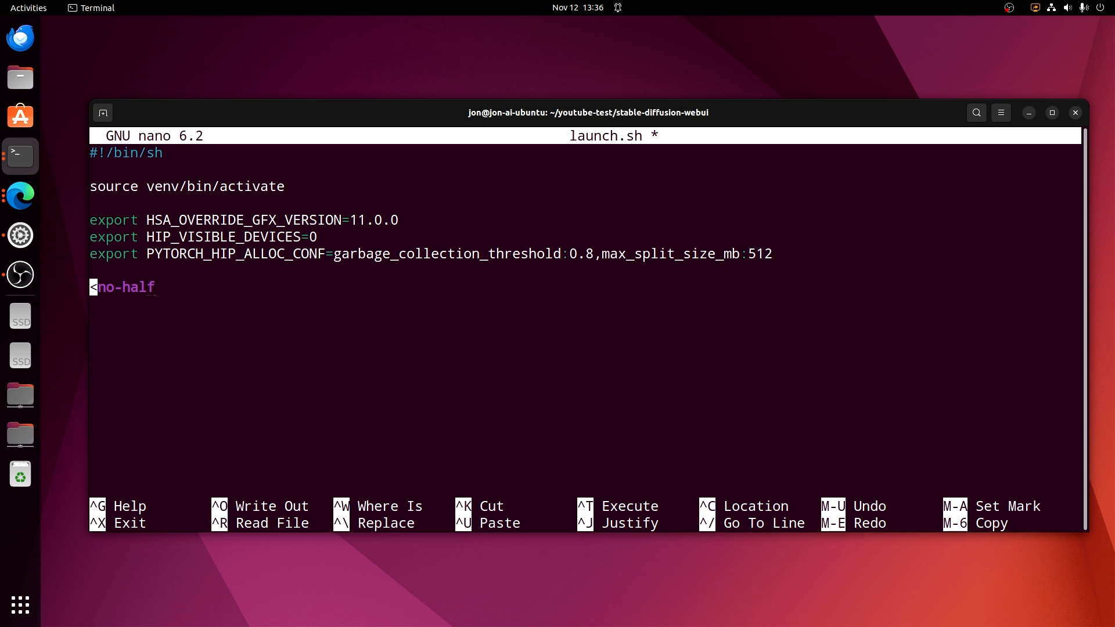
text(python3 launch.py --listen --enable-insecure-extension-access --opt-sdp-attention --theme dark --upcast-sampling --)
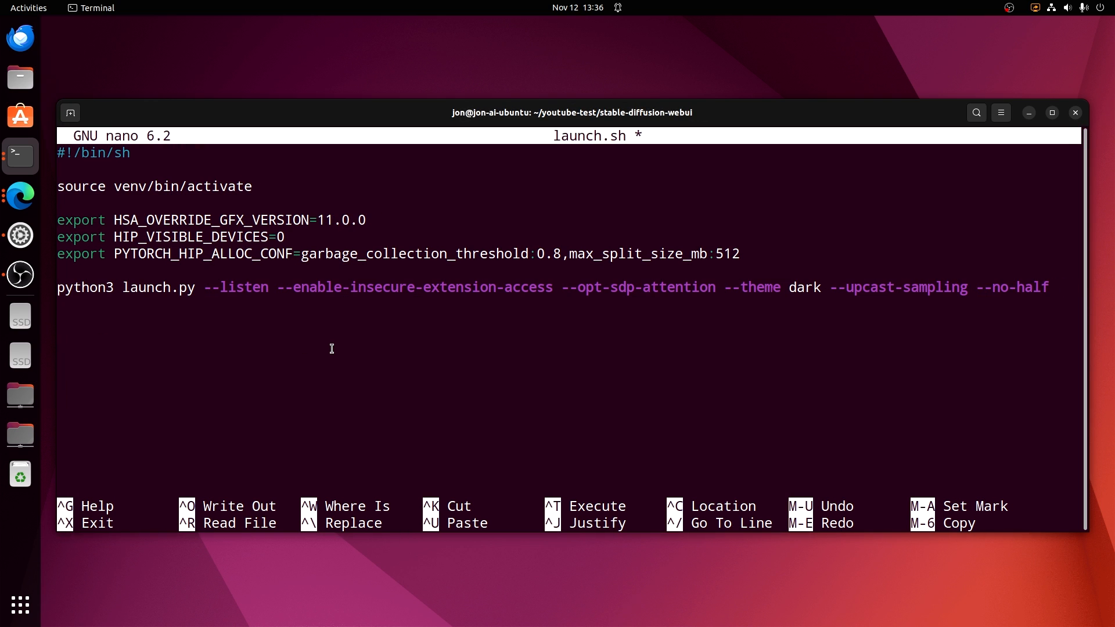
mouse_move(288, 402)
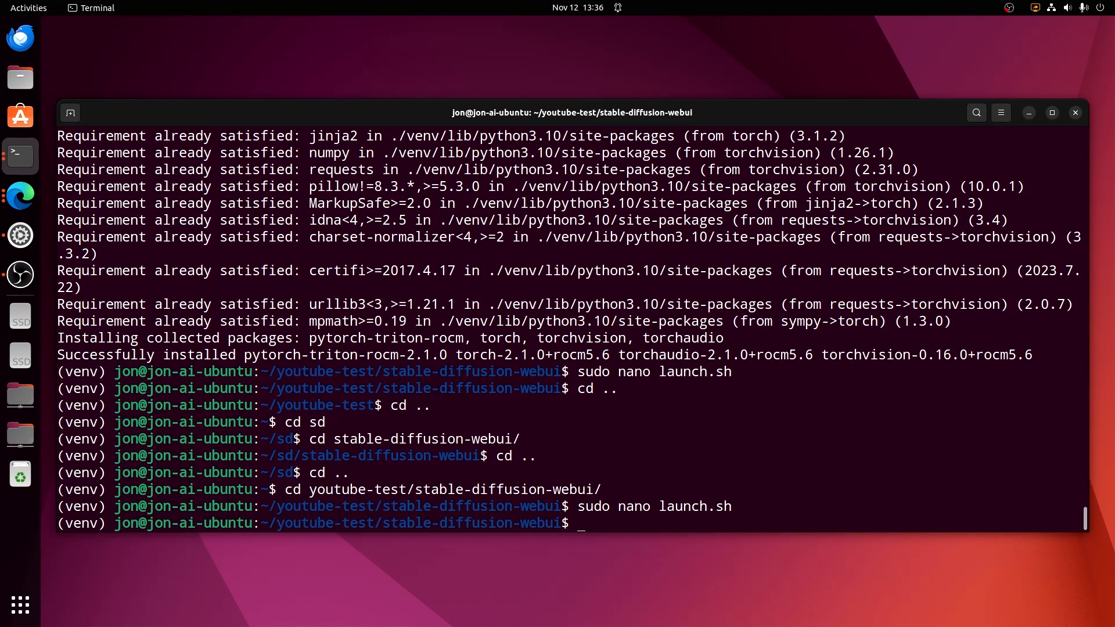
- Enter the command bash launch.sh at the prompt
text(bash)
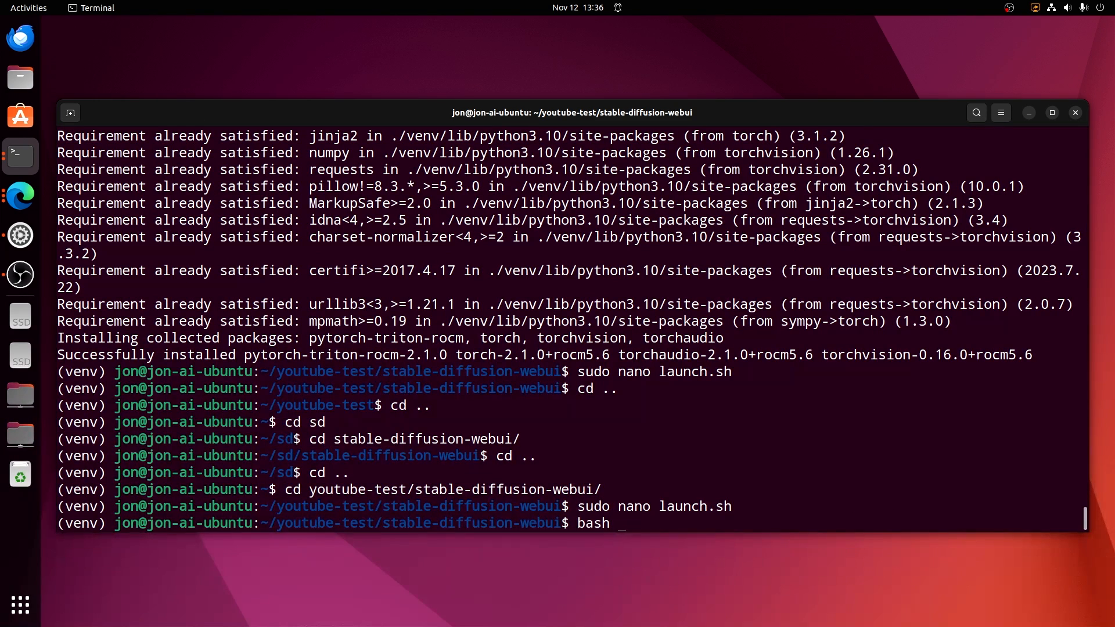
text(launch.sh)
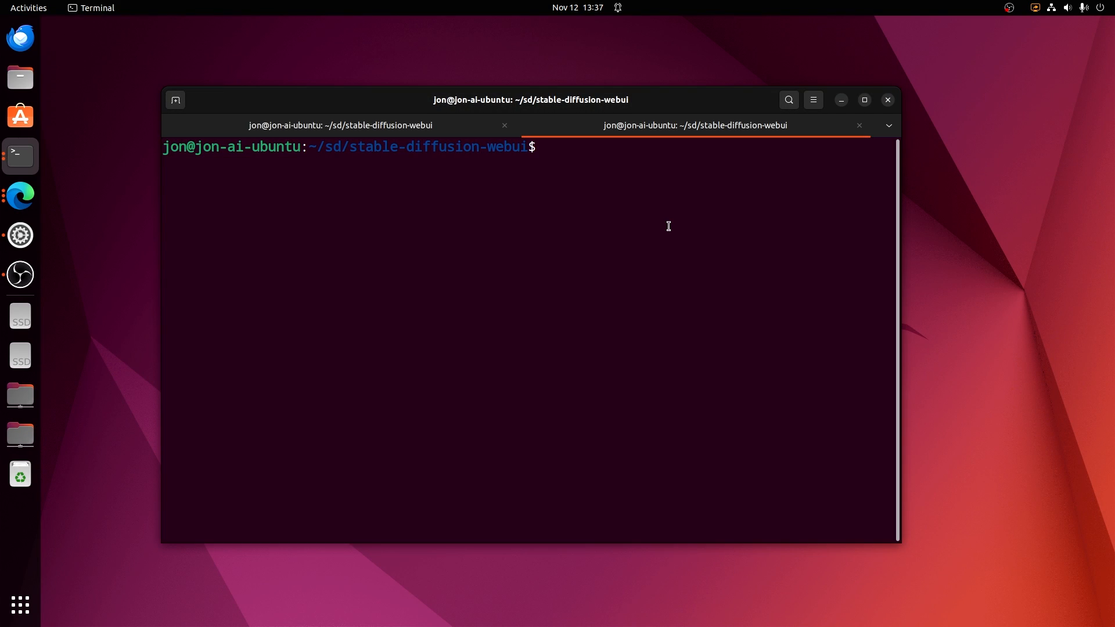
mouse_move(639, 235)
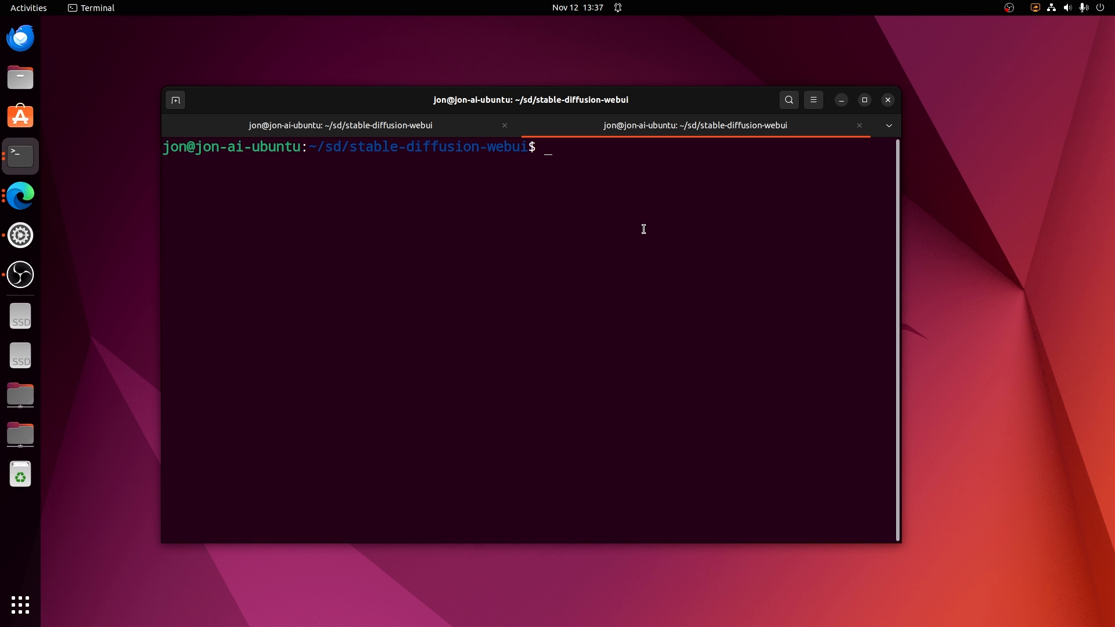
- Run bash launch.sh in a second tab from ~/sd/stable-diffusion-webui to start the WebUI
text(bash)
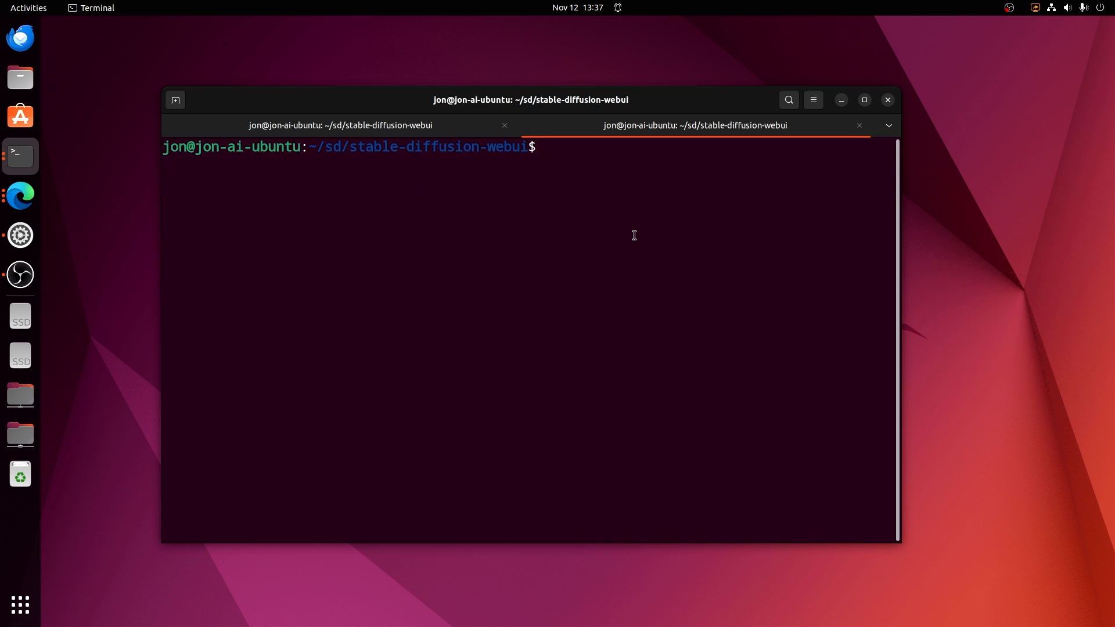
text(bash)
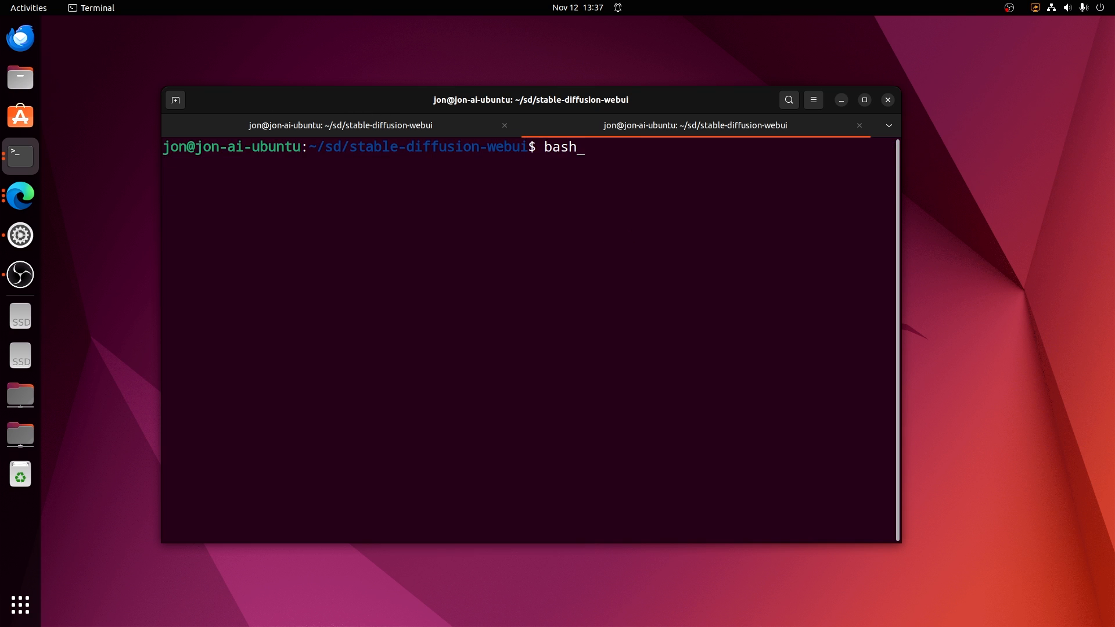
text(launch.sh)
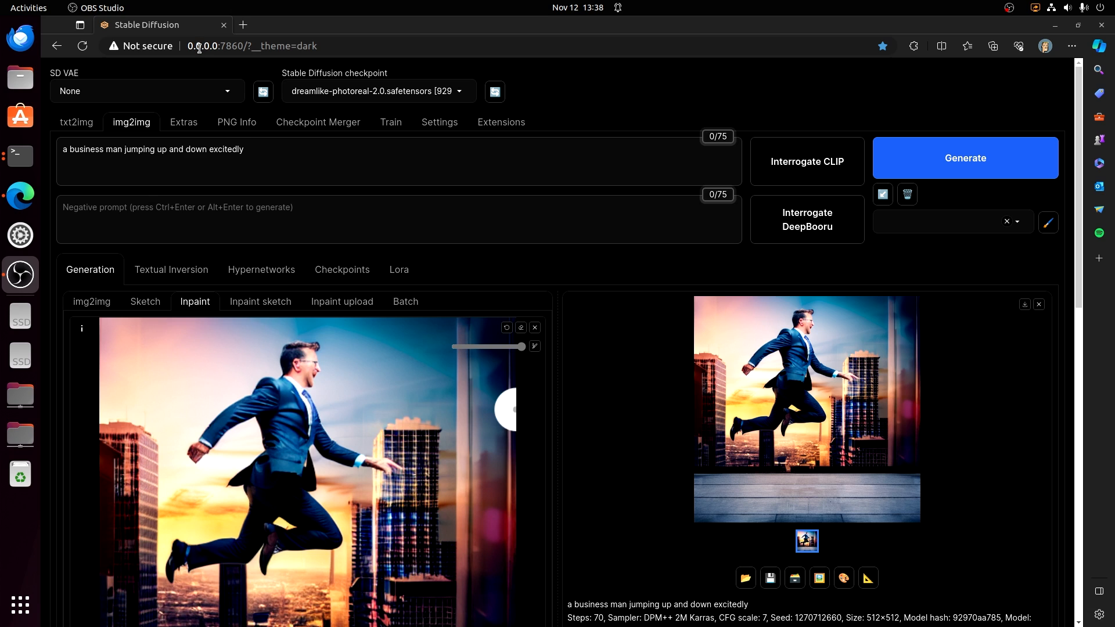
mouse_move(232, 48)
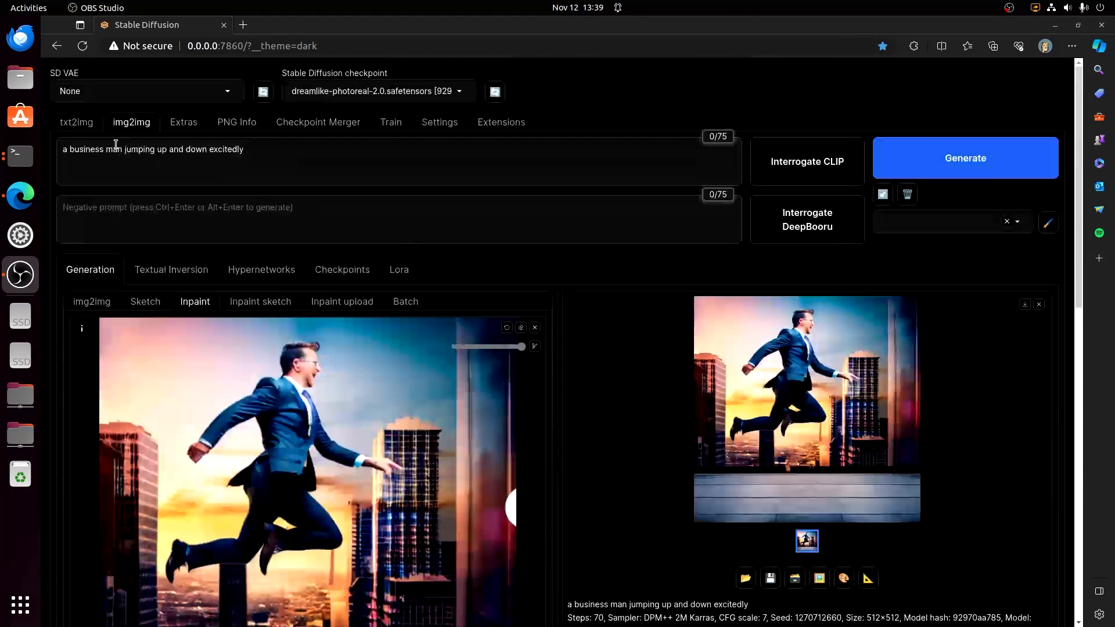
- Go to the txt2img tab and select the sd_xl_base_1.0.safetensors checkpoint
click(76, 121)
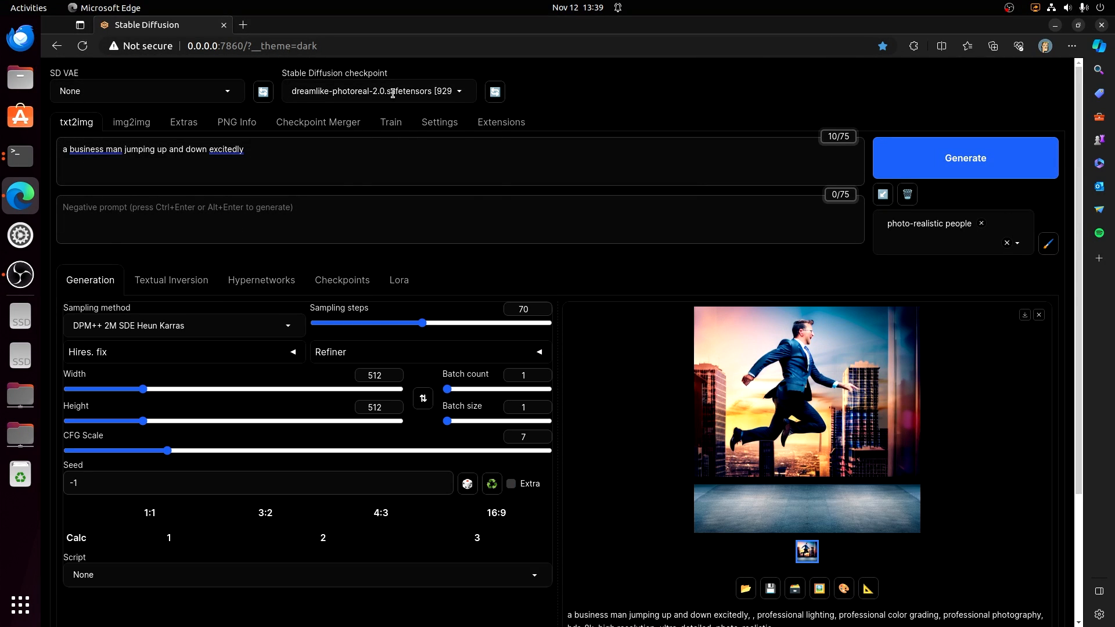
click(377, 91)
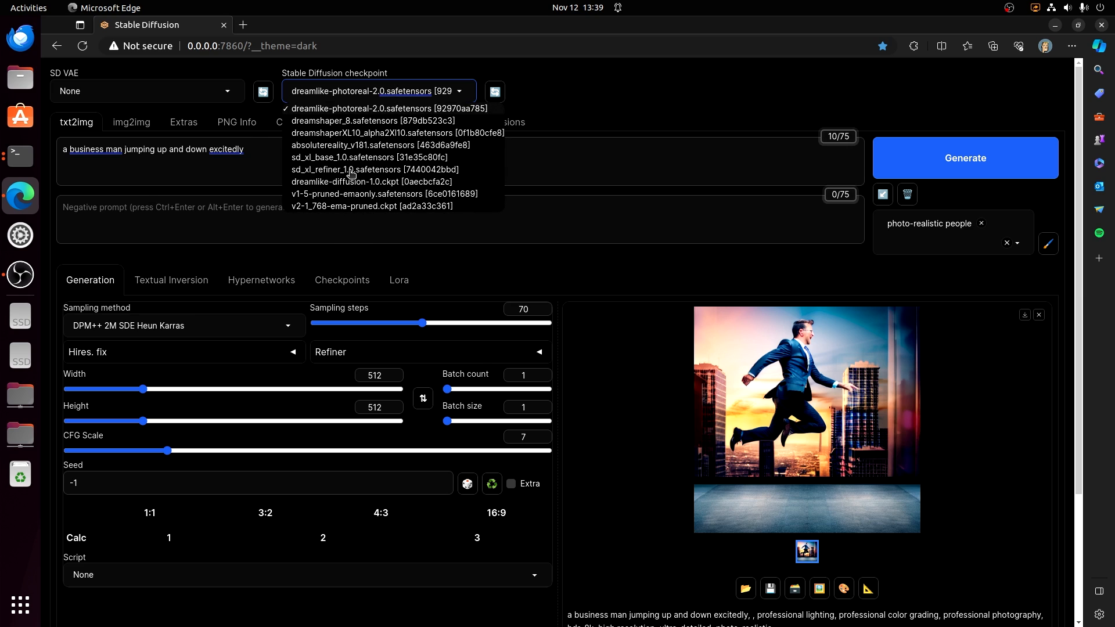
click(364, 157)
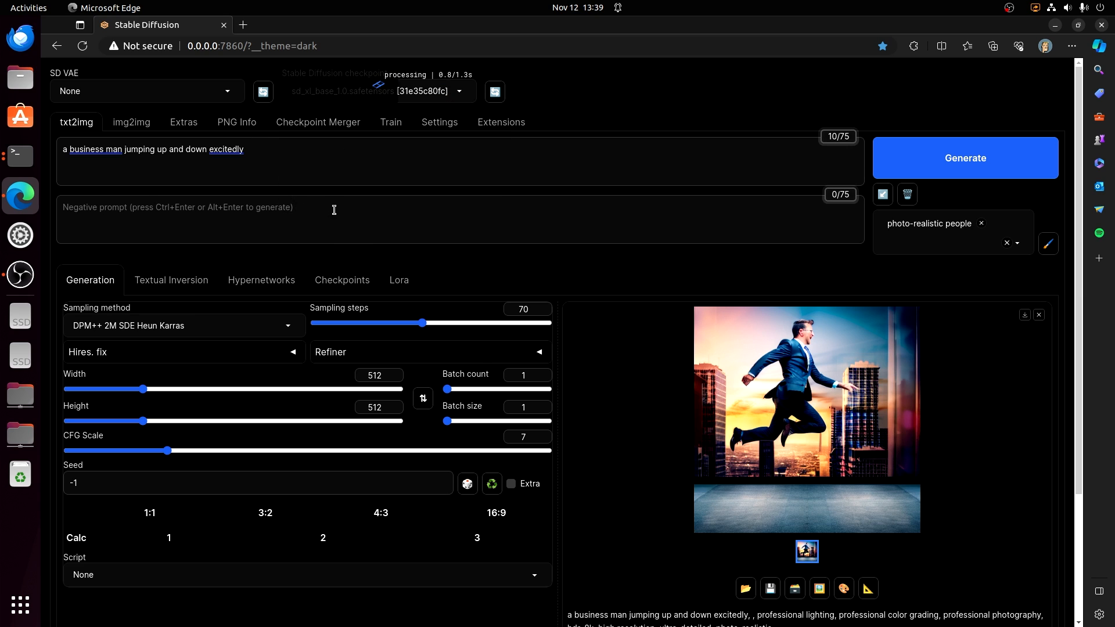
mouse_move(233, 85)
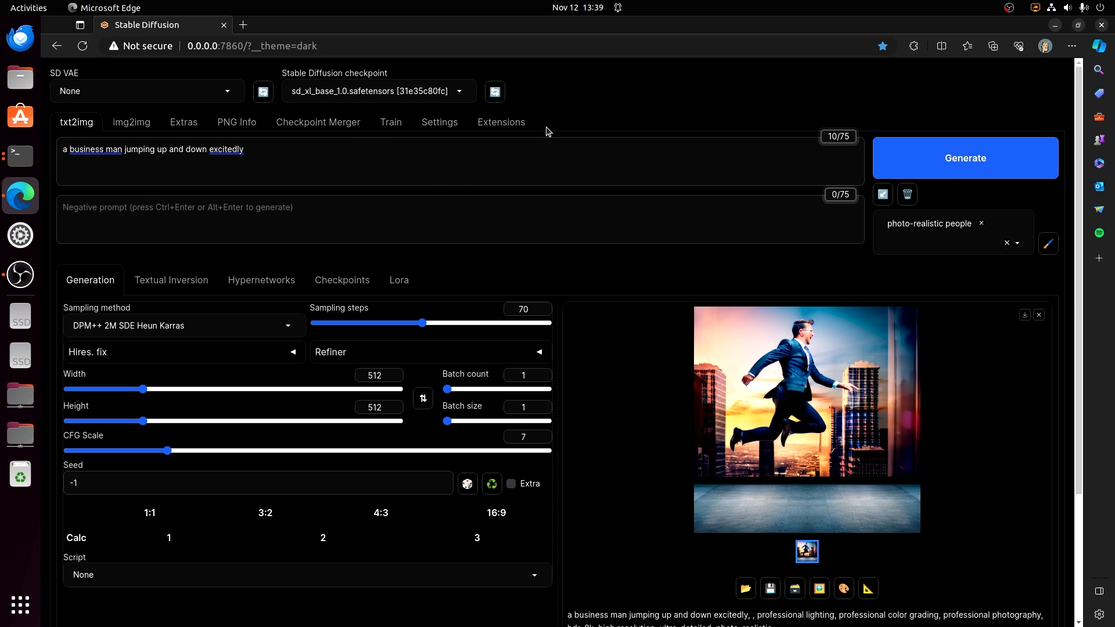
mouse_move(900, 31)
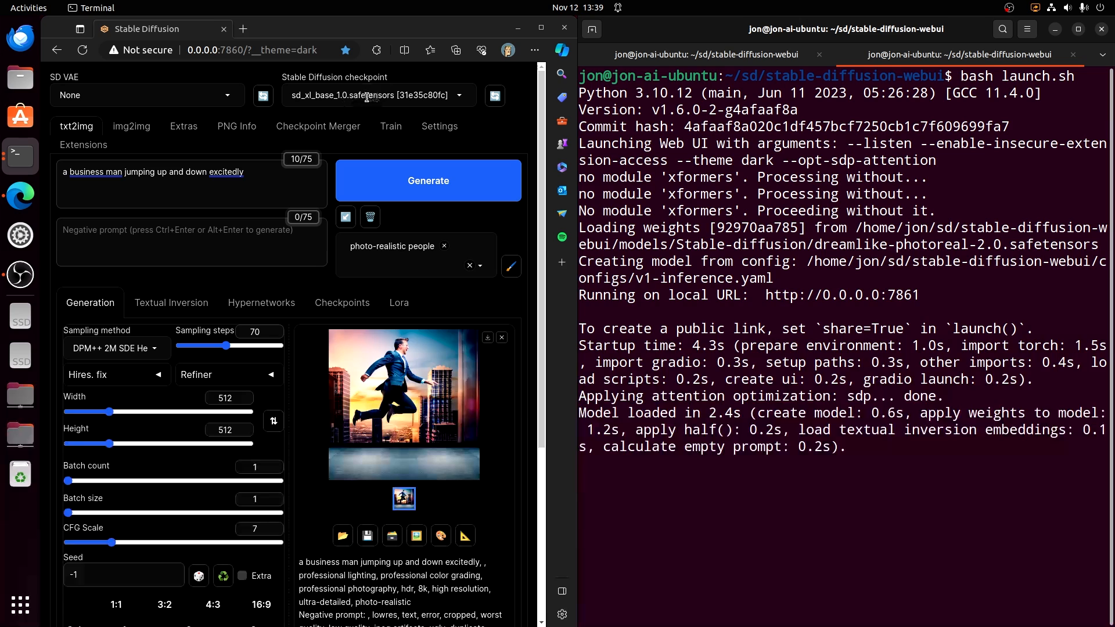
- Choose the sdxl_vae.safetensors VAE and lower sampling steps from 70 to 35
click(147, 95)
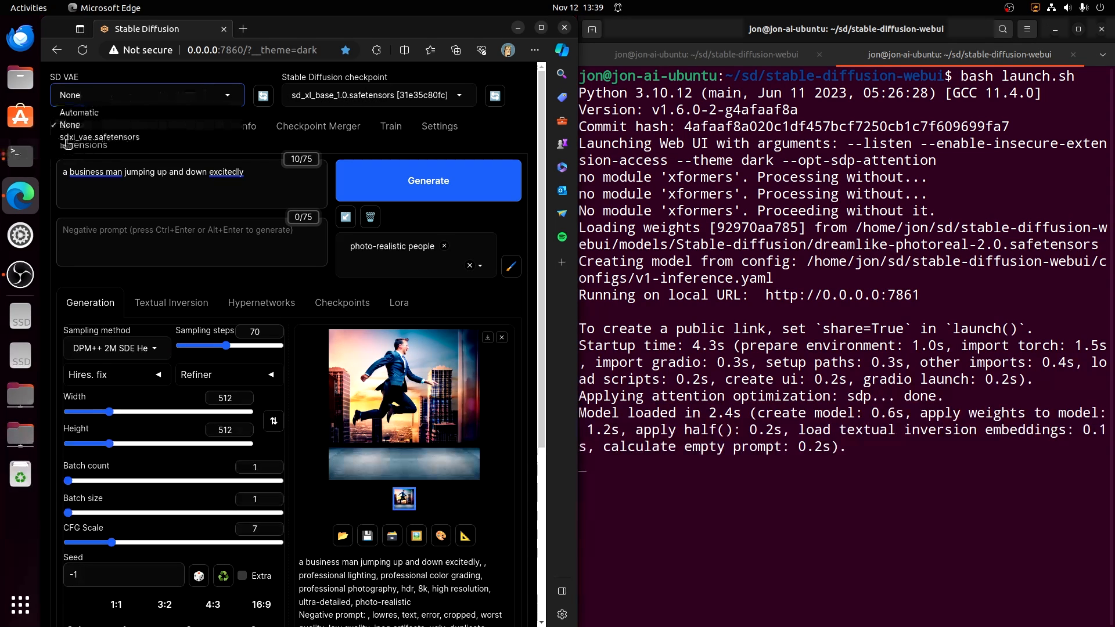
click(70, 124)
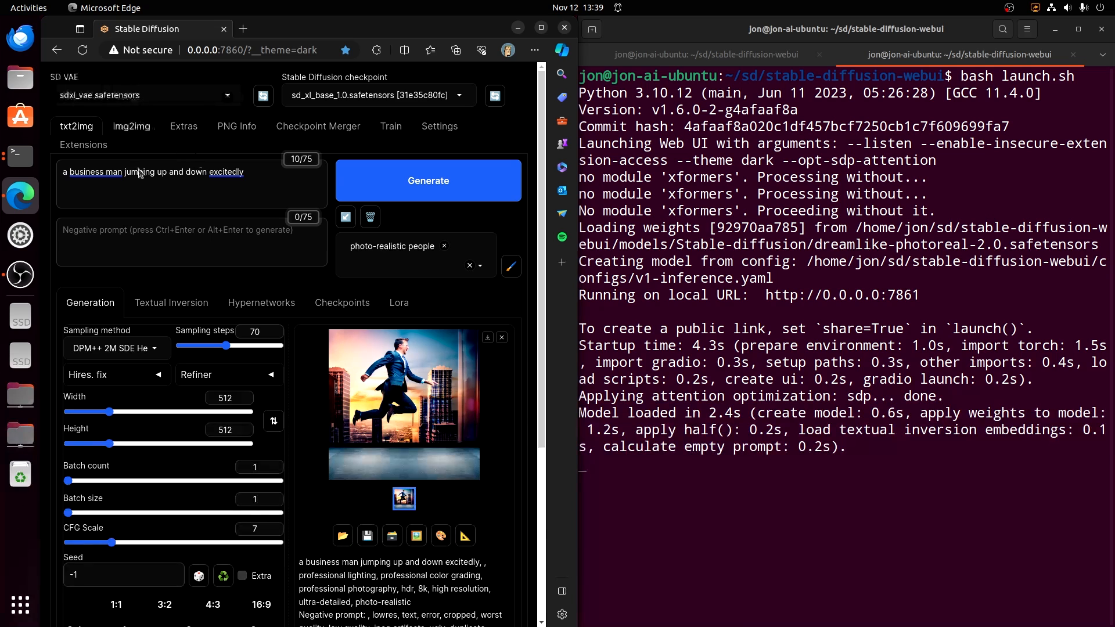
scroll(down, 3)
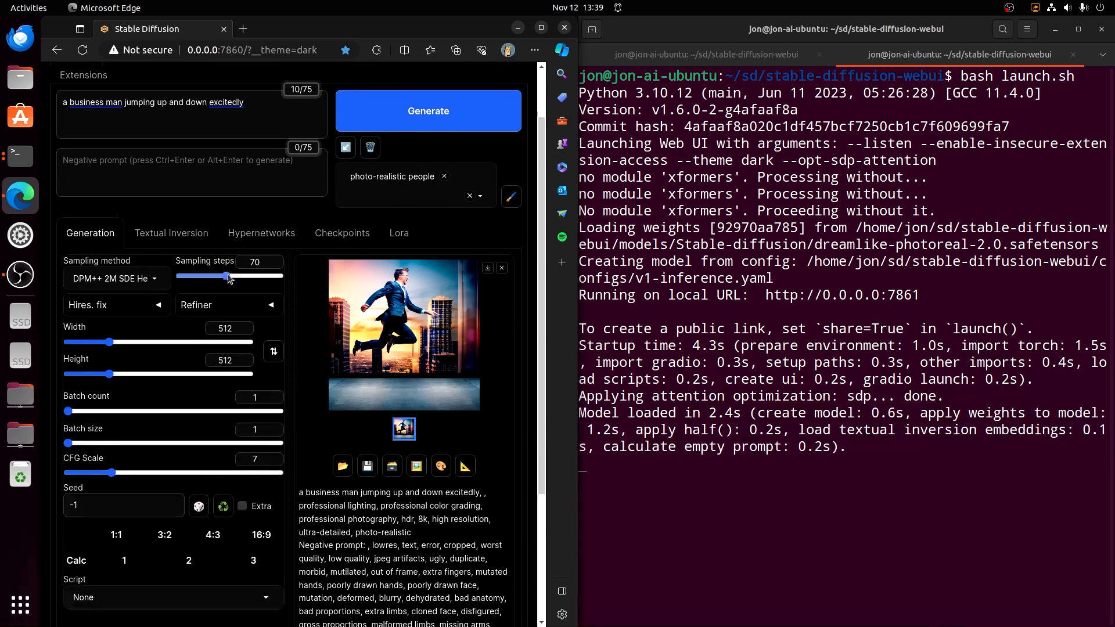
drag(228, 277, 207, 277)
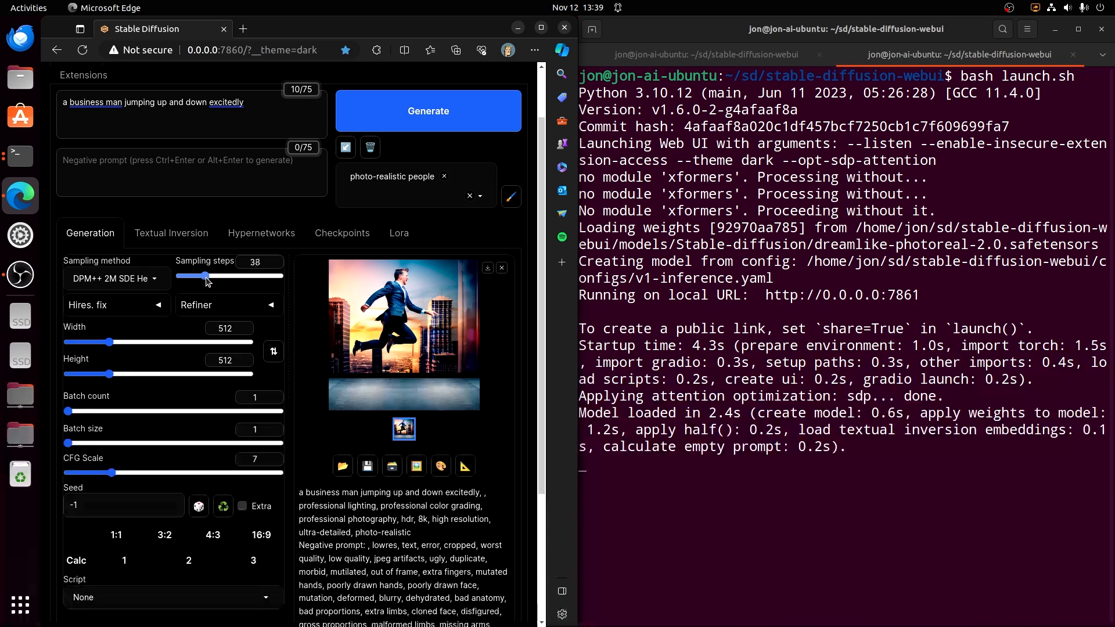
drag(206, 276, 209, 275)
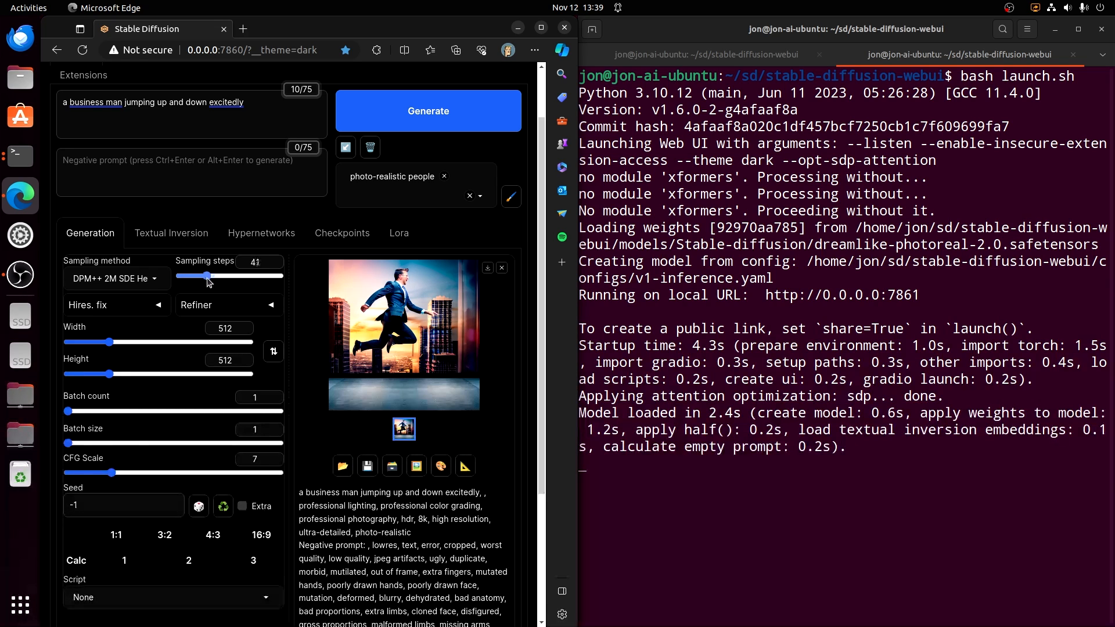
drag(209, 275, 203, 276)
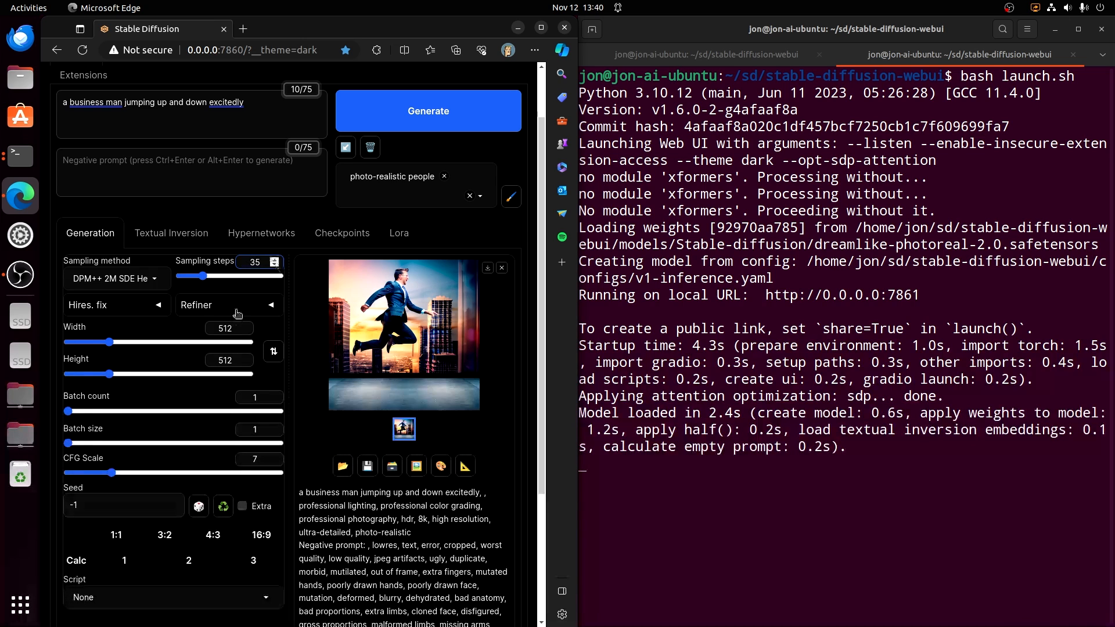
- Enable the sd_xl_refiner_1.0 refiner switching at 0.8 and set width and height to 1024
click(228, 304)
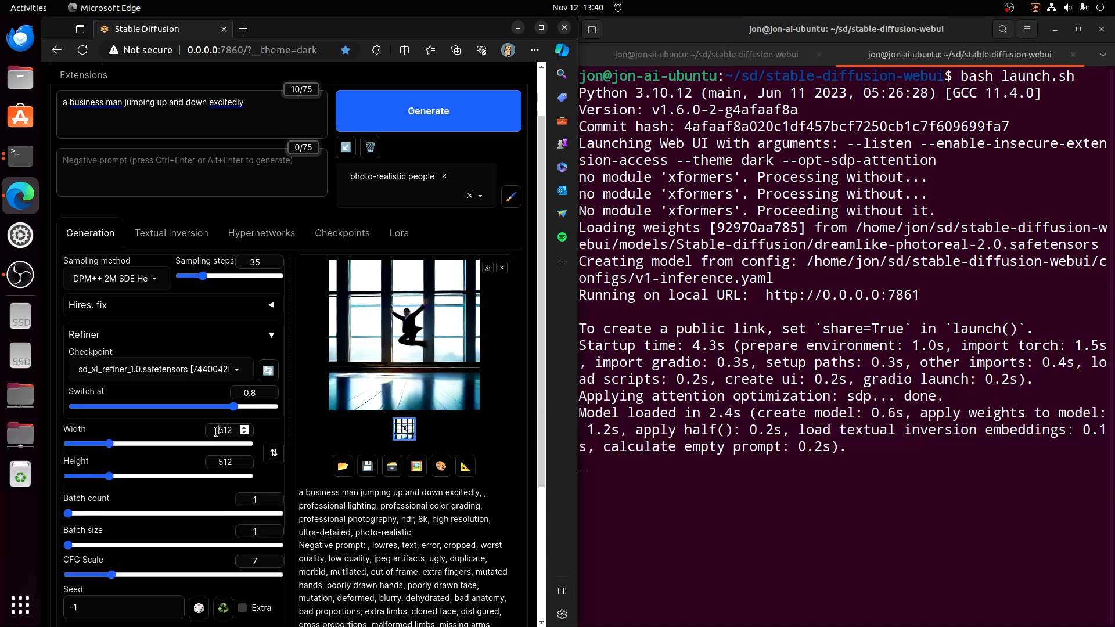
click(222, 429)
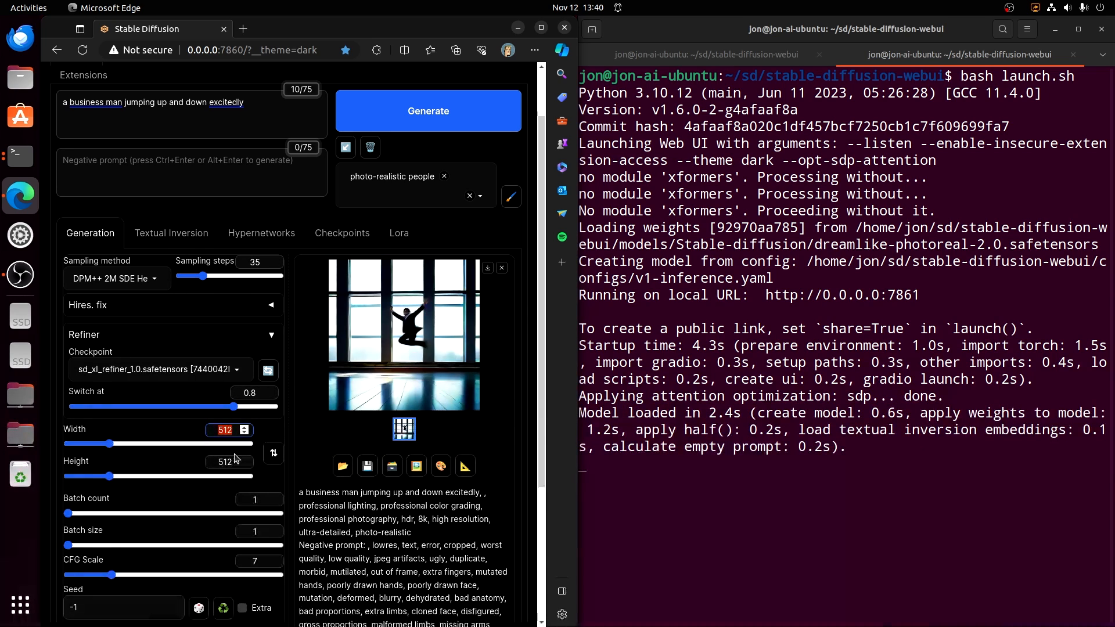
drag(90, 444, 155, 444)
text(1024)
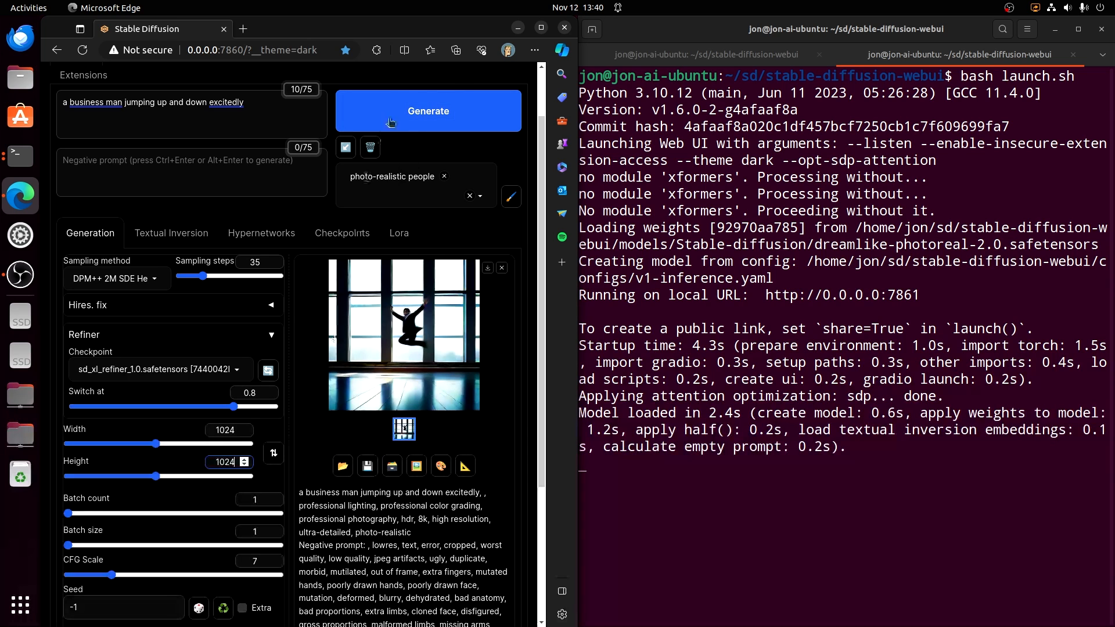
- Generate the 1024×1024 businessman image and open the sunset result in the full-size viewer
click(427, 111)
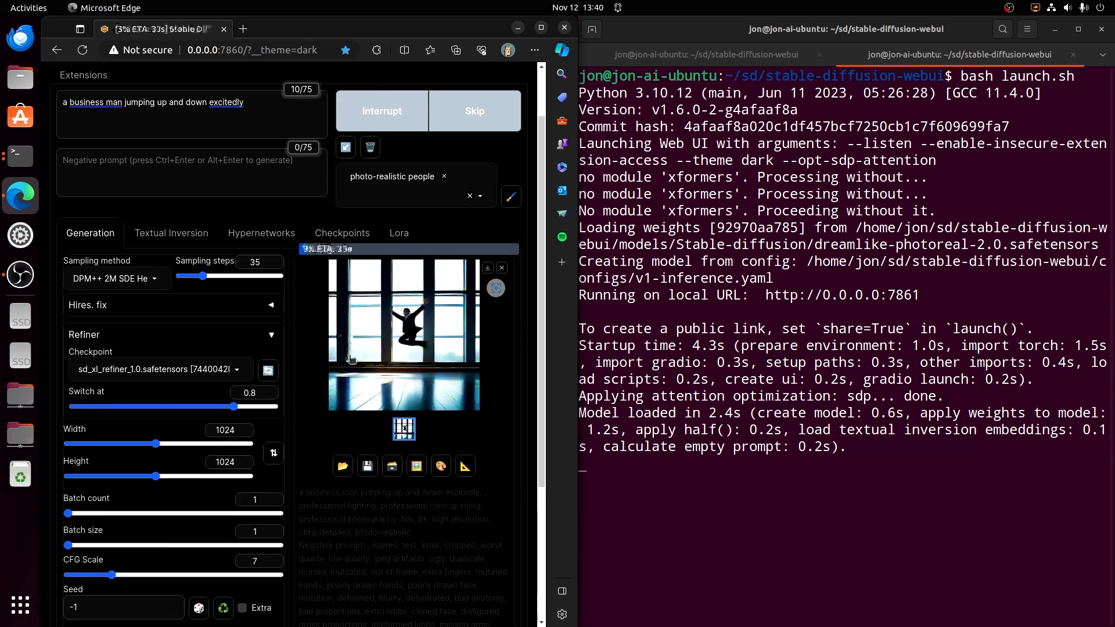
scroll(down, 3)
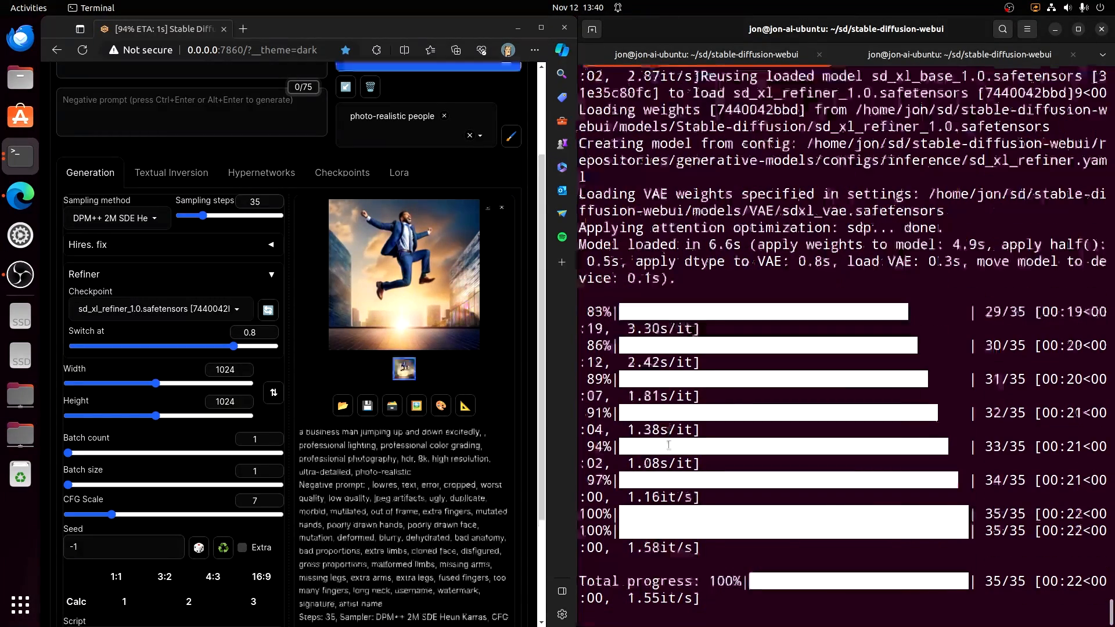
click(403, 273)
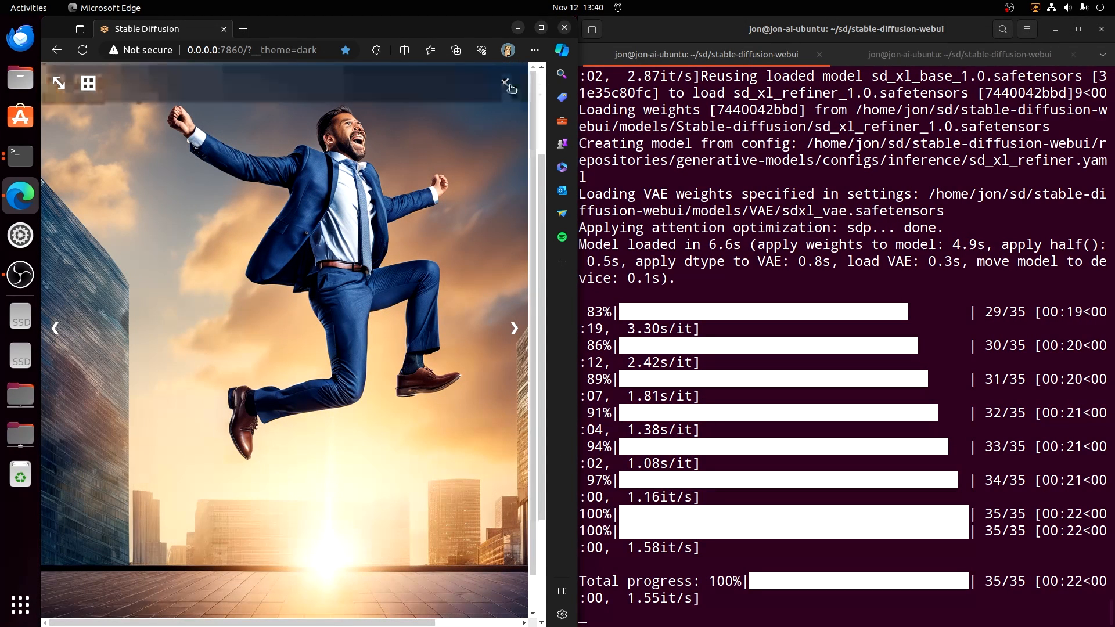
mouse_move(504, 84)
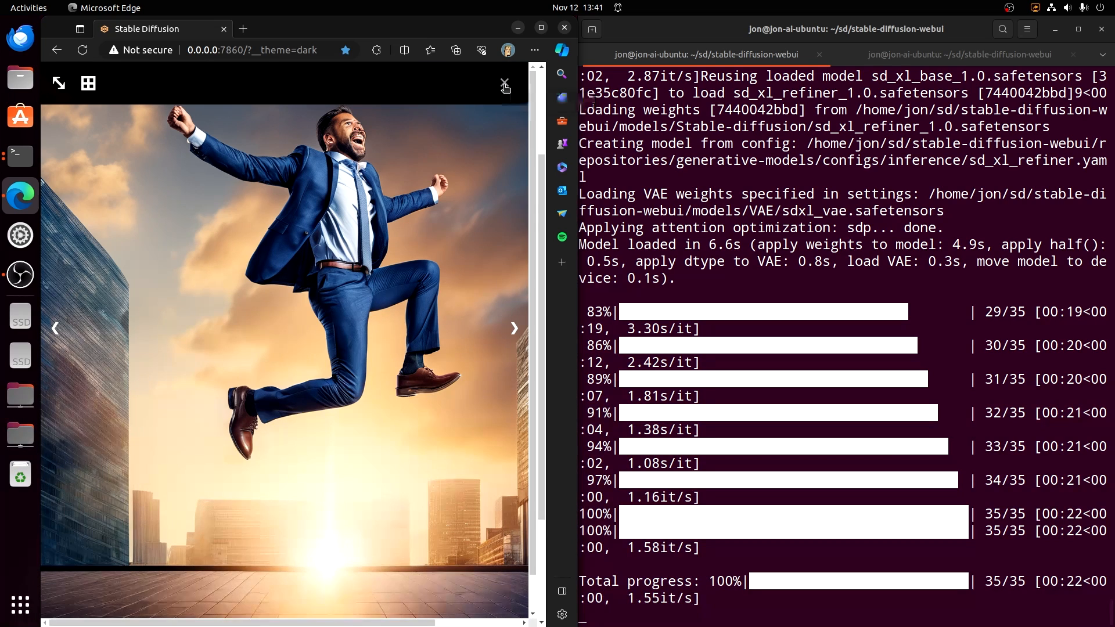
- Close the enlarged sunset businessman preview to see the txt2img settings again
click(504, 83)
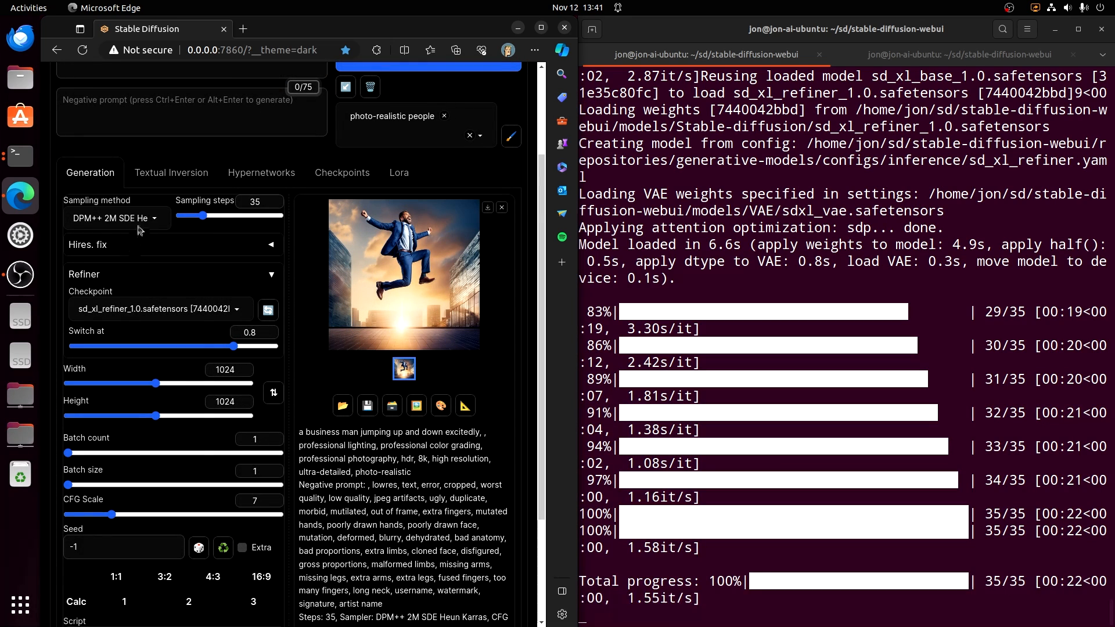
click(116, 218)
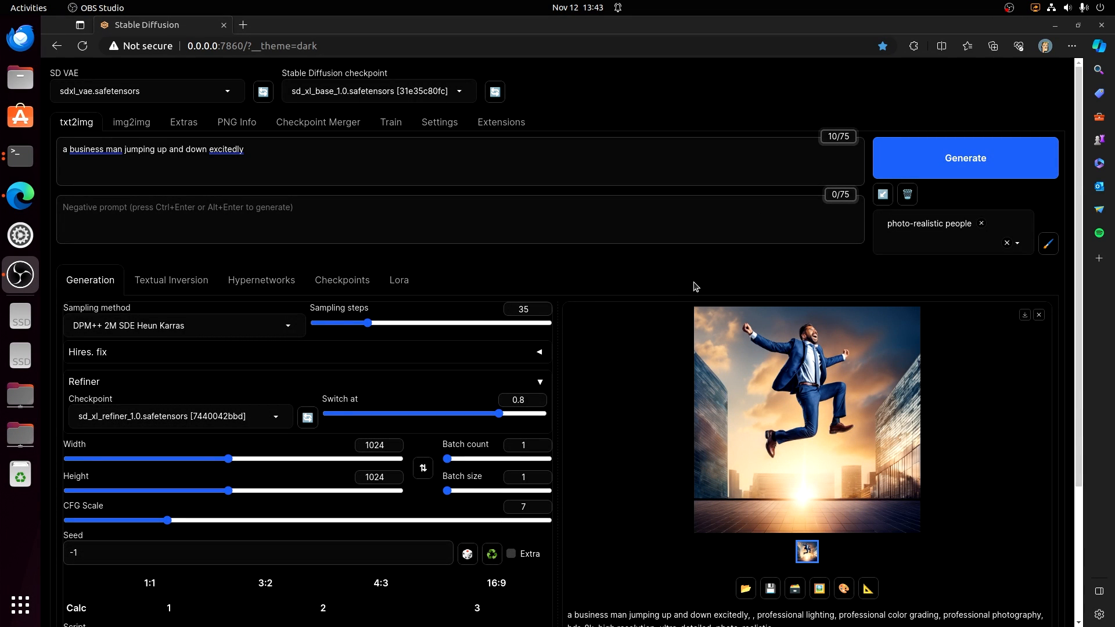
mouse_move(707, 341)
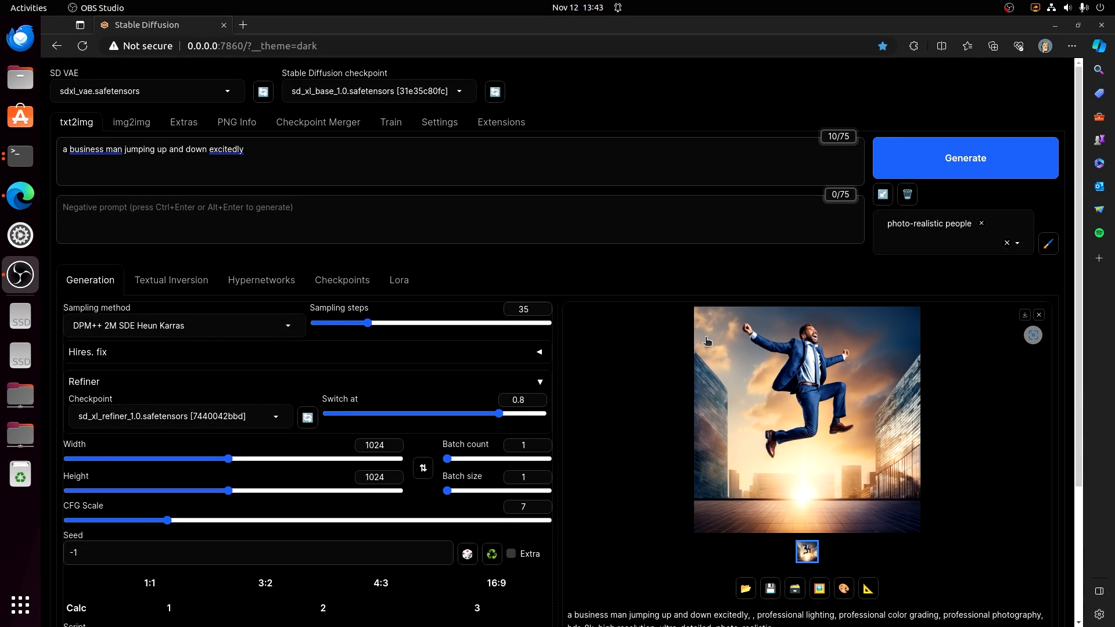
mouse_move(657, 347)
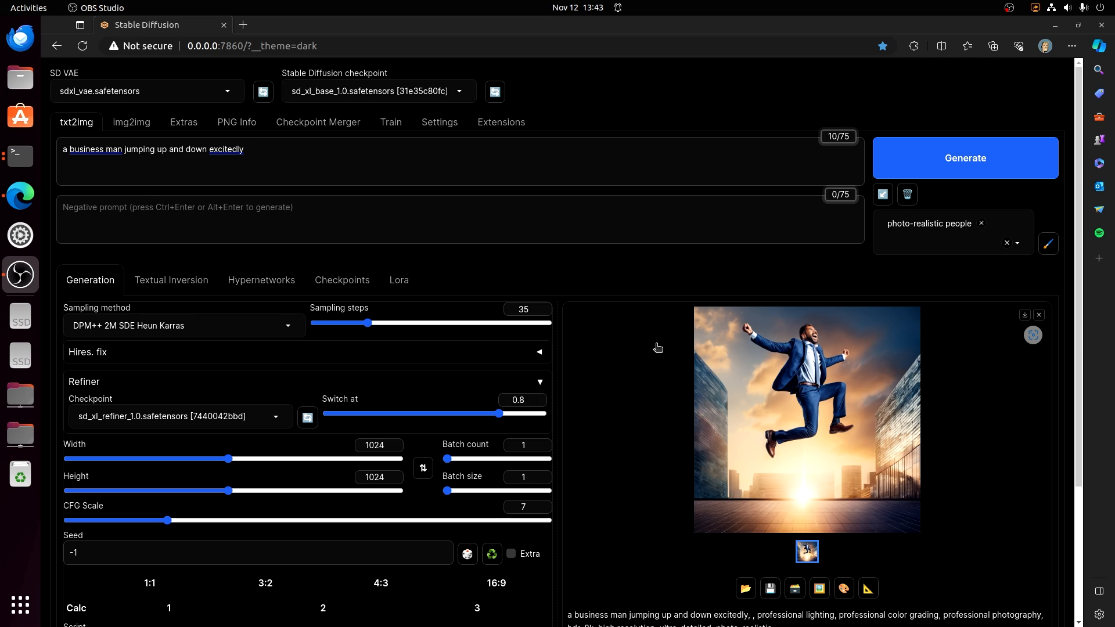
mouse_move(665, 332)
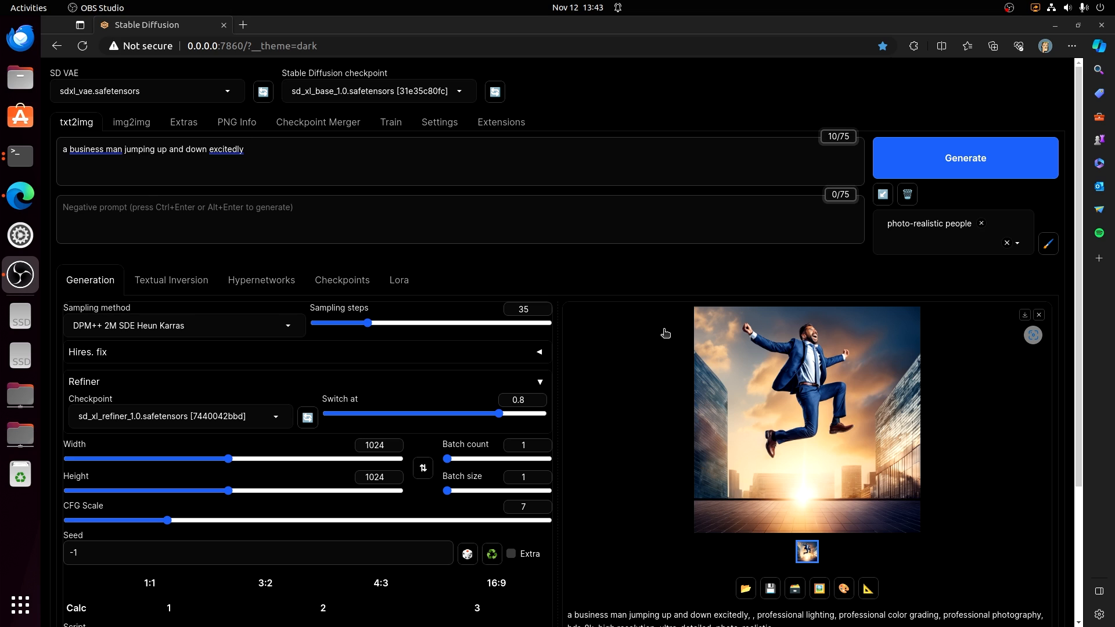
mouse_move(660, 334)
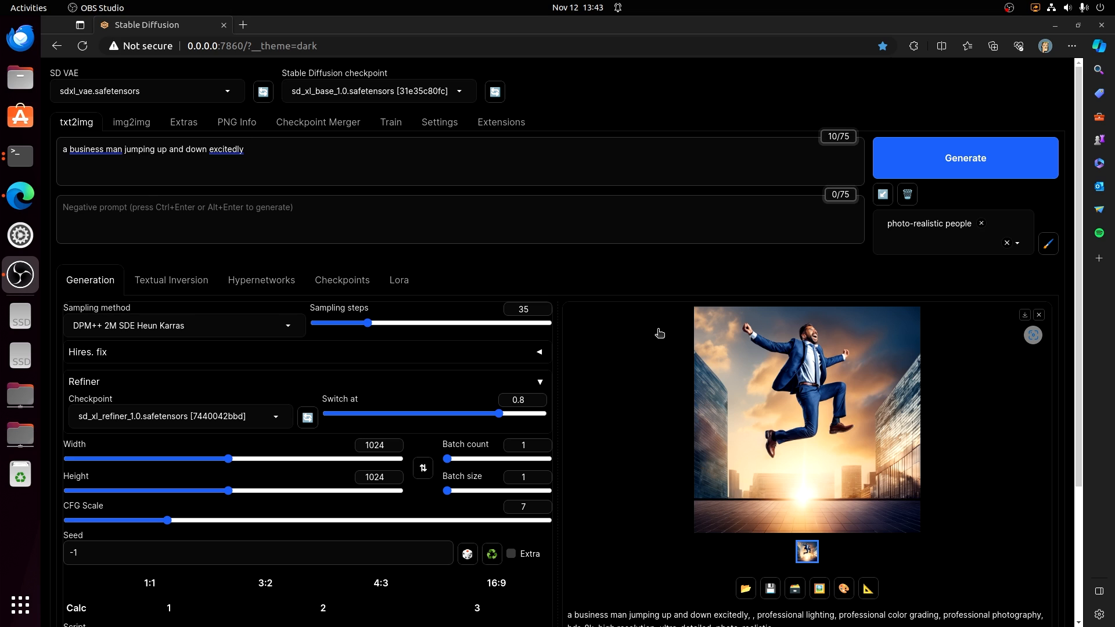
mouse_move(621, 370)
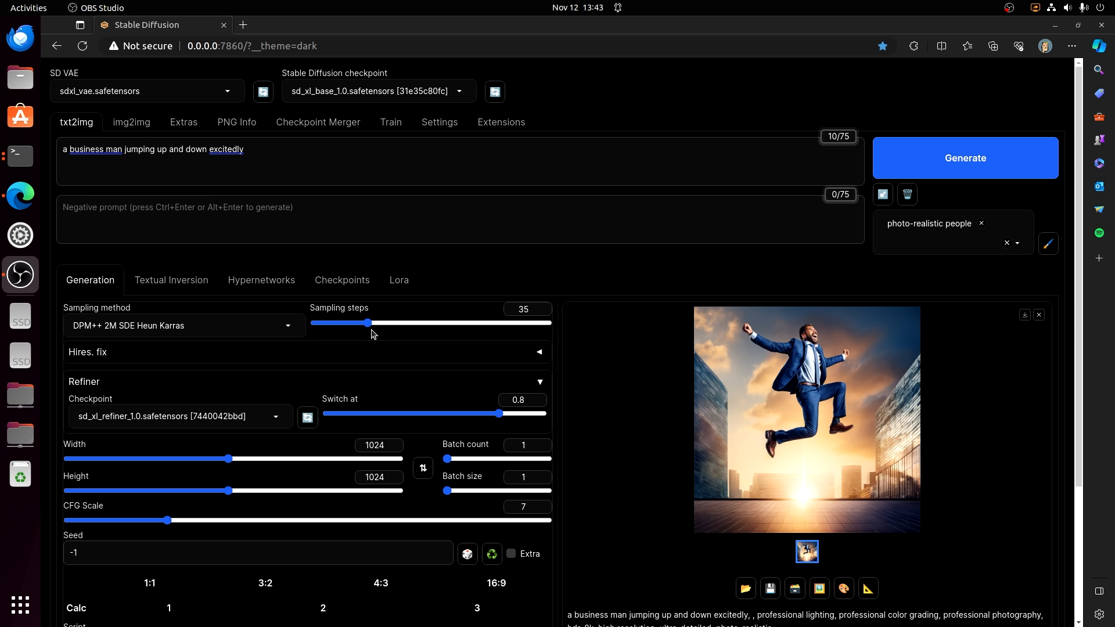
click(131, 122)
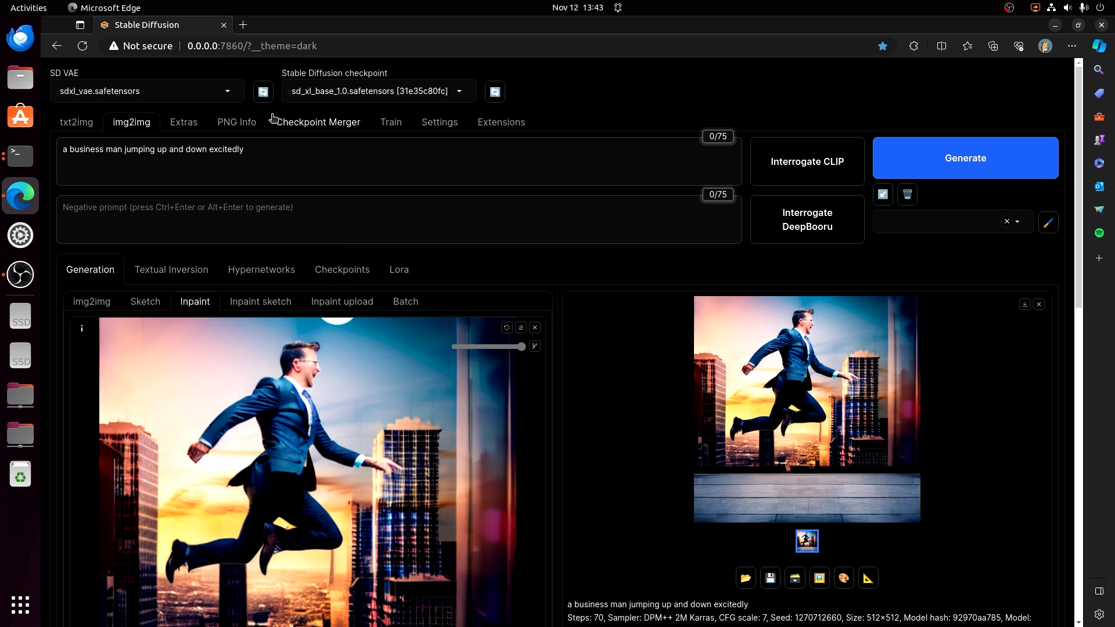
mouse_move(324, 117)
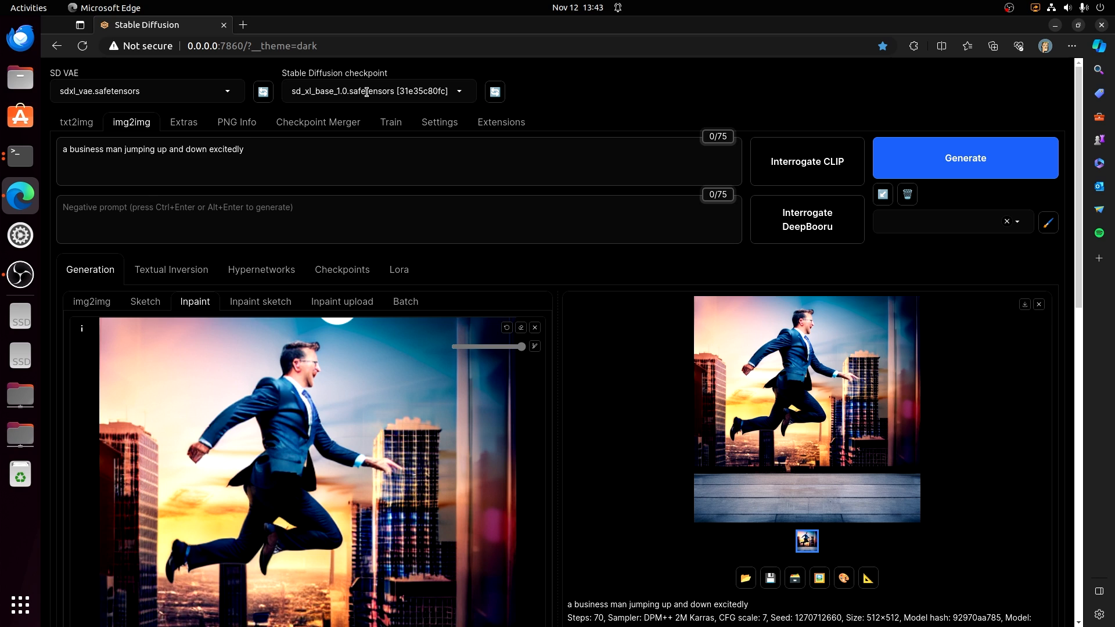
mouse_move(76, 123)
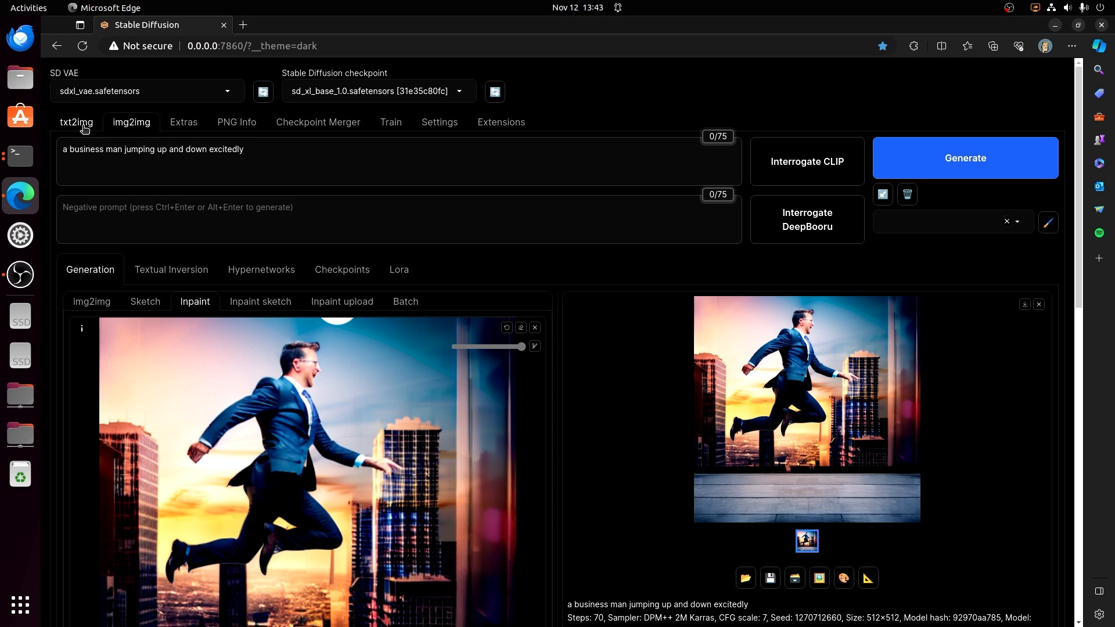
click(76, 123)
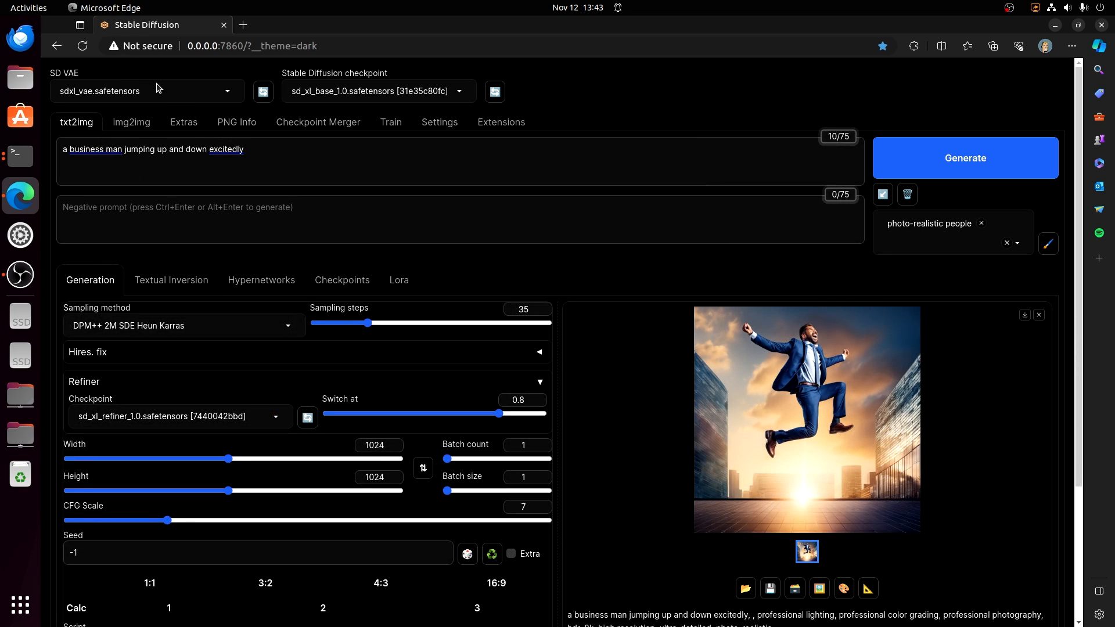
mouse_move(234, 360)
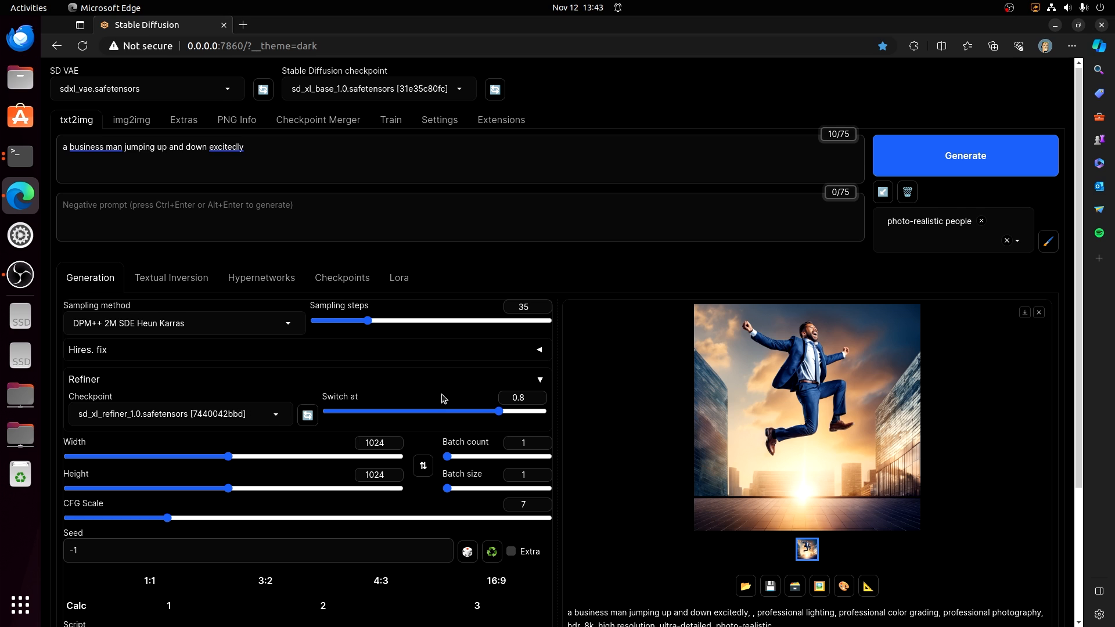
scroll(down, 3)
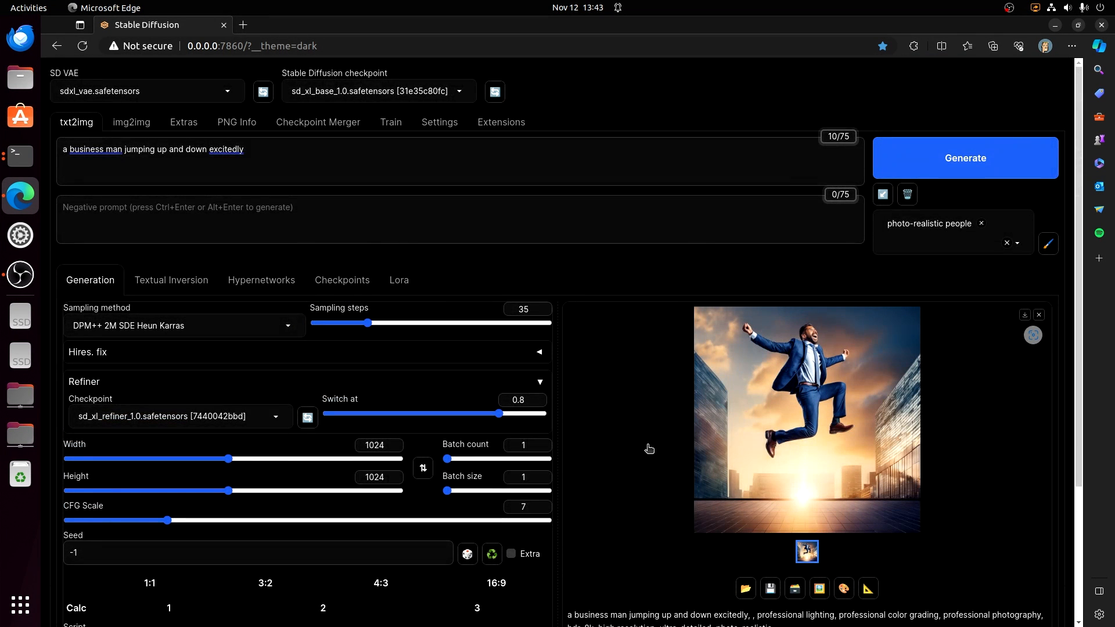
mouse_move(652, 430)
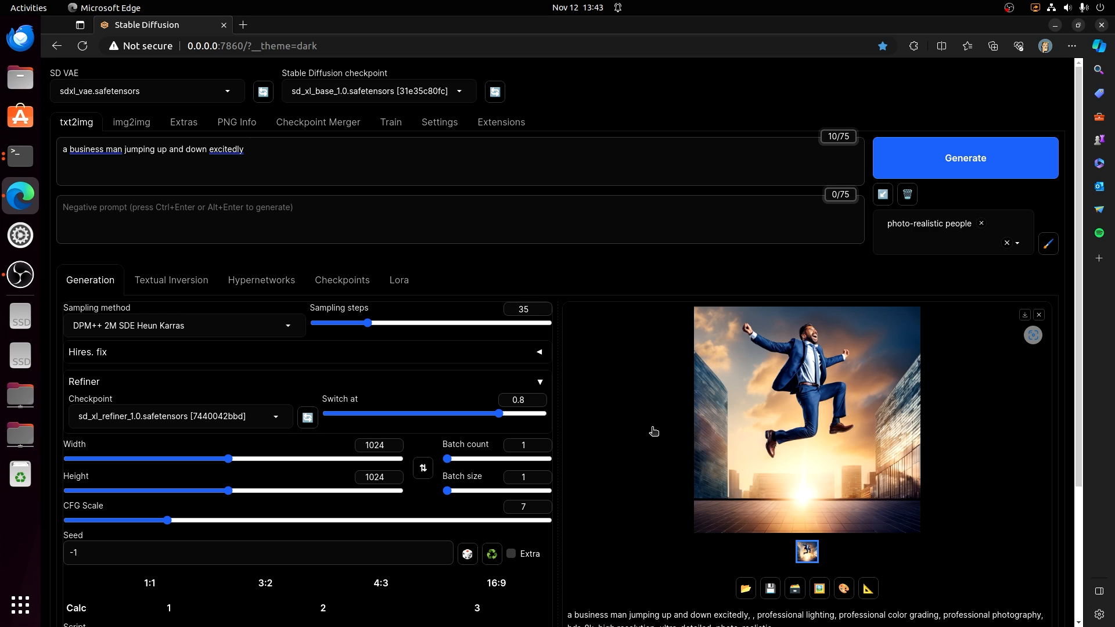
mouse_move(609, 270)
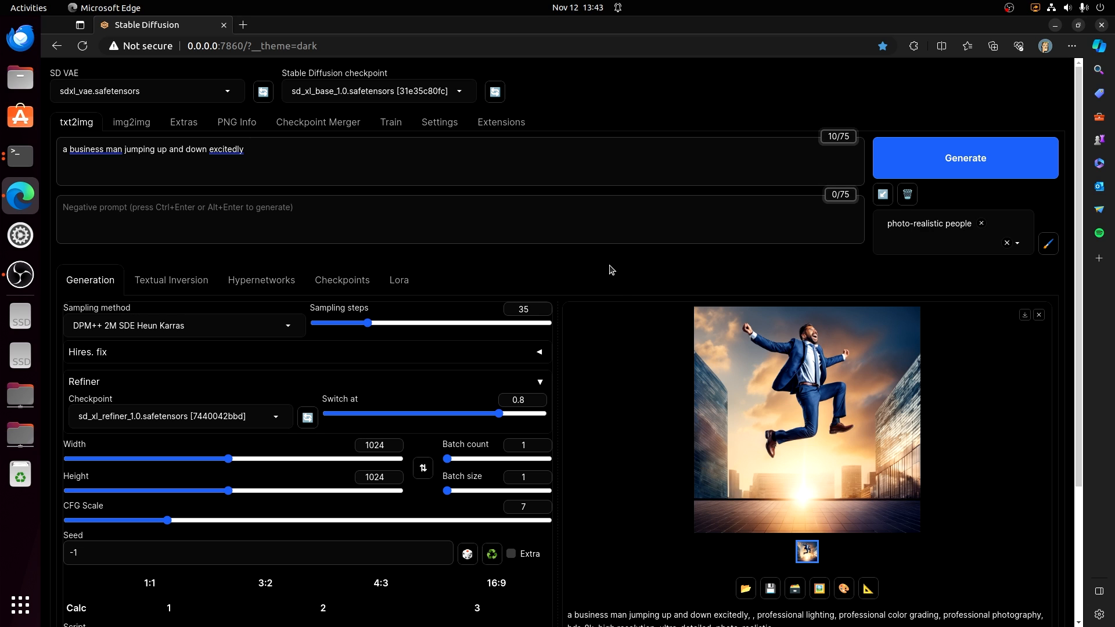
mouse_move(493, 91)
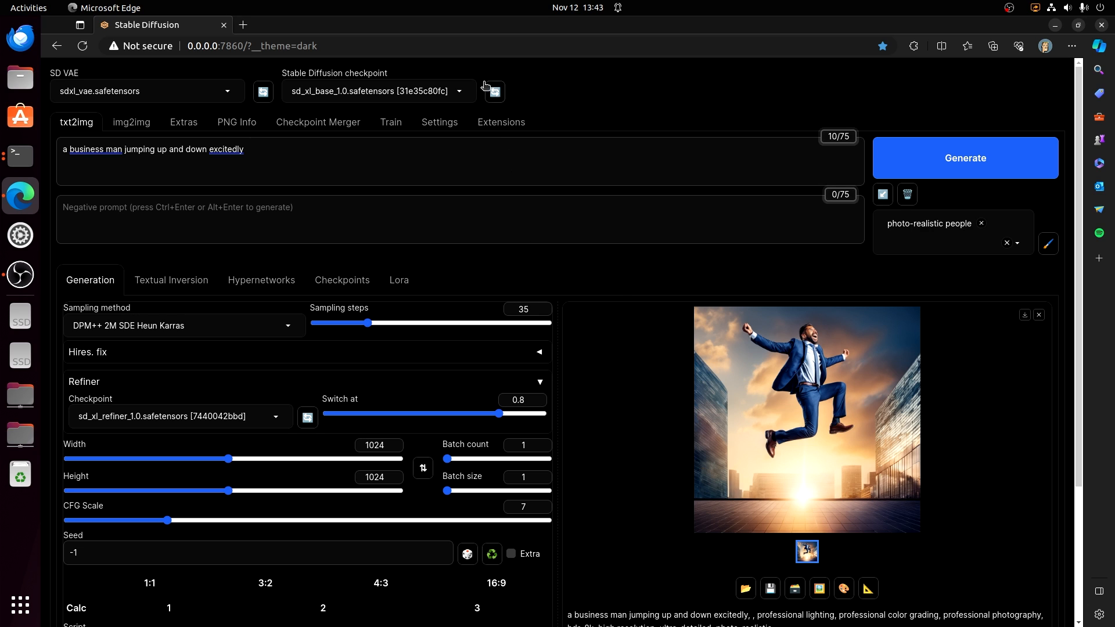
mouse_move(394, 127)
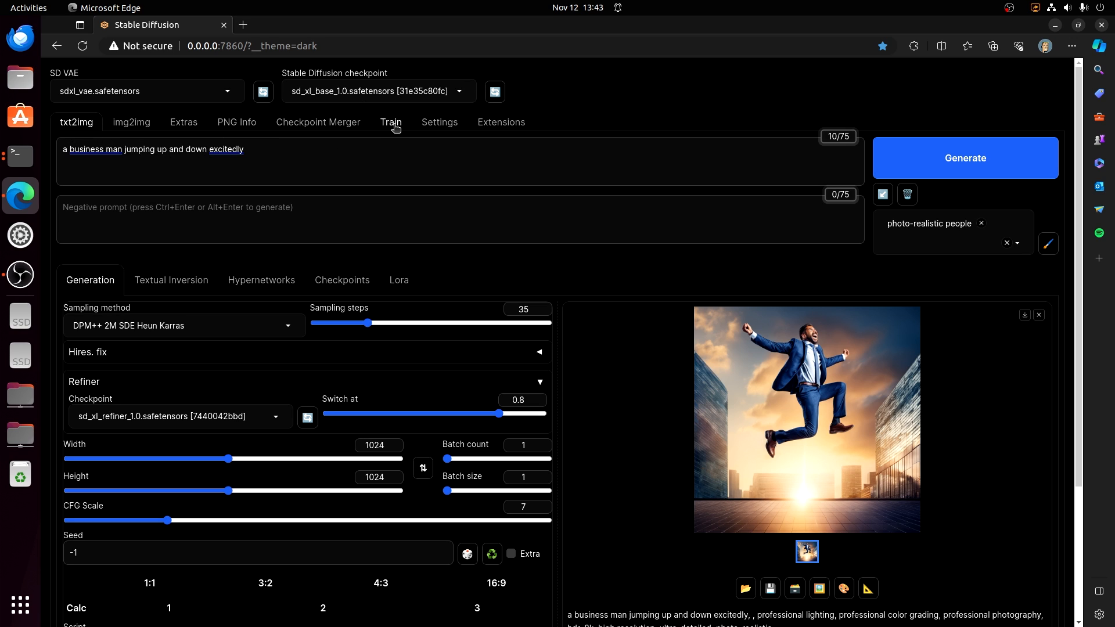
mouse_move(459, 257)
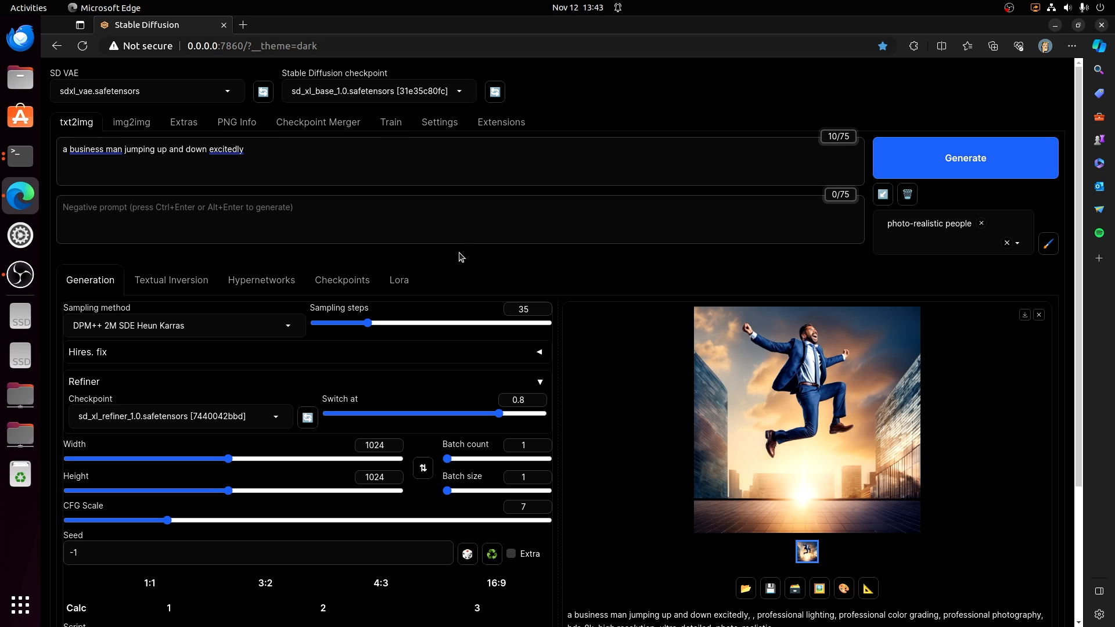
mouse_move(508, 291)
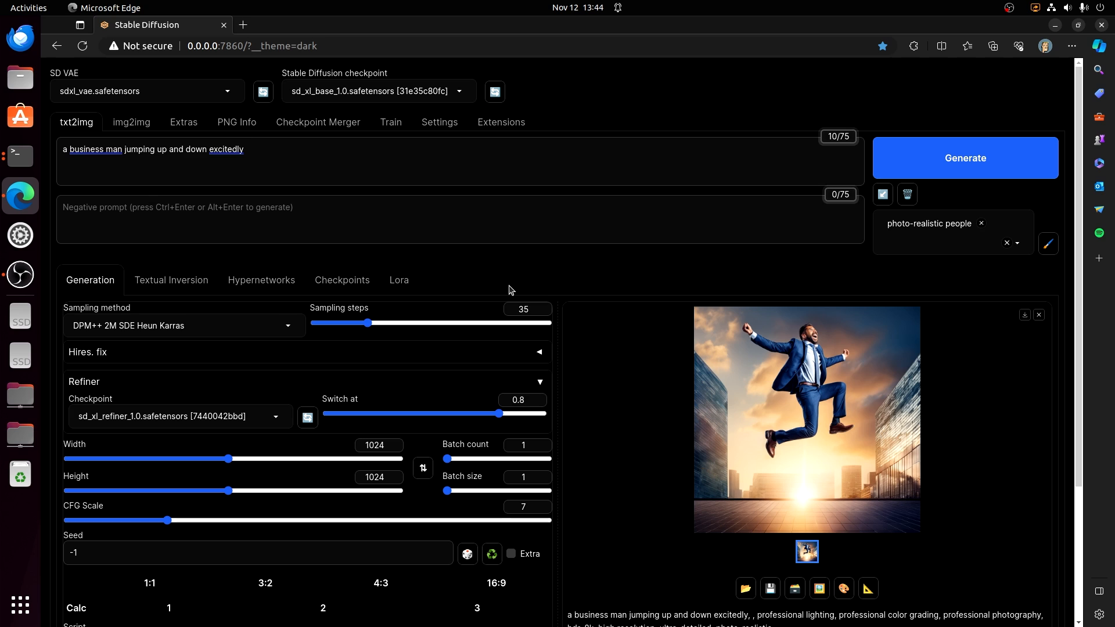
mouse_move(514, 291)
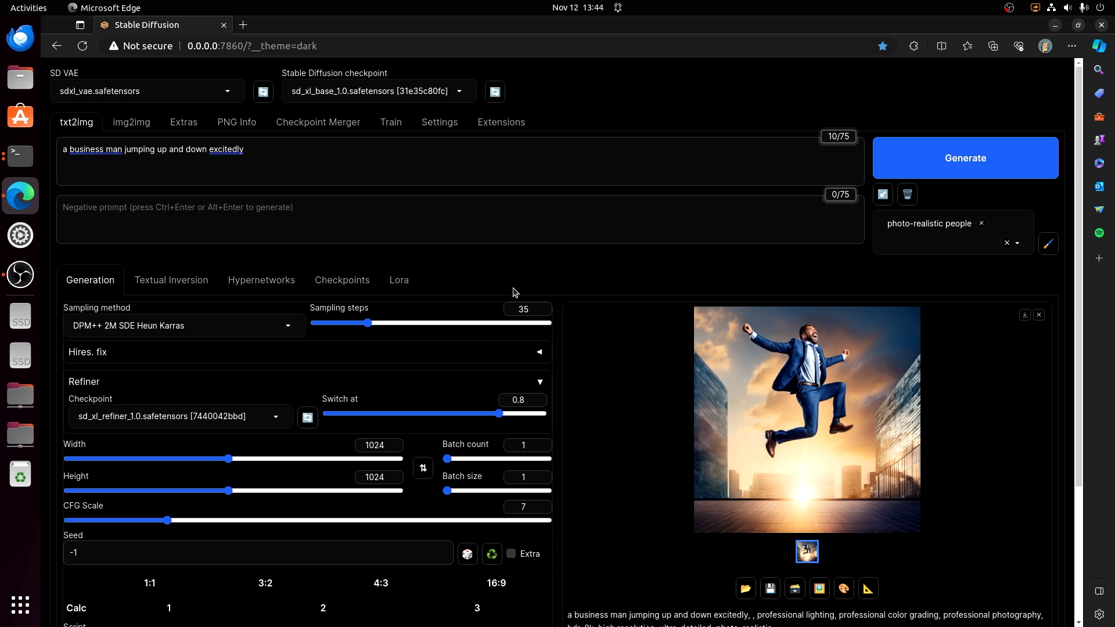
mouse_move(514, 292)
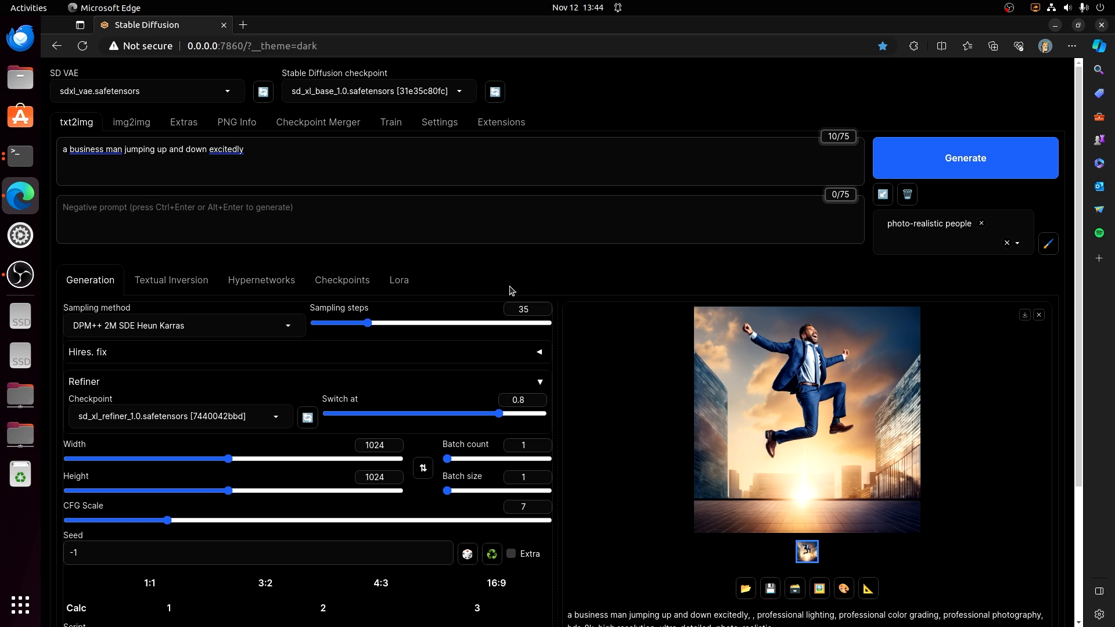